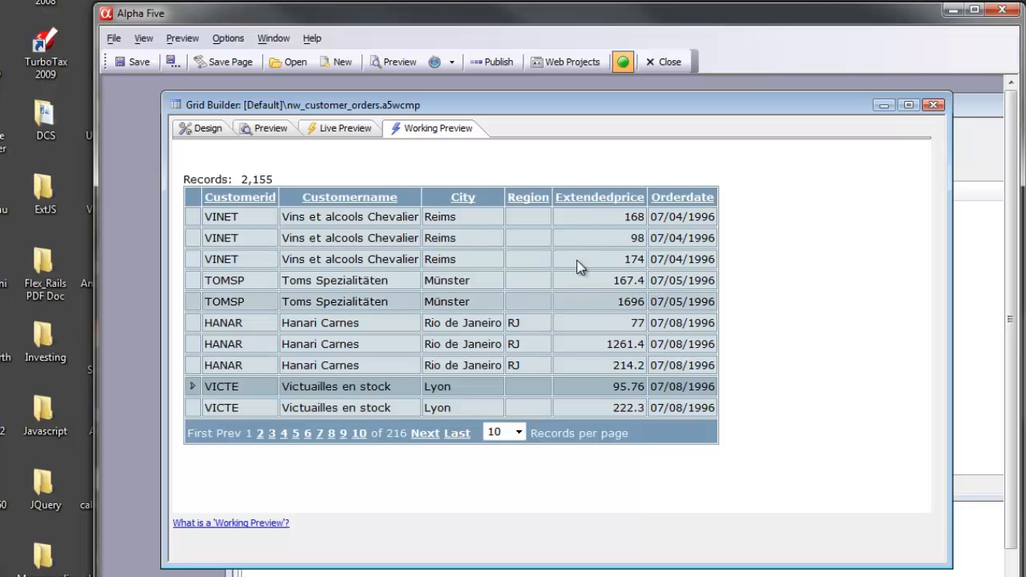
mouse_move(440, 302)
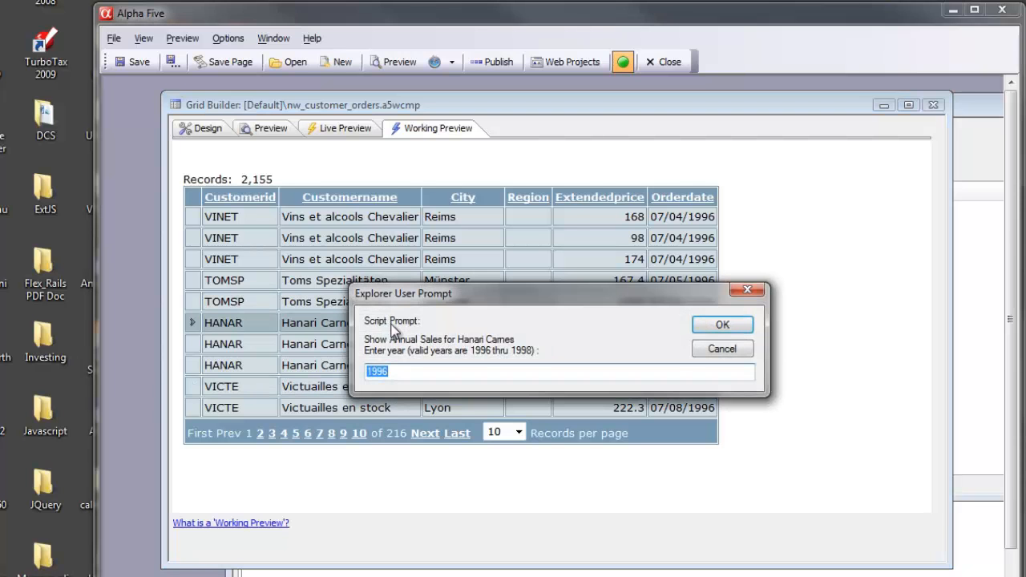
mouse_move(578, 339)
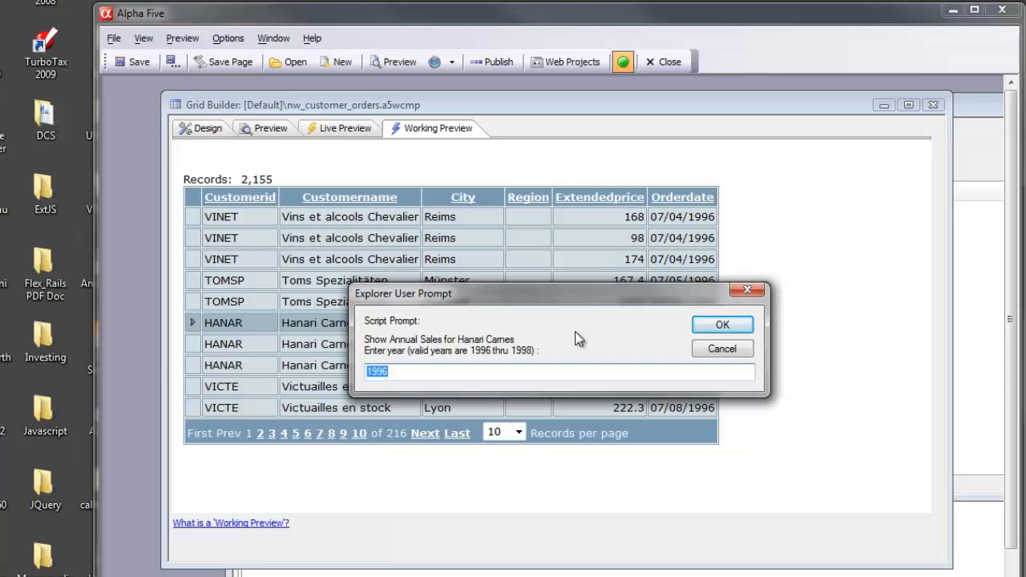
mouse_move(478, 376)
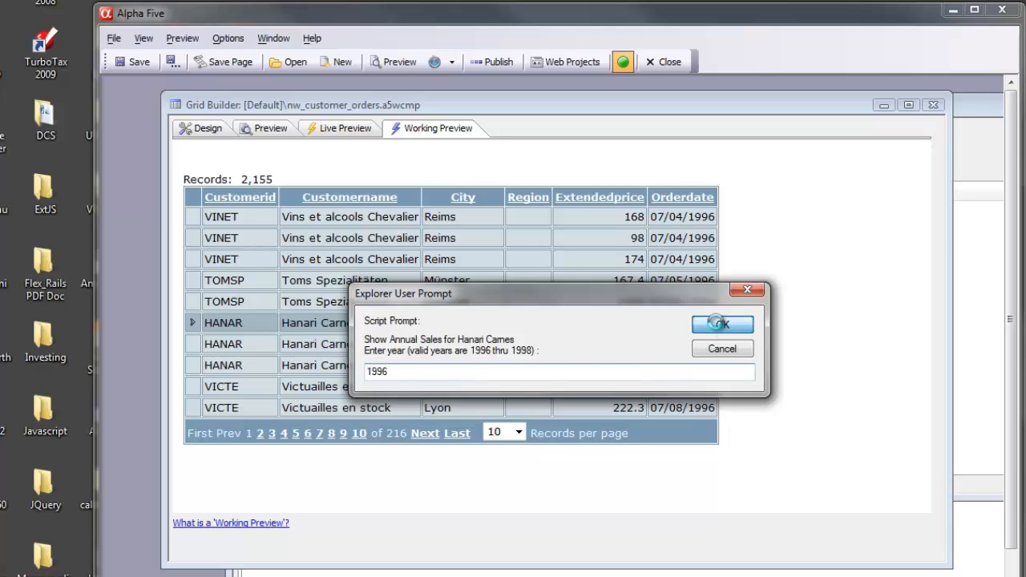
Step: Test the grid: 1996 for Hanari Carnes, then an invalid year and 1997 for Toms Spezialitäten
left_click(721, 324)
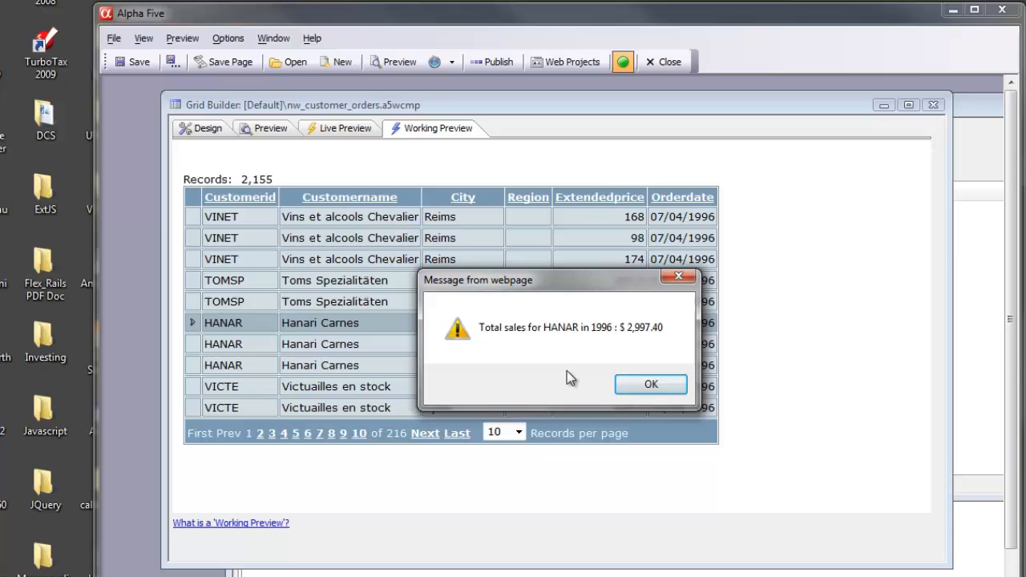
left_click(651, 385)
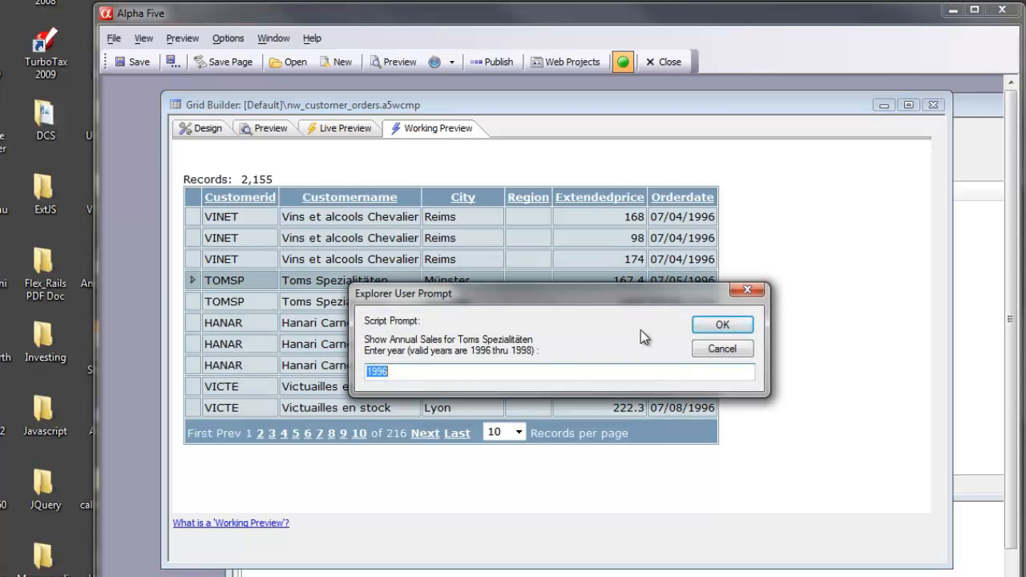
type("199")
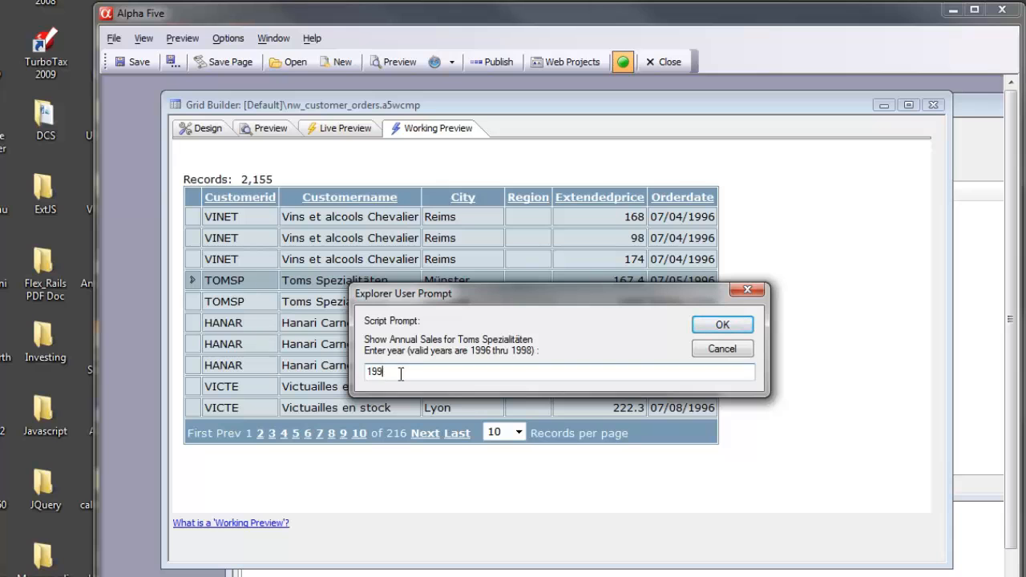
type("120")
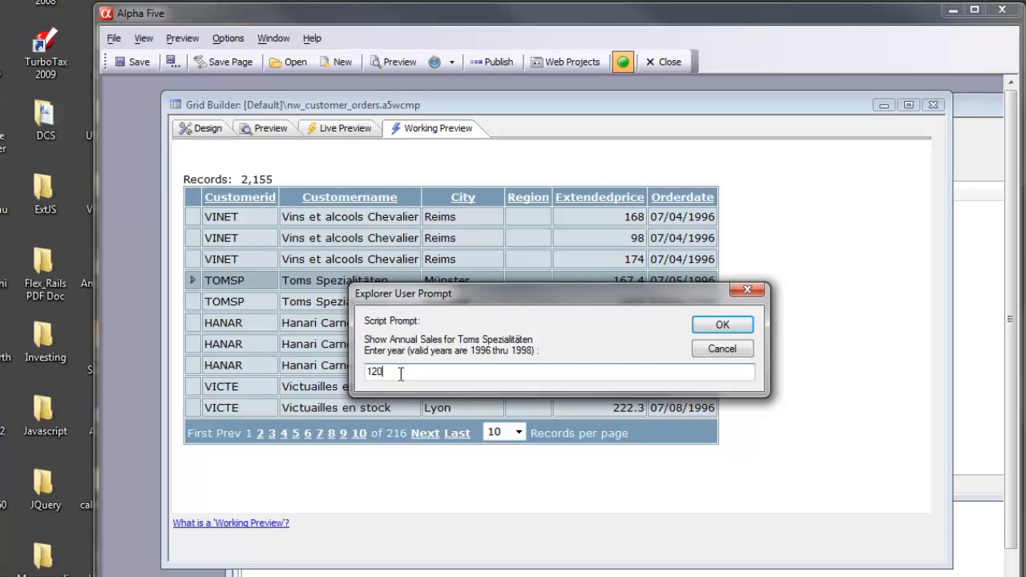
key("Backspace")
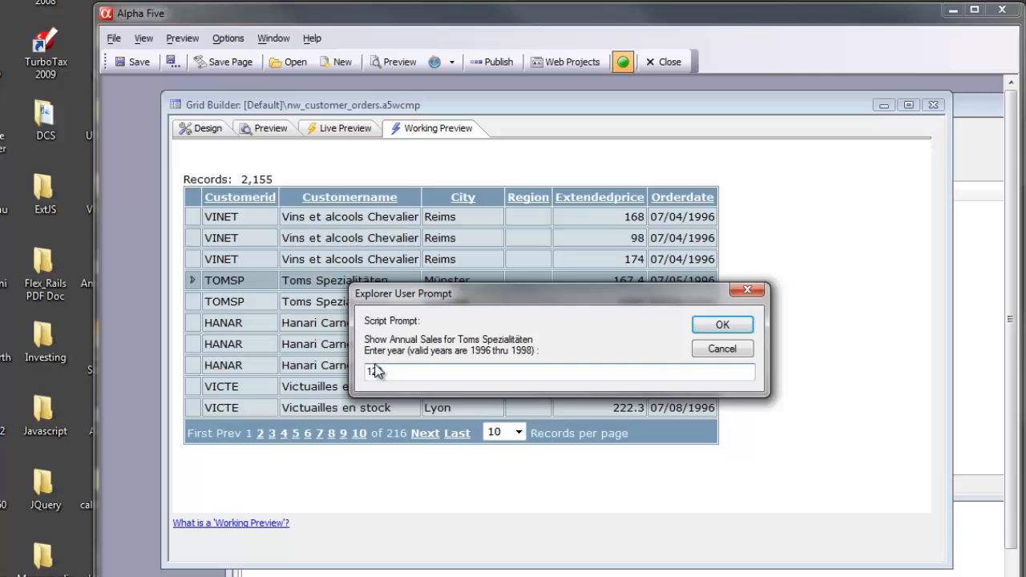
left_click(722, 324)
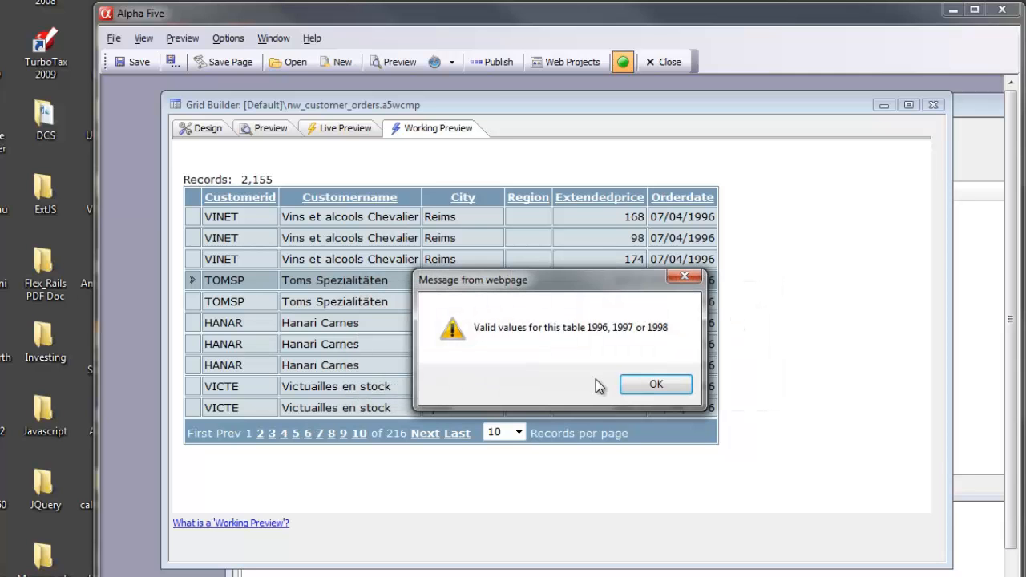
left_click(654, 385)
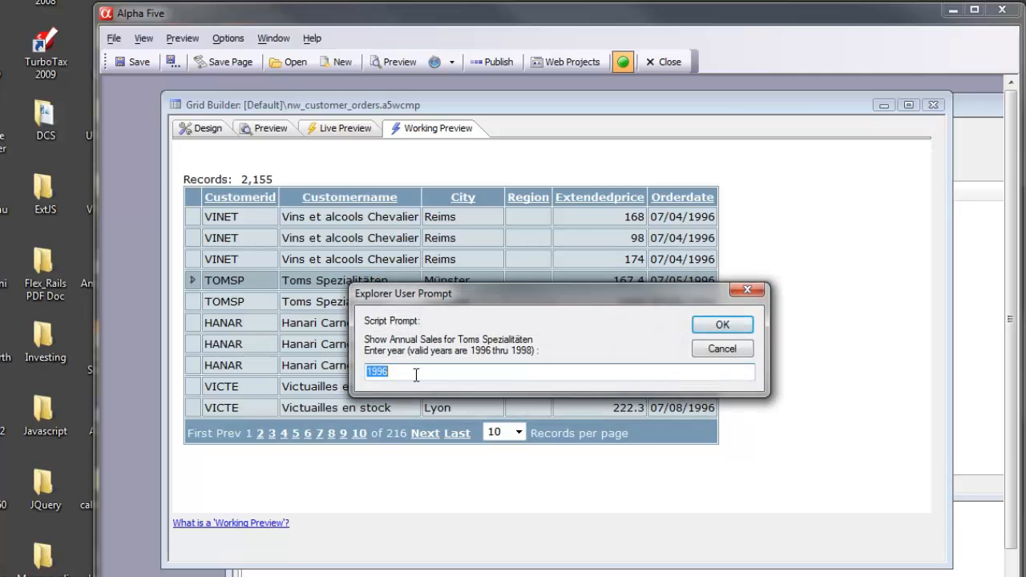
type("1997")
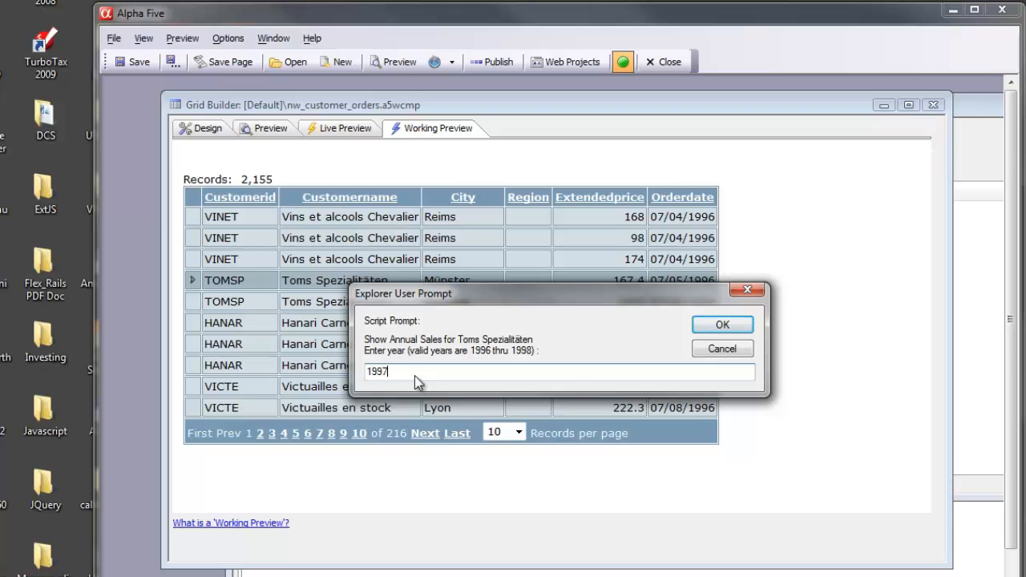
left_click(721, 324)
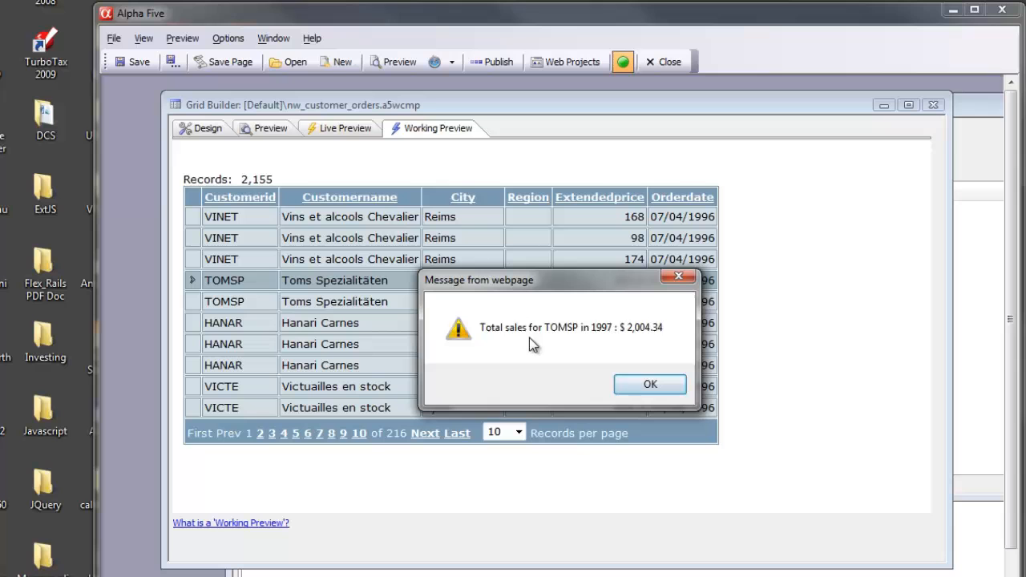
left_click(651, 385)
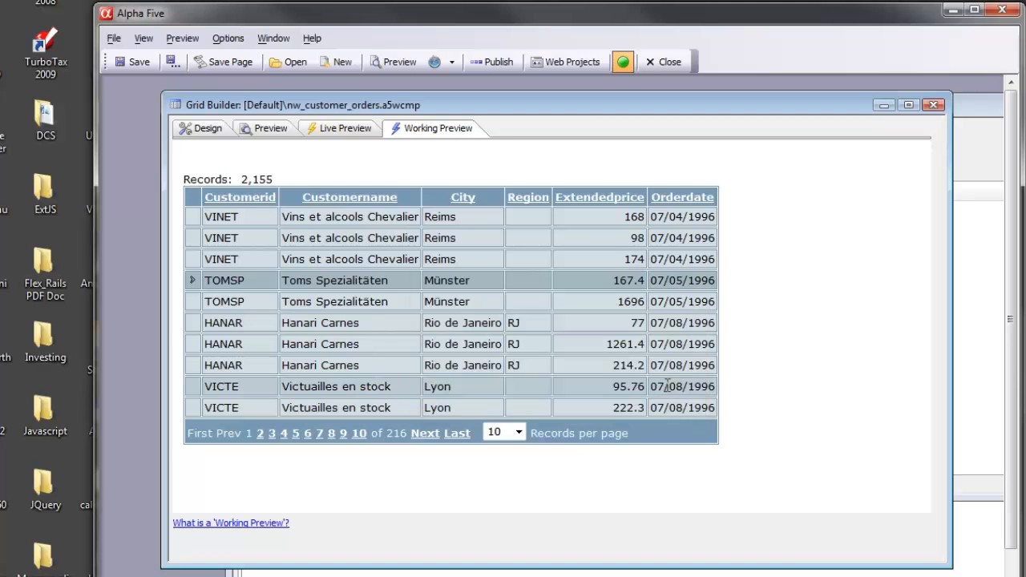
mouse_move(542, 159)
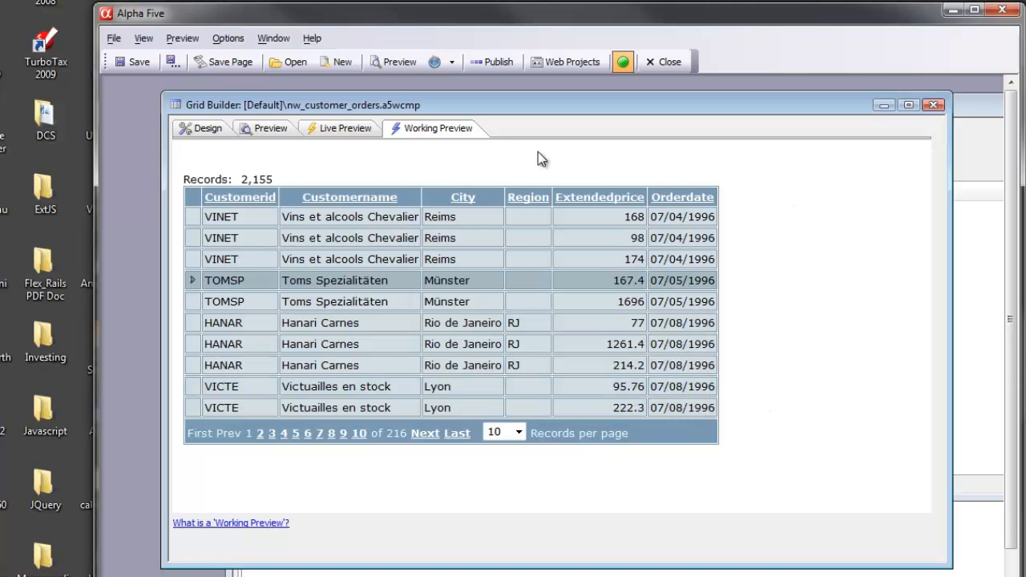
Step: In the grid's Query (AlphaDAO) data source, make CustomerID the Invoices primary key
left_click(206, 128)
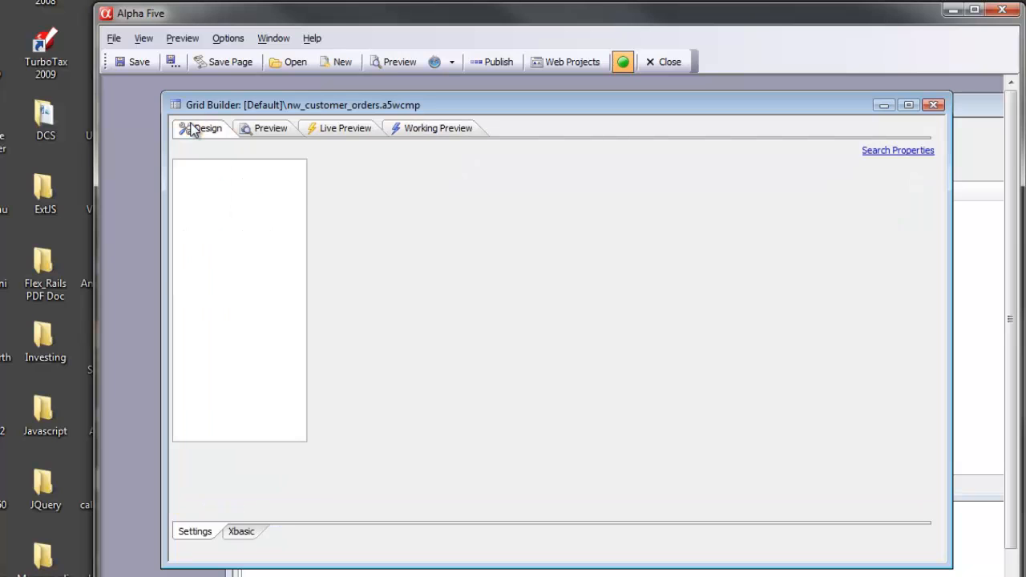
left_click(209, 129)
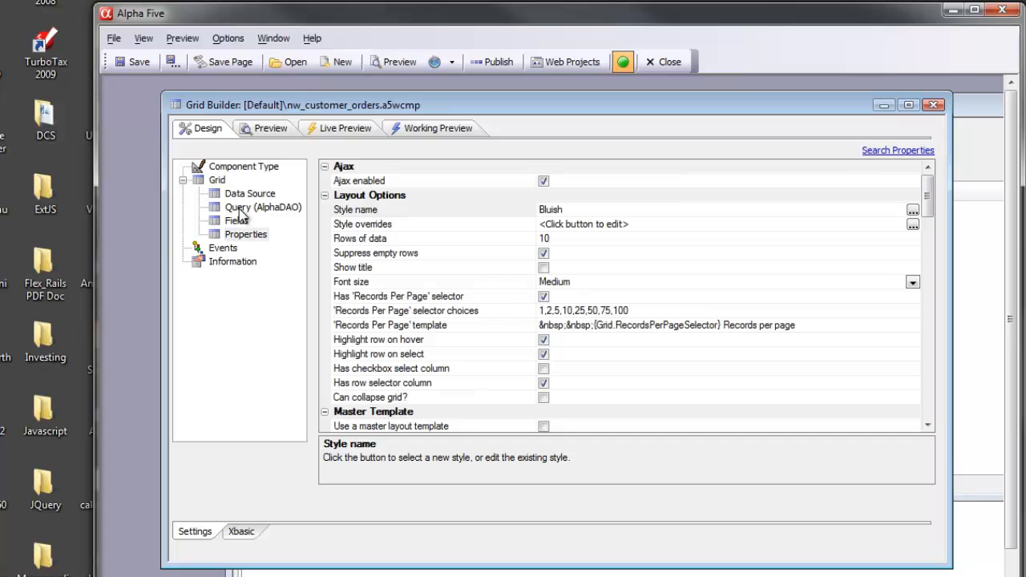
left_click(263, 207)
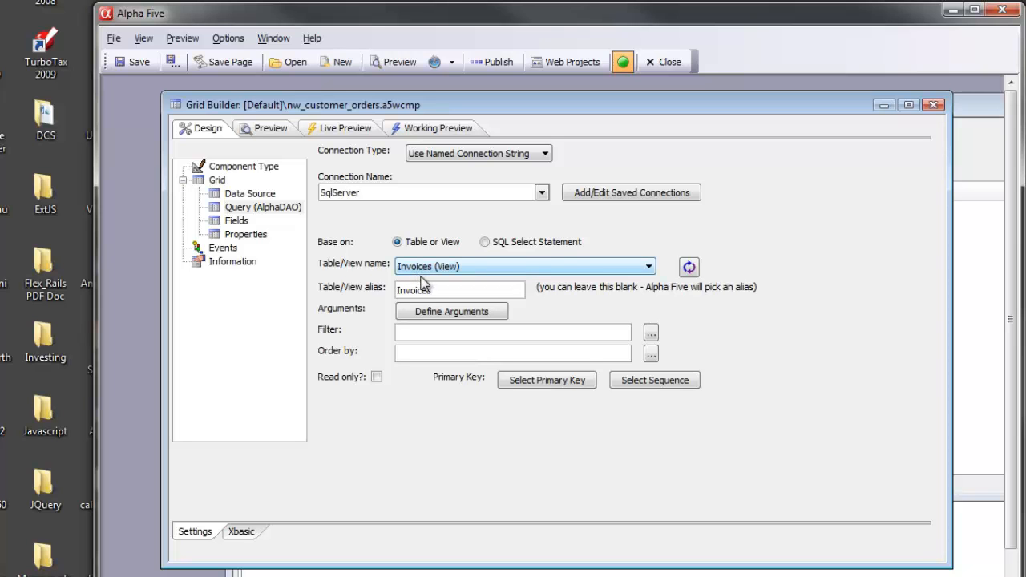
mouse_move(547, 380)
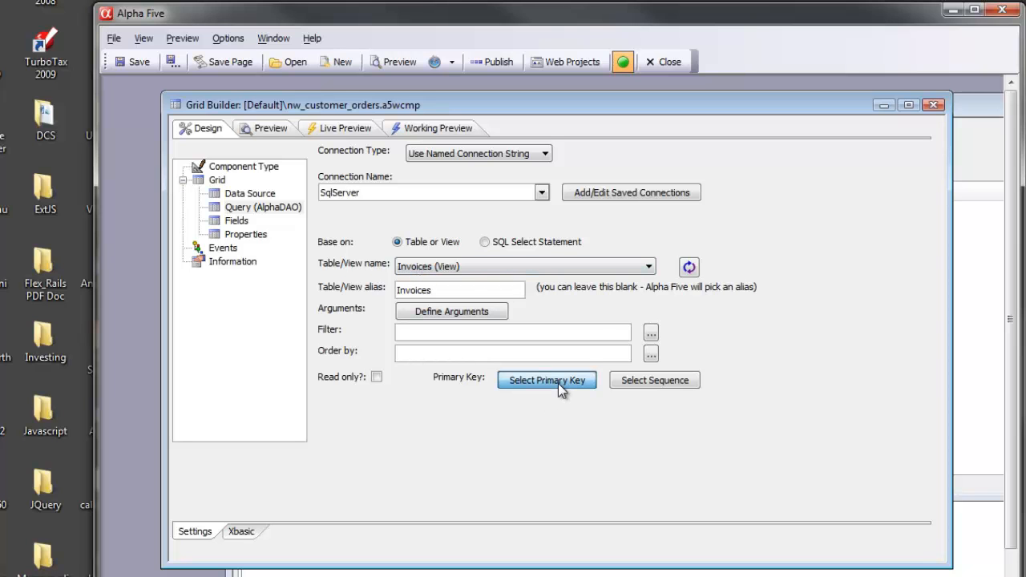
left_click(546, 380)
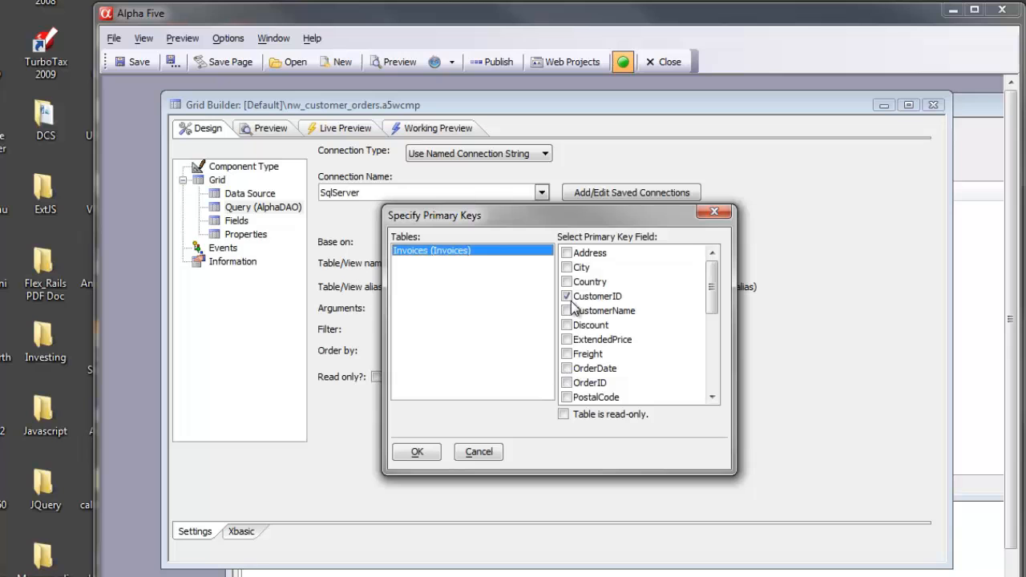
mouse_move(616, 311)
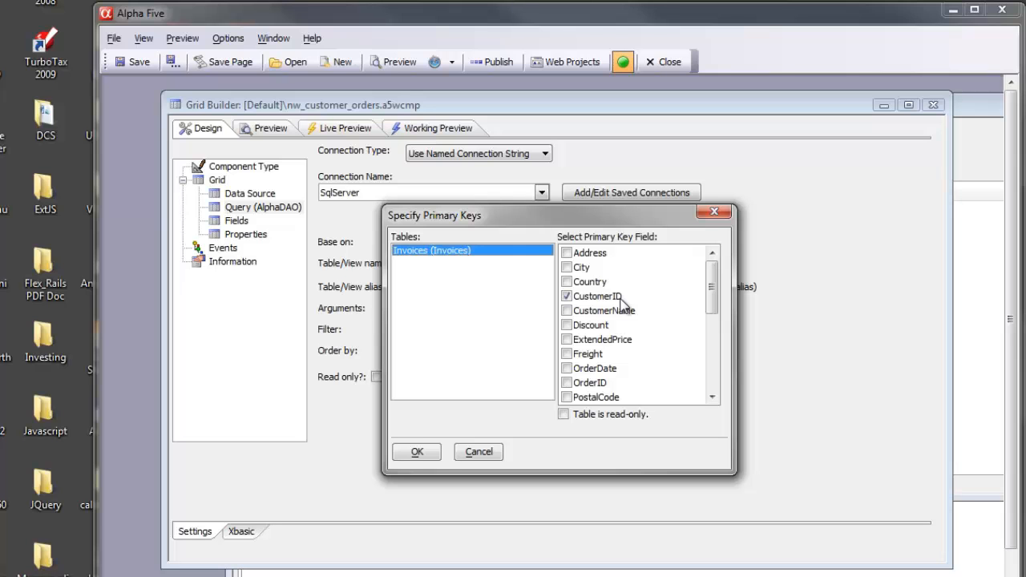
left_click(417, 452)
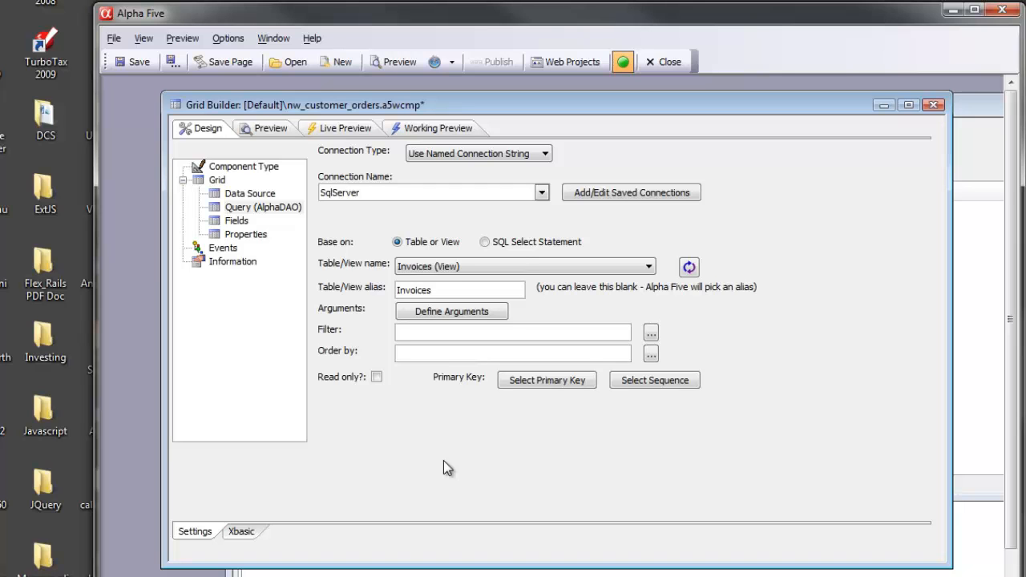
mouse_move(459, 462)
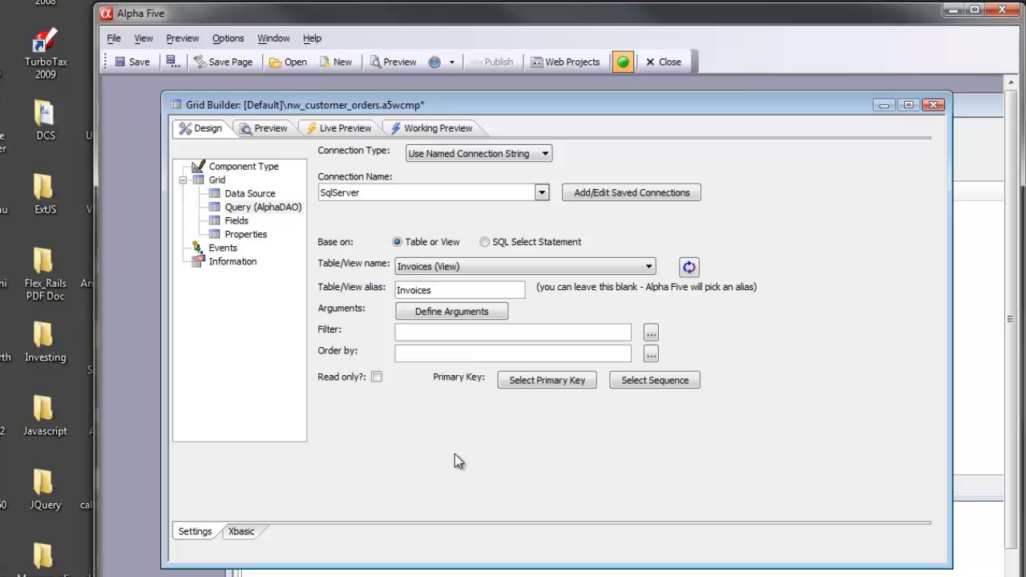
Step: Show the grid's Fields list: CustomerID, CustomerName, City, Region, ExtendedPrice, OrderDate
left_click(237, 221)
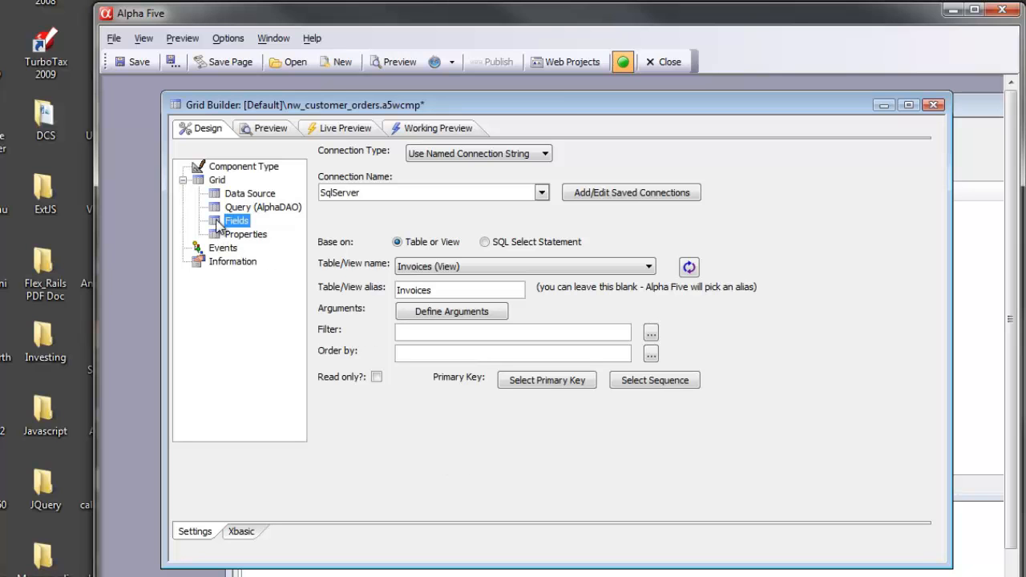
left_click(236, 222)
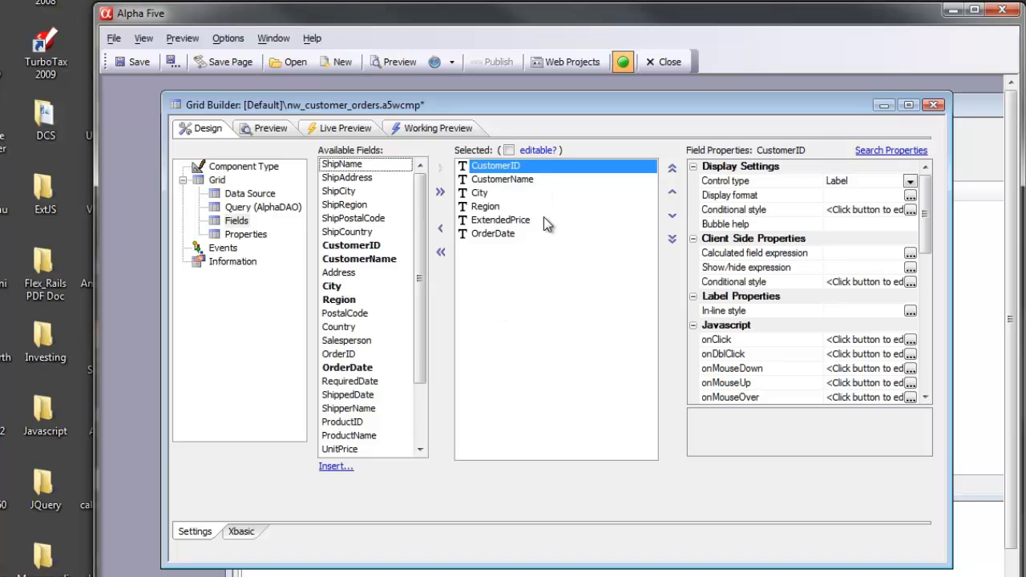
mouse_move(577, 368)
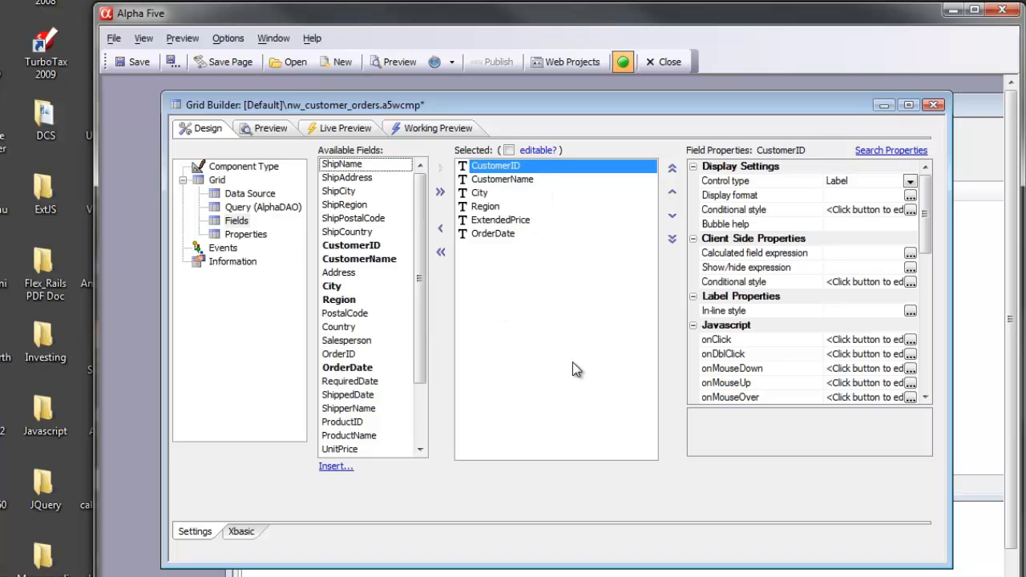
Step: In grid Properties, expand Javascript Row Events and select the onClick event
left_click(245, 234)
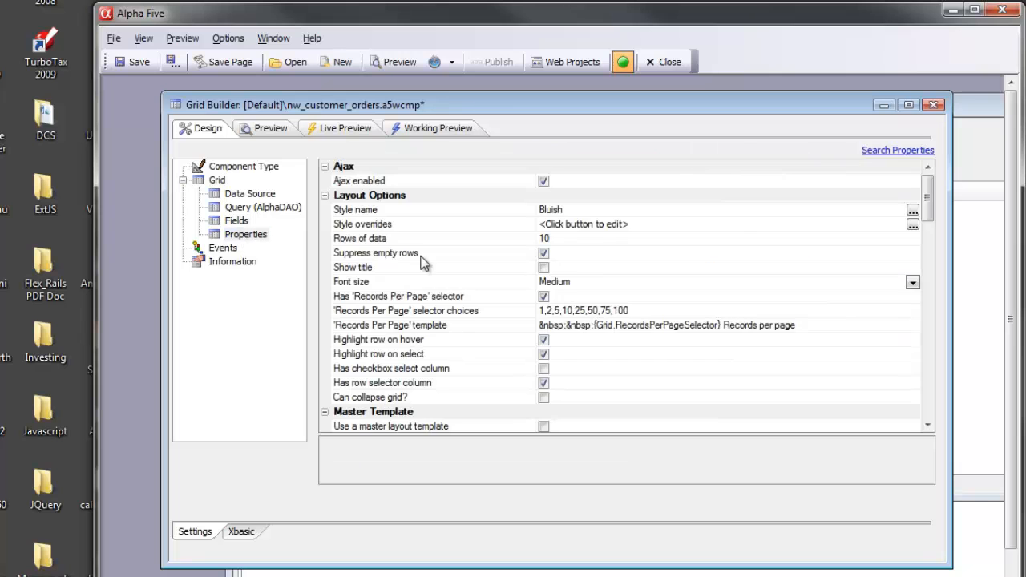
scroll("down", 3)
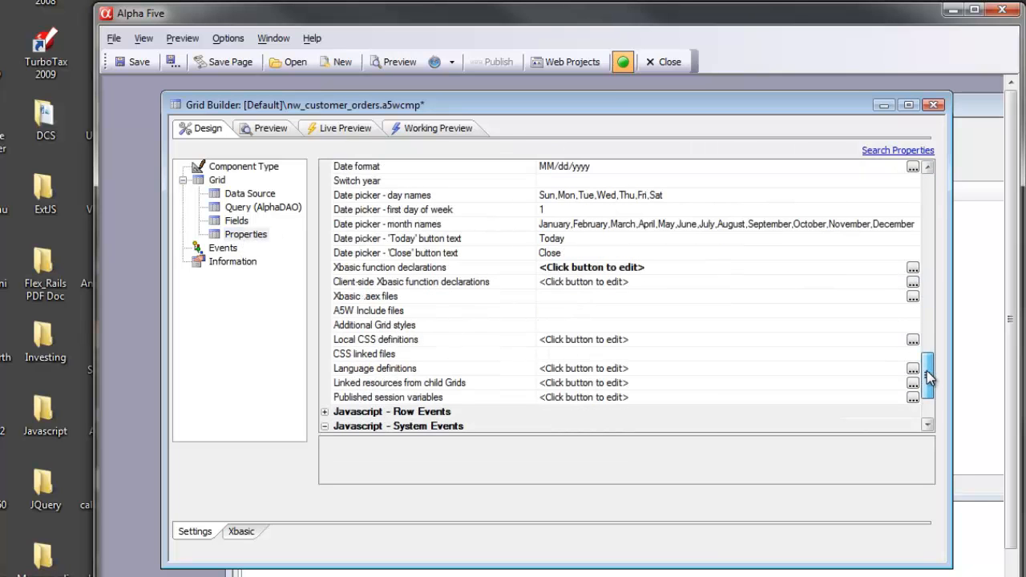
scroll("down", 3)
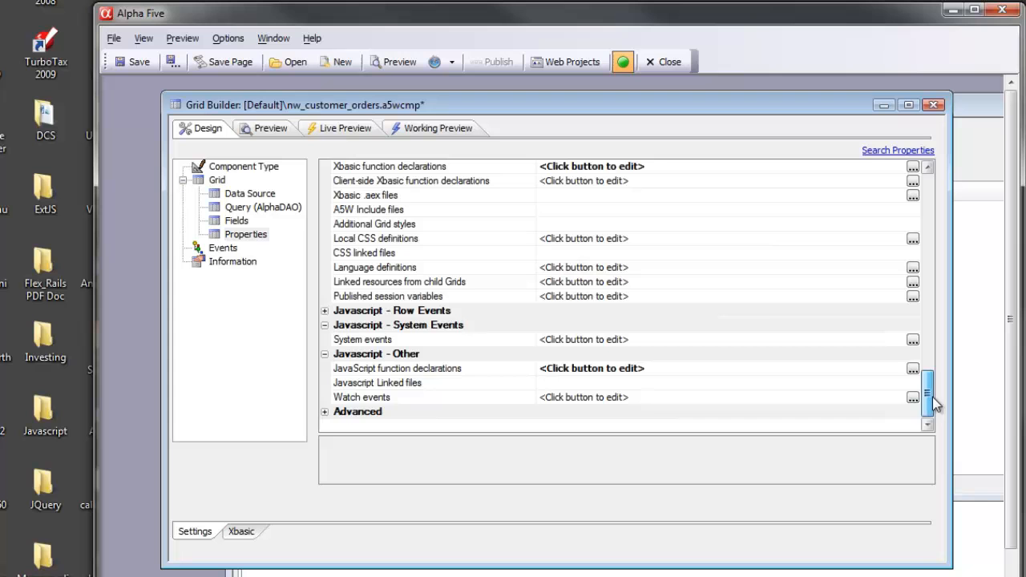
left_click(324, 311)
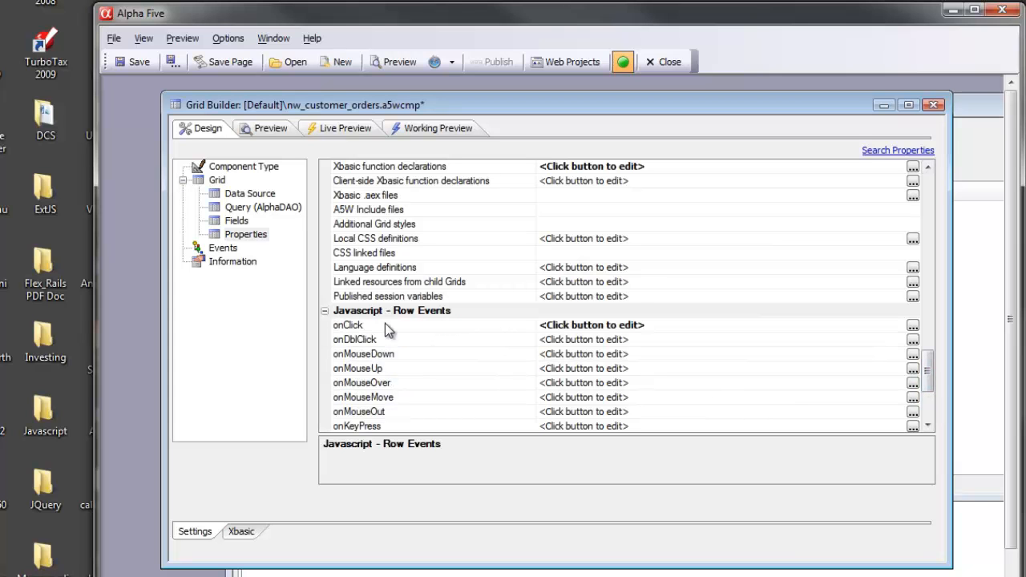
left_click(347, 324)
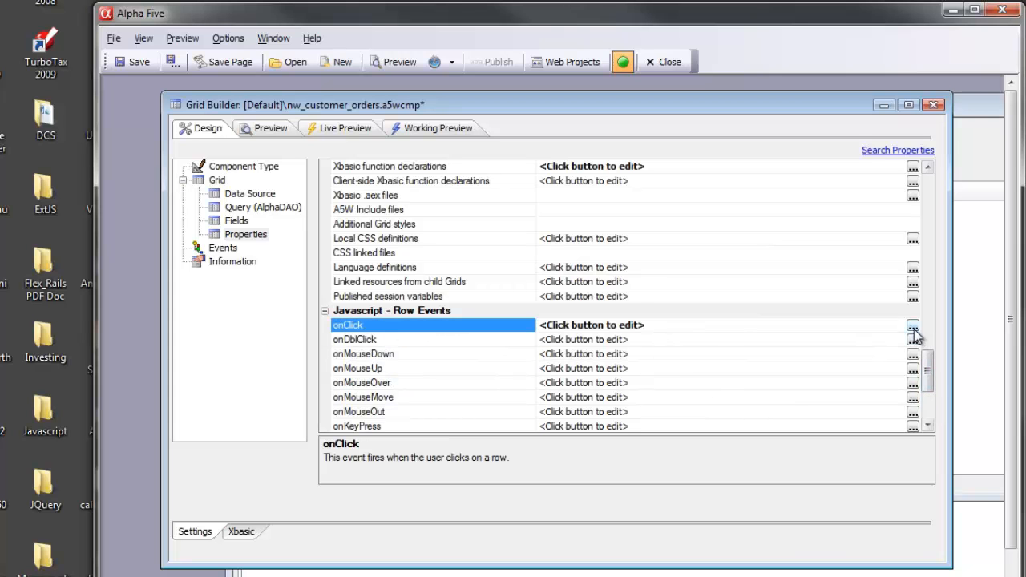
left_click(913, 324)
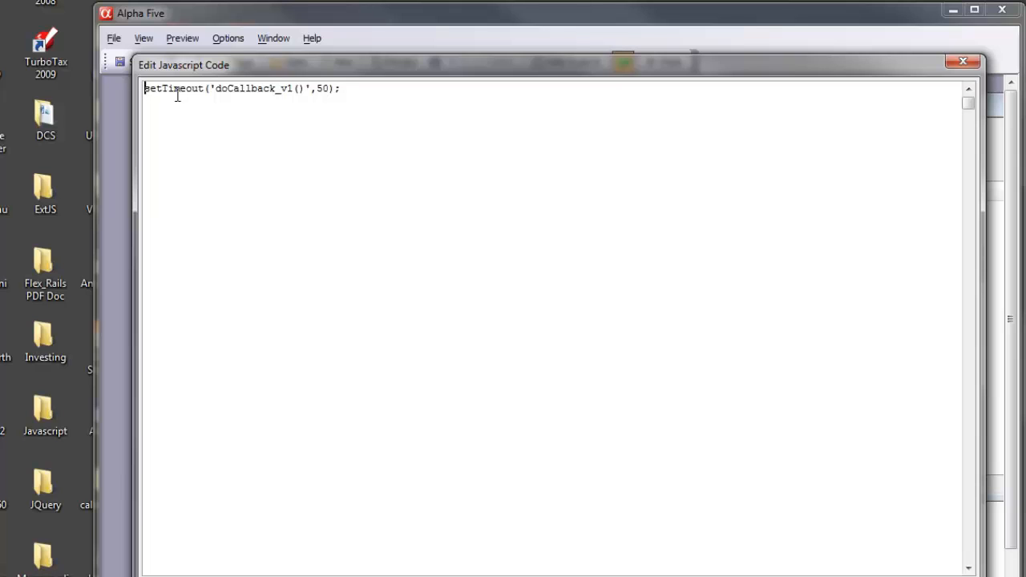
mouse_move(242, 94)
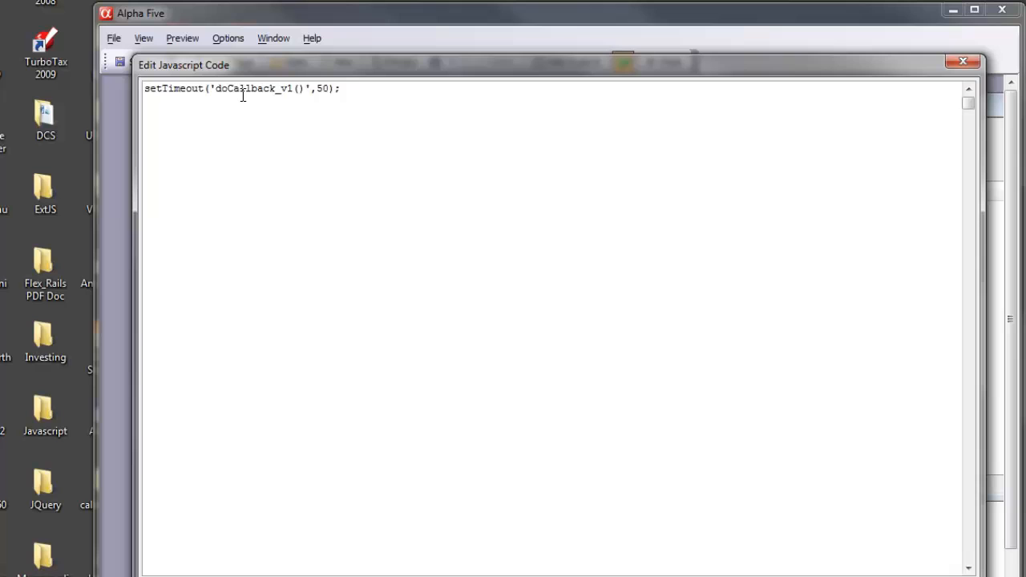
mouse_move(282, 86)
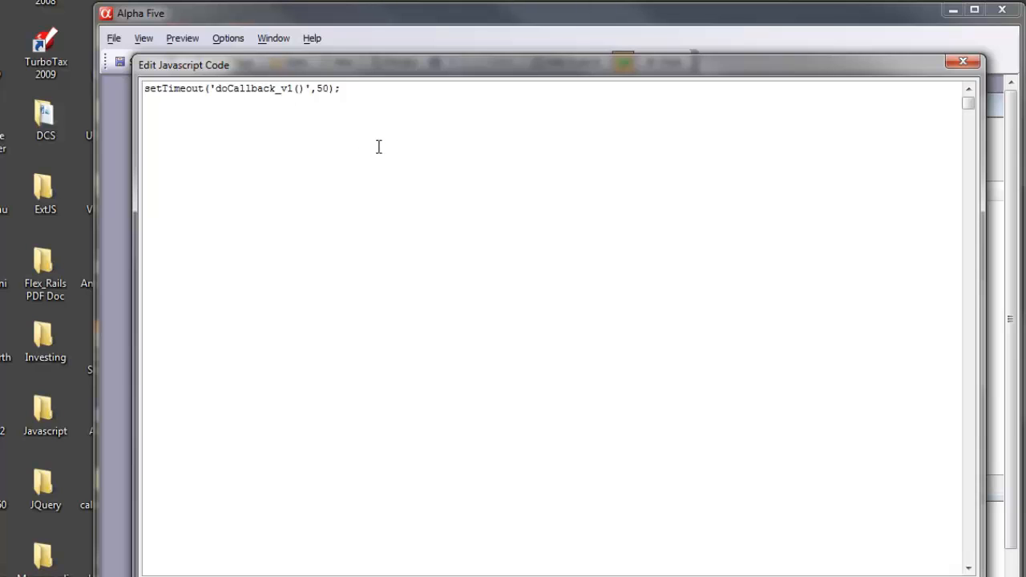
mouse_move(558, 247)
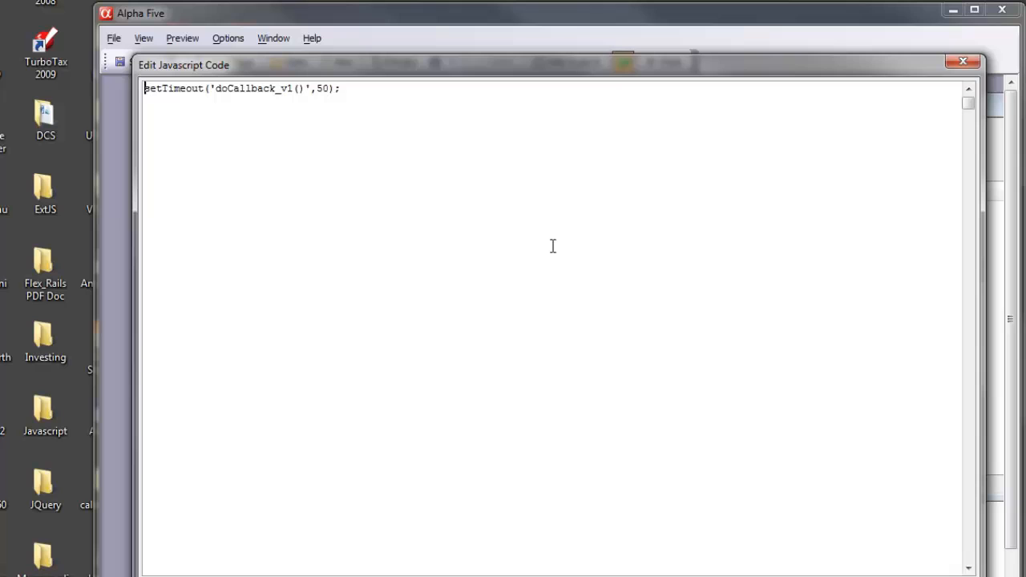
mouse_move(716, 291)
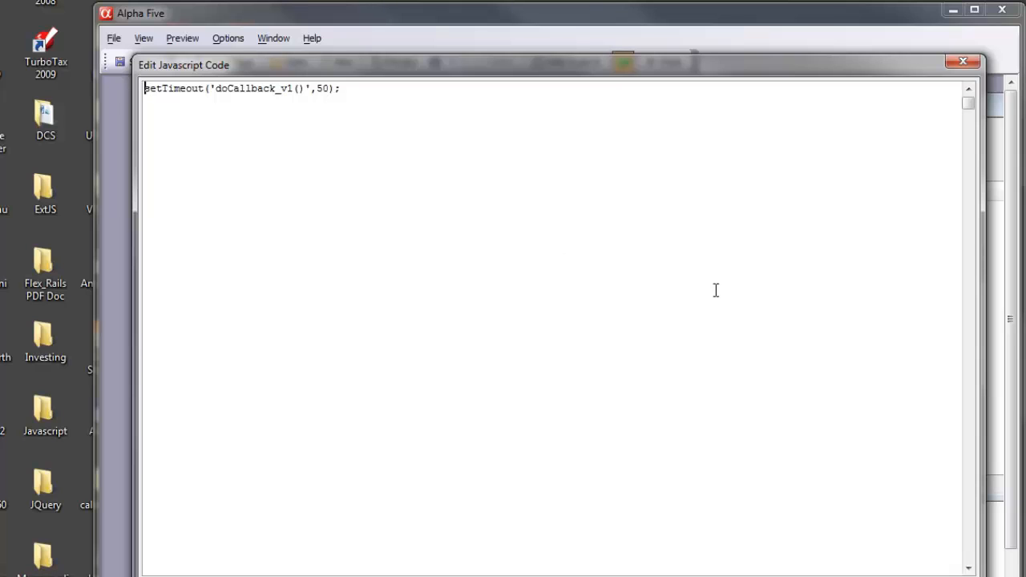
mouse_move(719, 309)
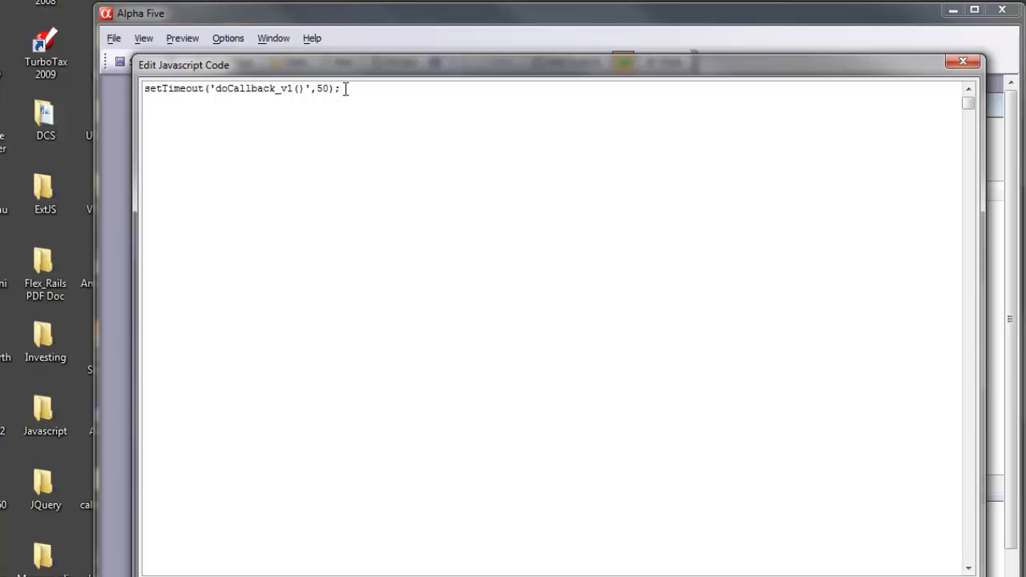
mouse_move(510, 234)
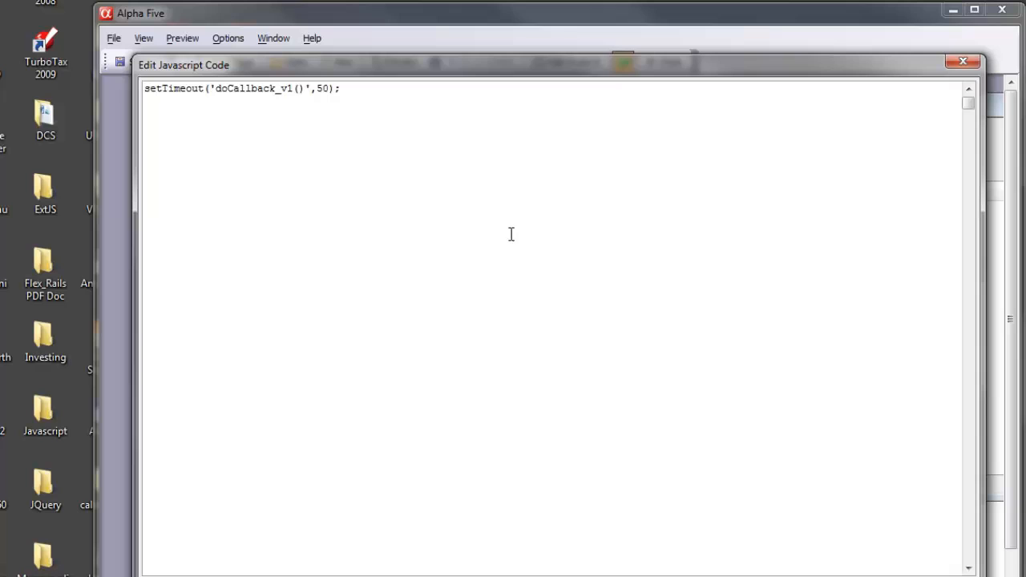
left_click(962, 61)
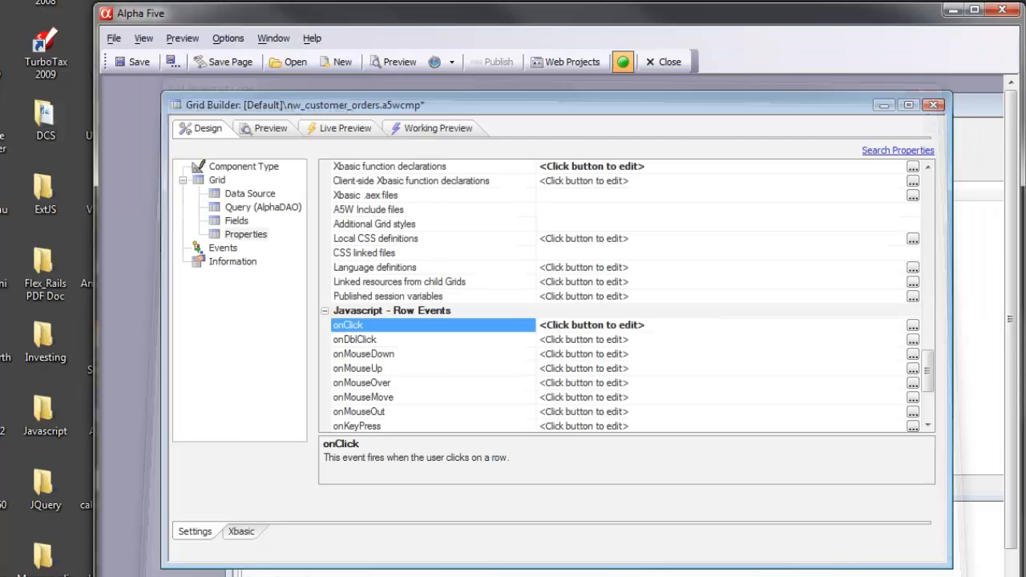
mouse_move(766, 440)
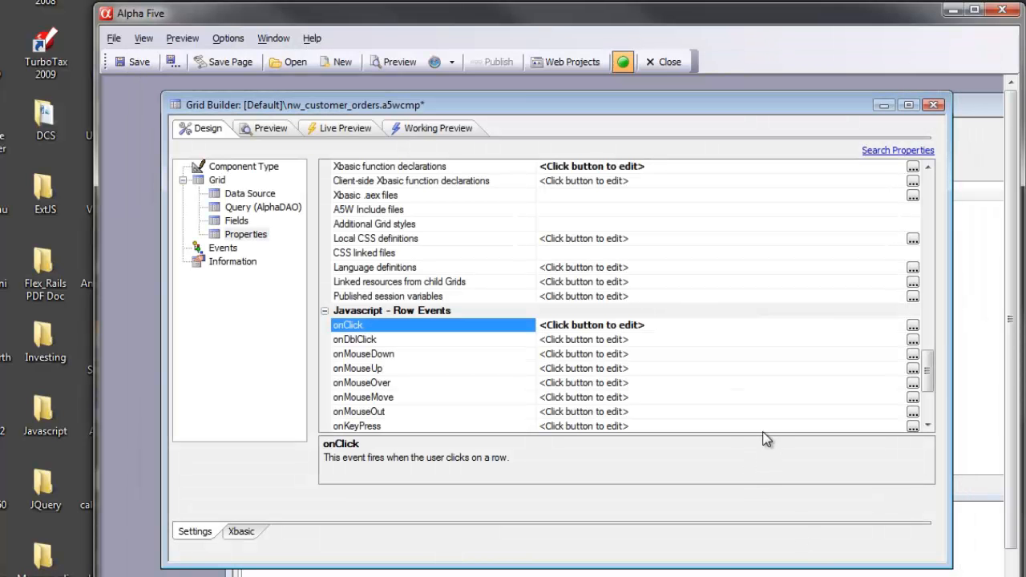
mouse_move(737, 424)
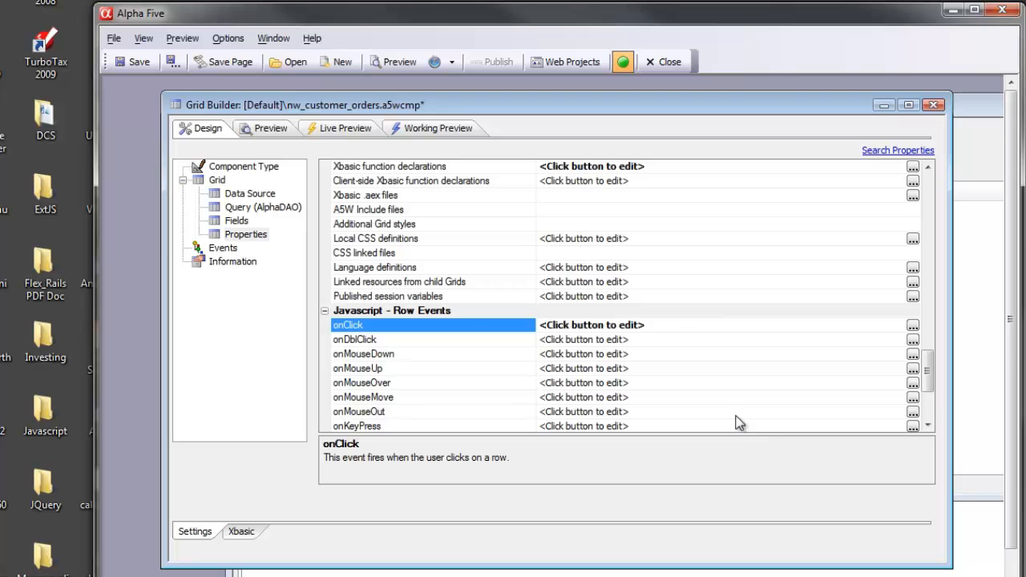
mouse_move(966, 350)
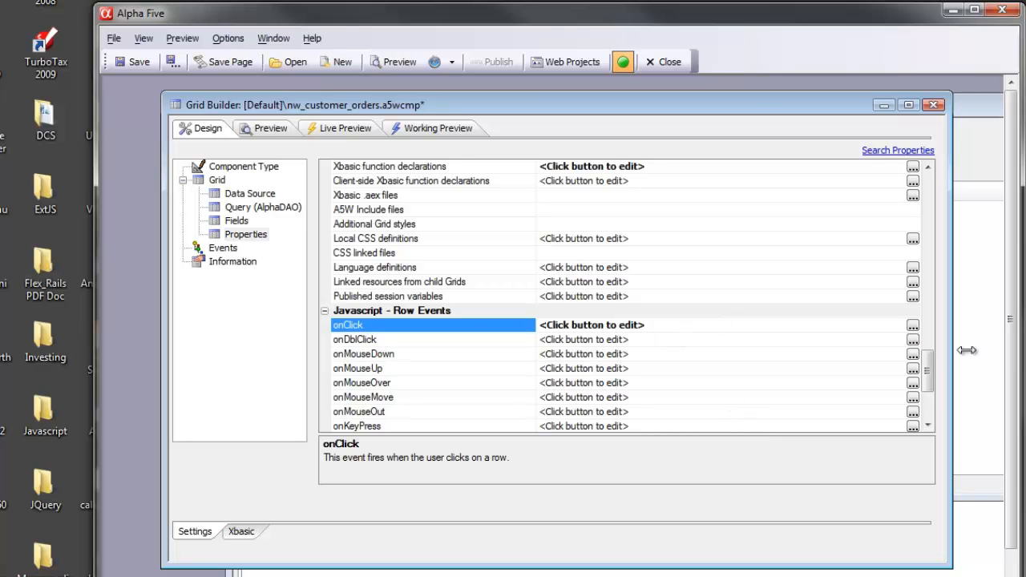
Step: Open the JavaScript function declarations editor showing the doCallback_v1 function
scroll("down", 3)
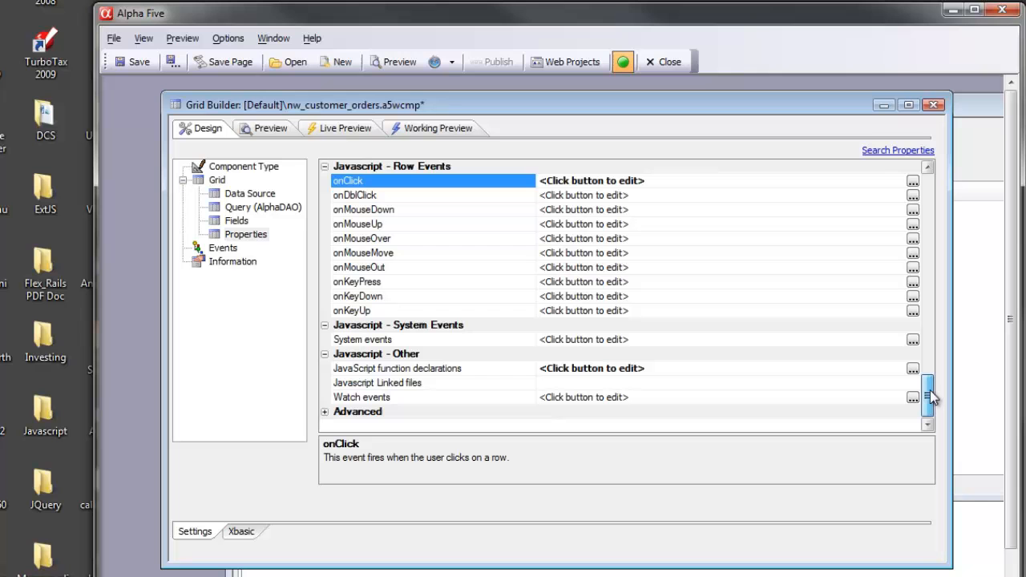
left_click(398, 367)
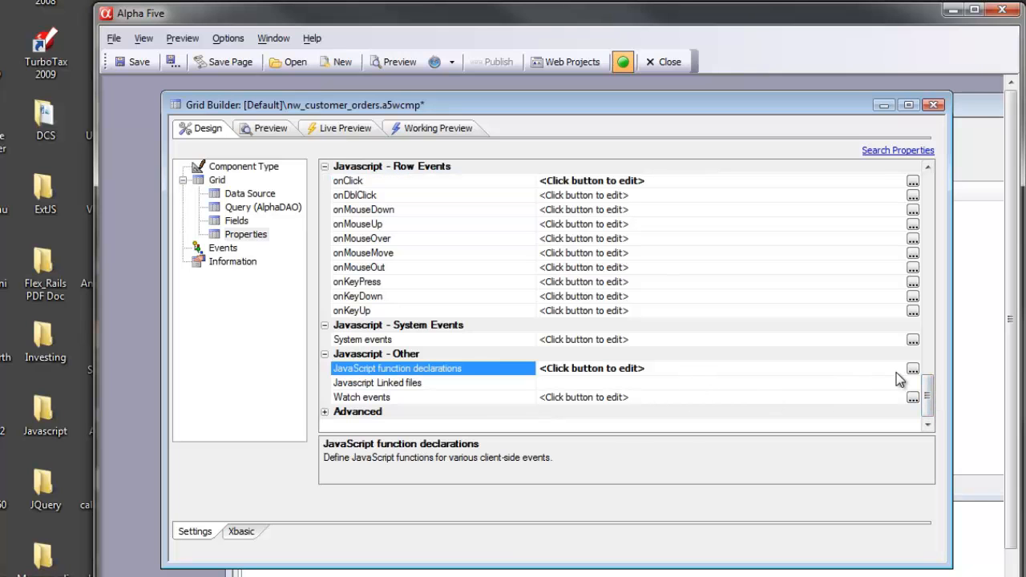
left_click(914, 368)
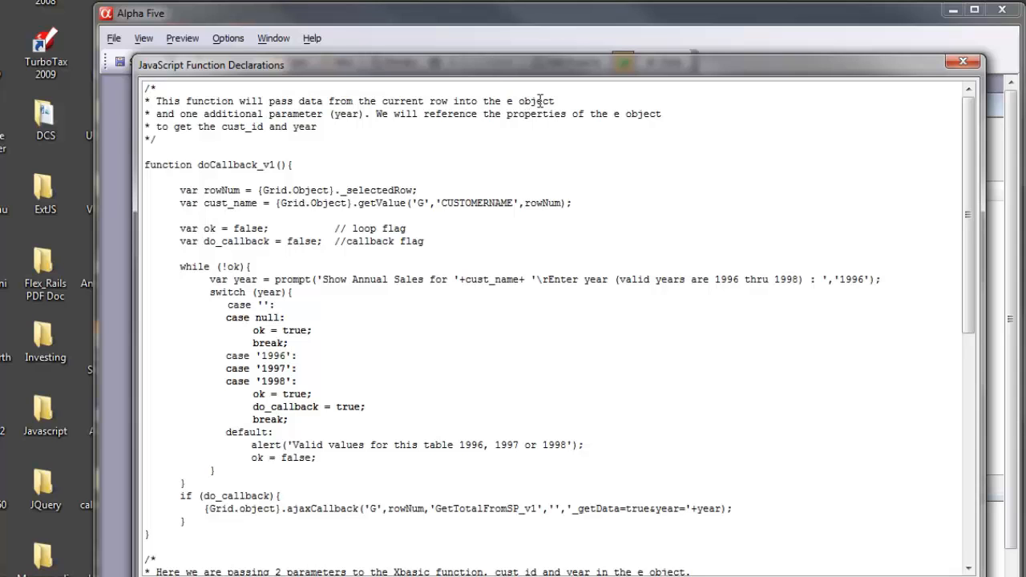
mouse_move(233, 119)
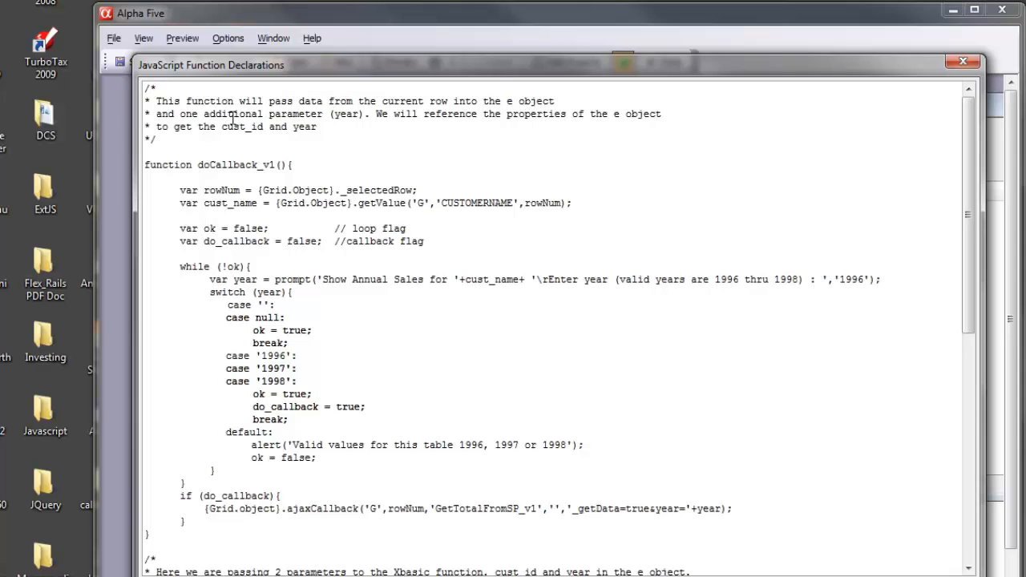
mouse_move(349, 118)
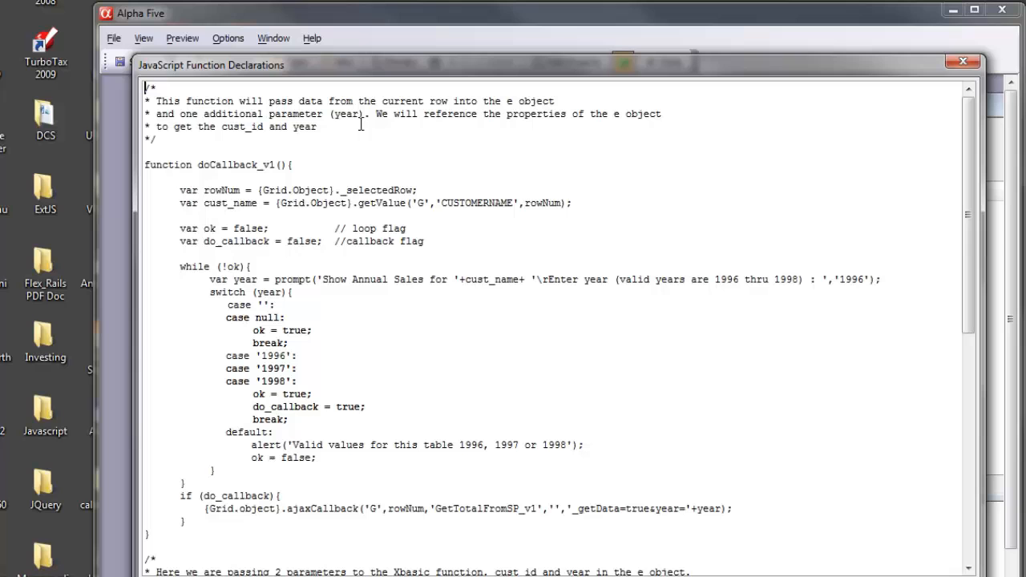
mouse_move(452, 147)
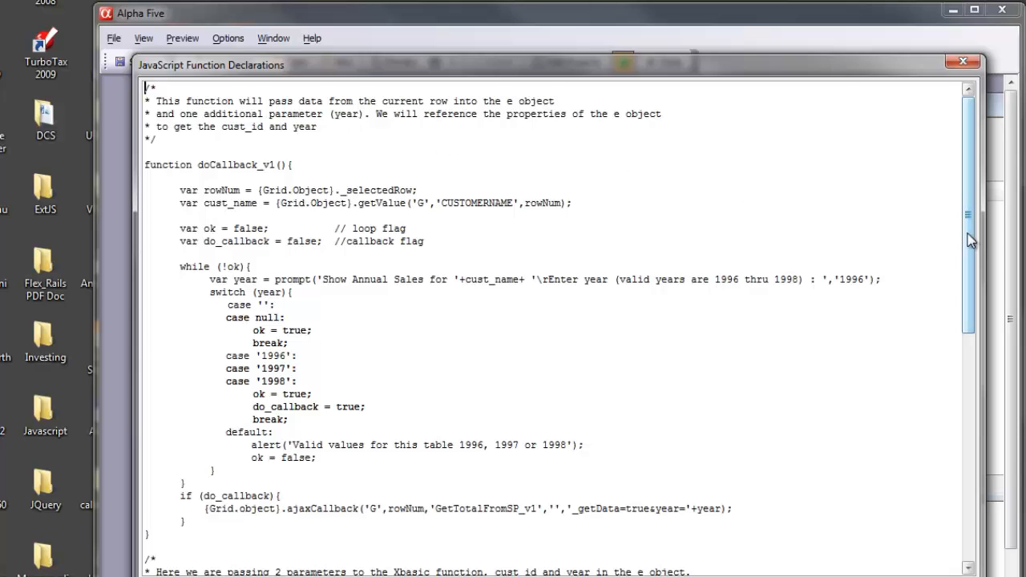
scroll("down", 3)
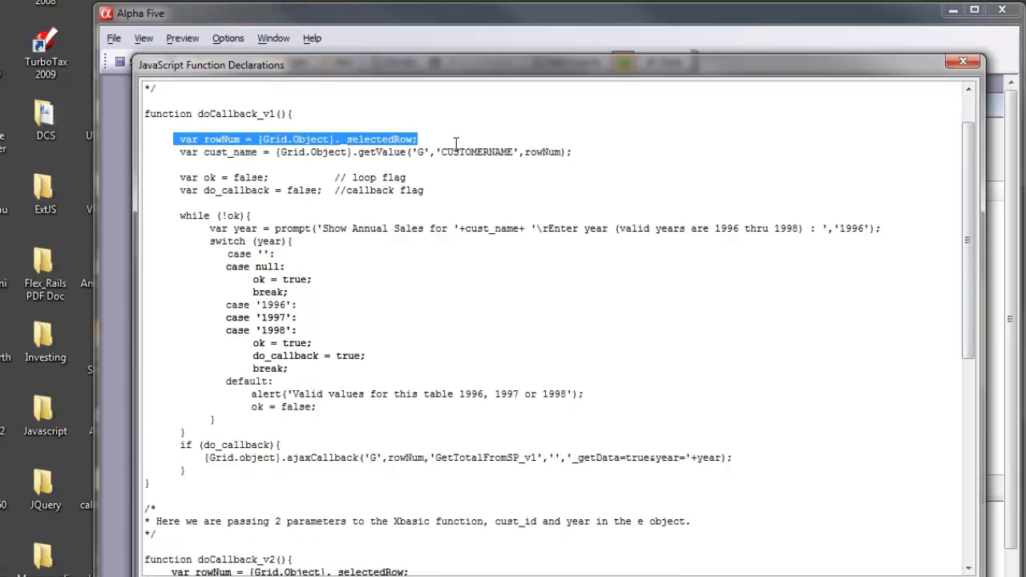
left_click_drag(417, 138, 473, 151)
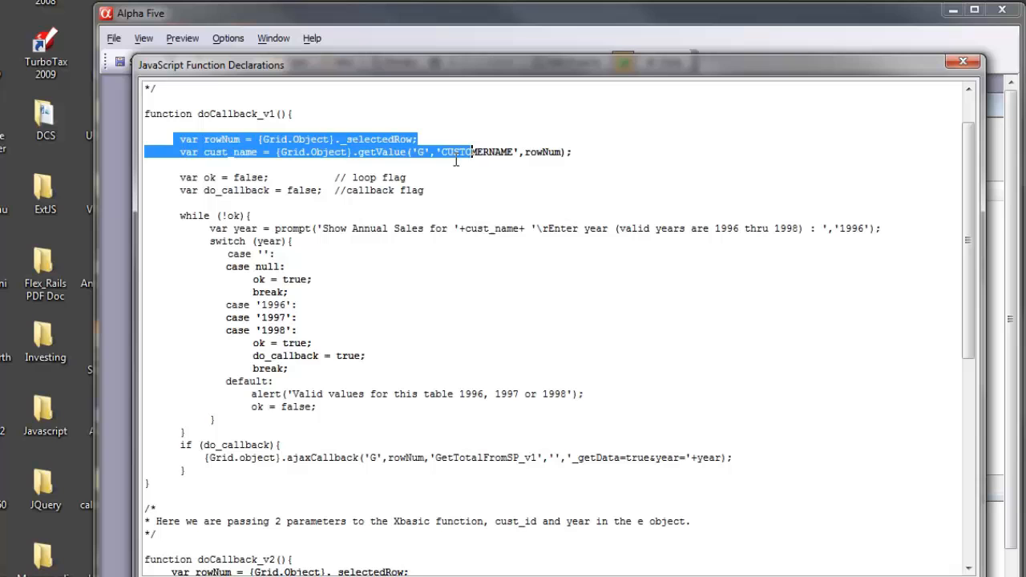
left_click(170, 138)
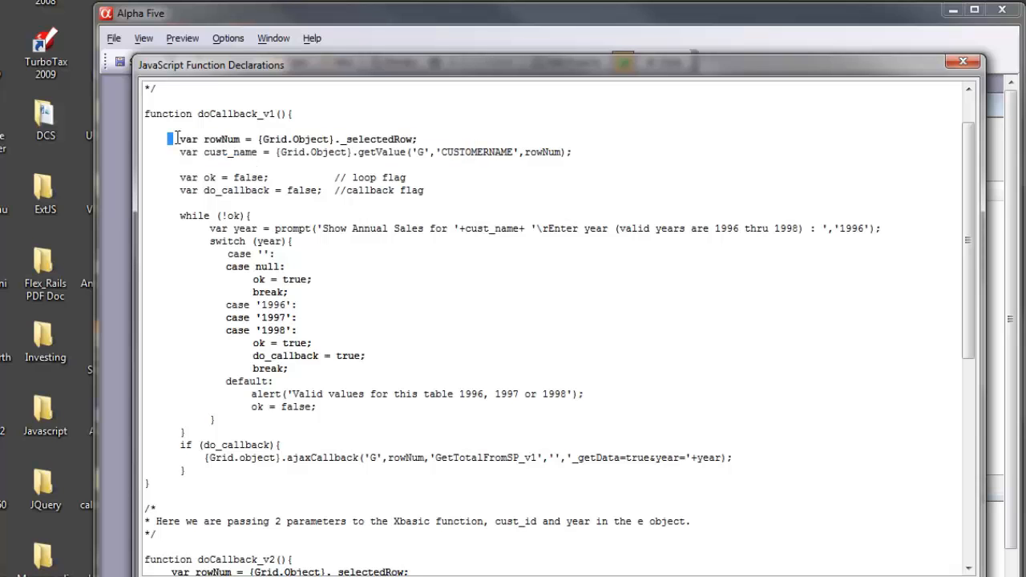
double_click(221, 137)
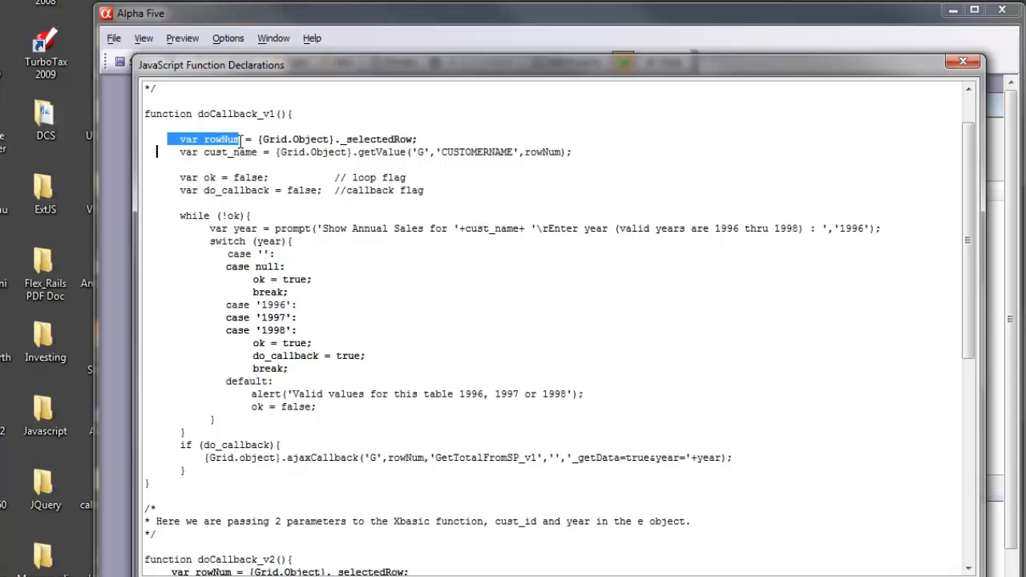
left_click_drag(249, 138, 418, 138)
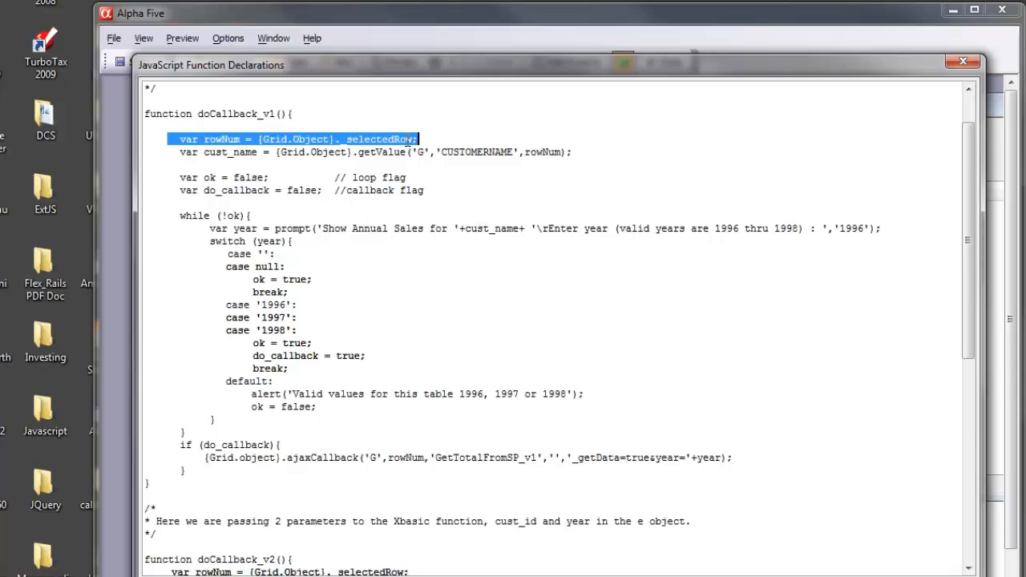
left_click(335, 138)
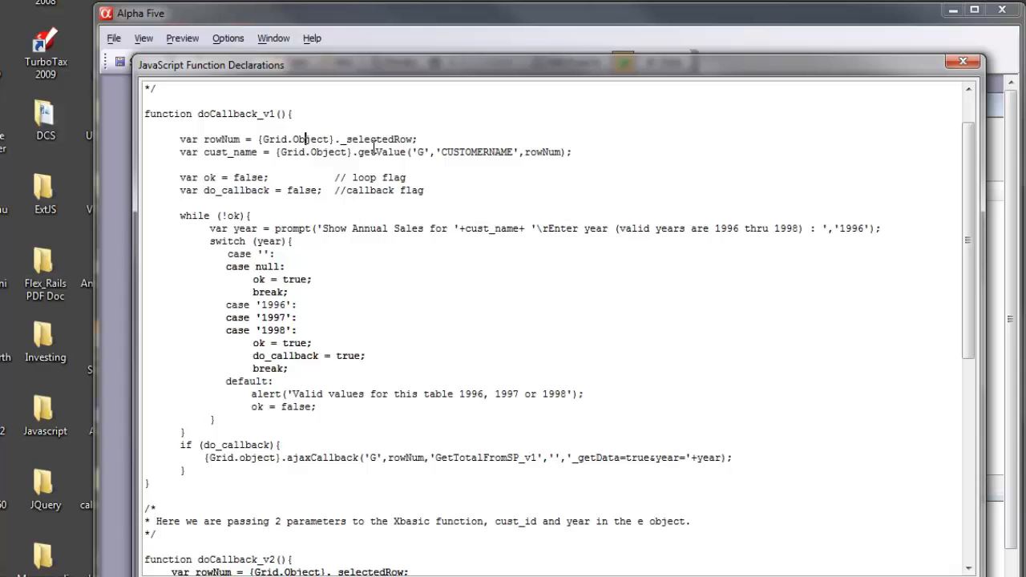
mouse_move(332, 159)
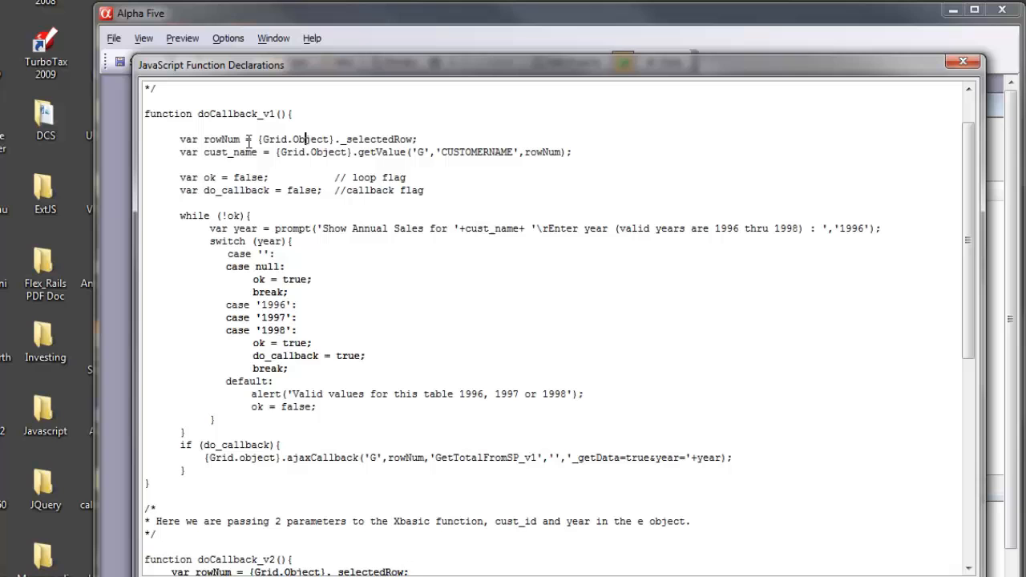
mouse_move(236, 163)
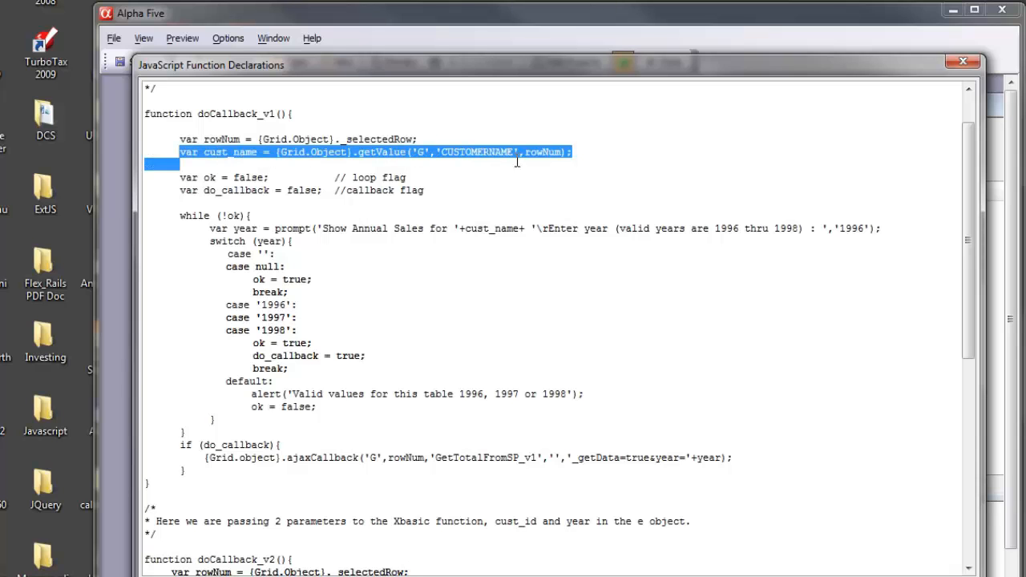
left_click(583, 153)
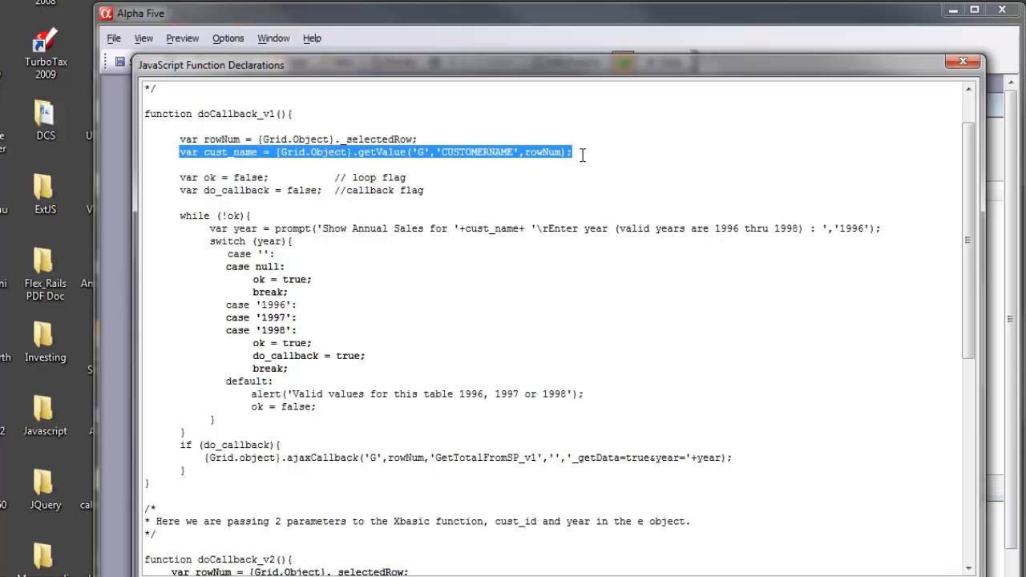
mouse_move(606, 263)
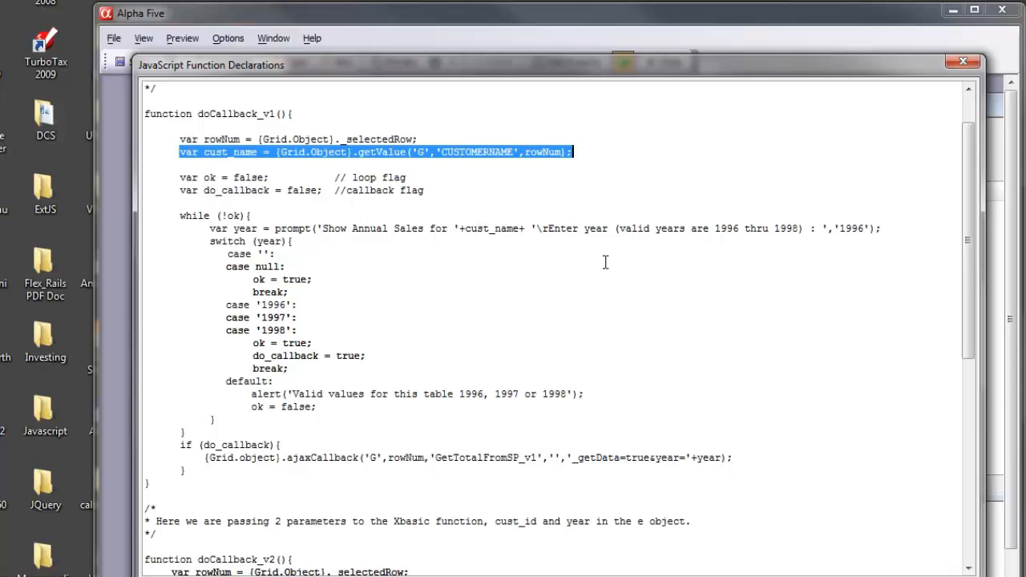
mouse_move(317, 247)
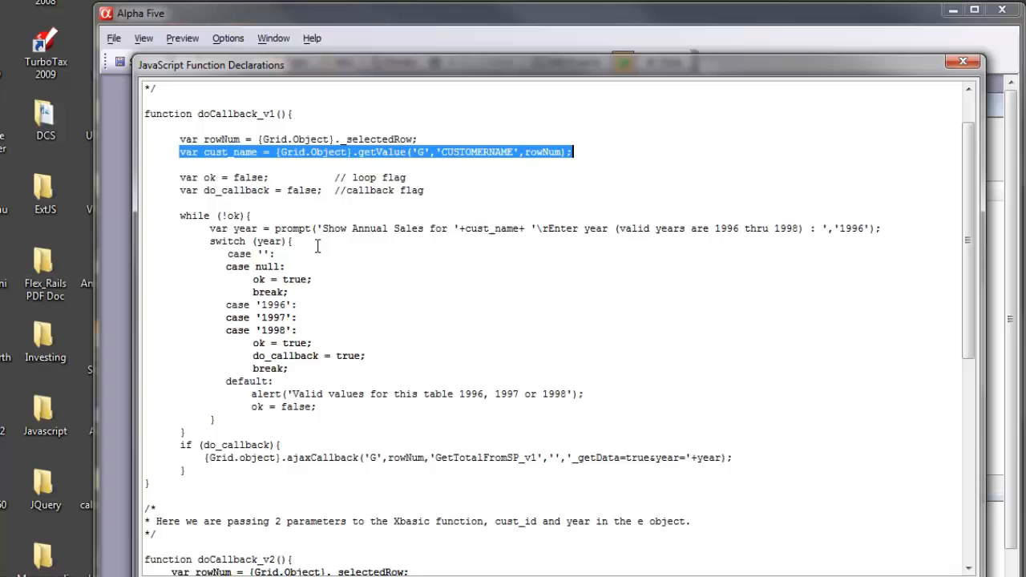
left_click(175, 215)
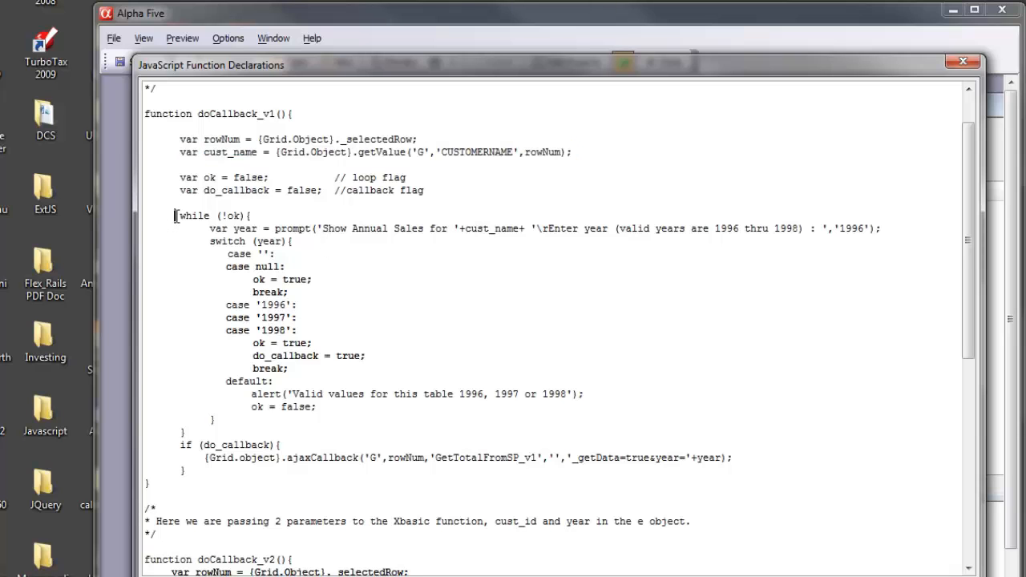
left_click_drag(173, 215, 271, 425)
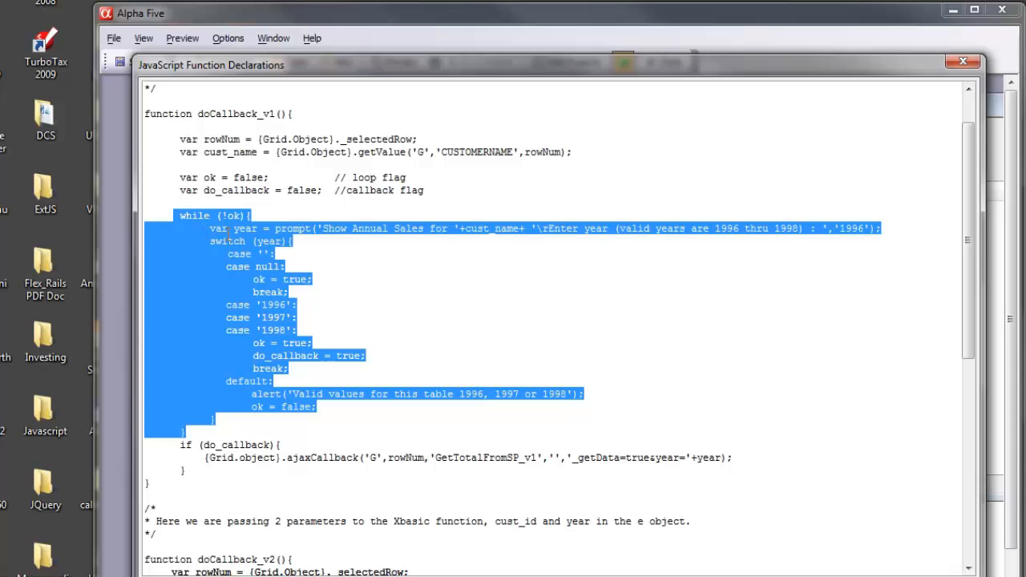
mouse_move(228, 293)
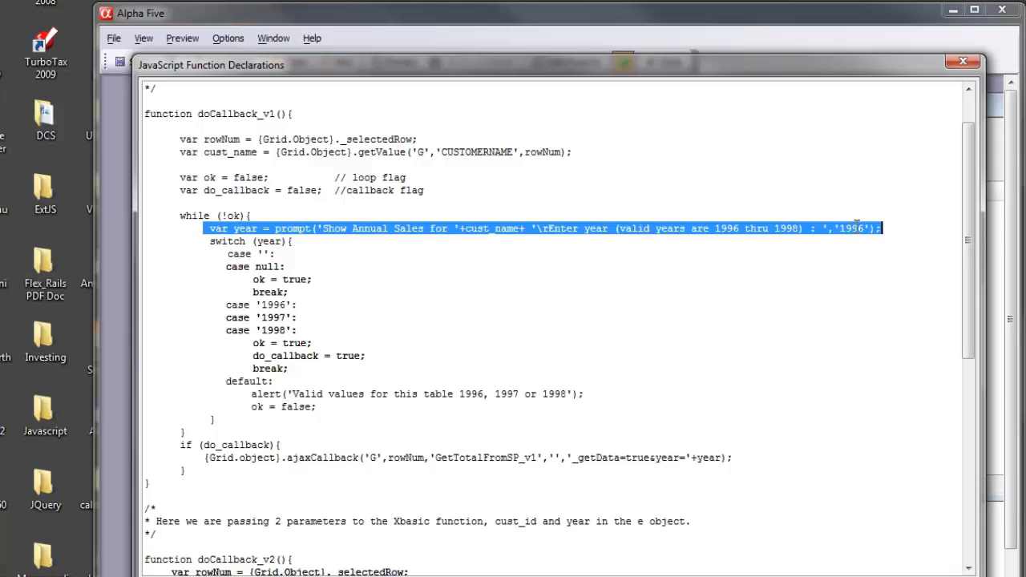
double_click(853, 228)
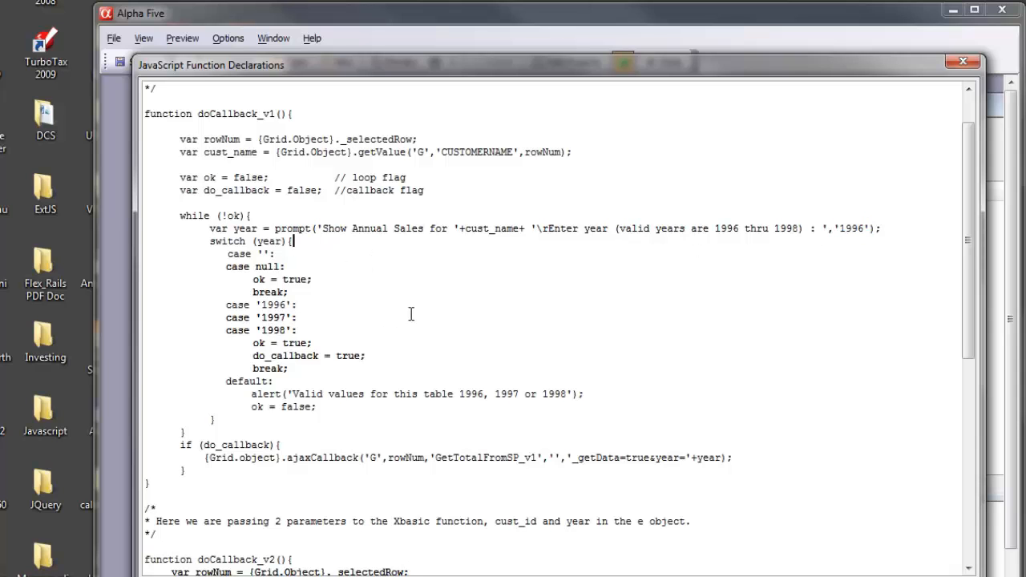
mouse_move(345, 292)
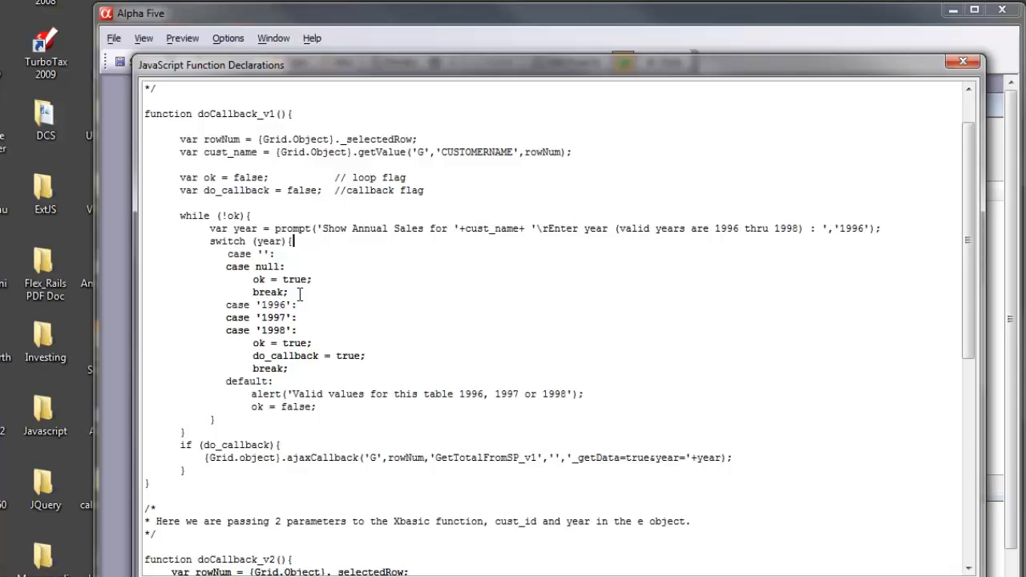
left_click(291, 292)
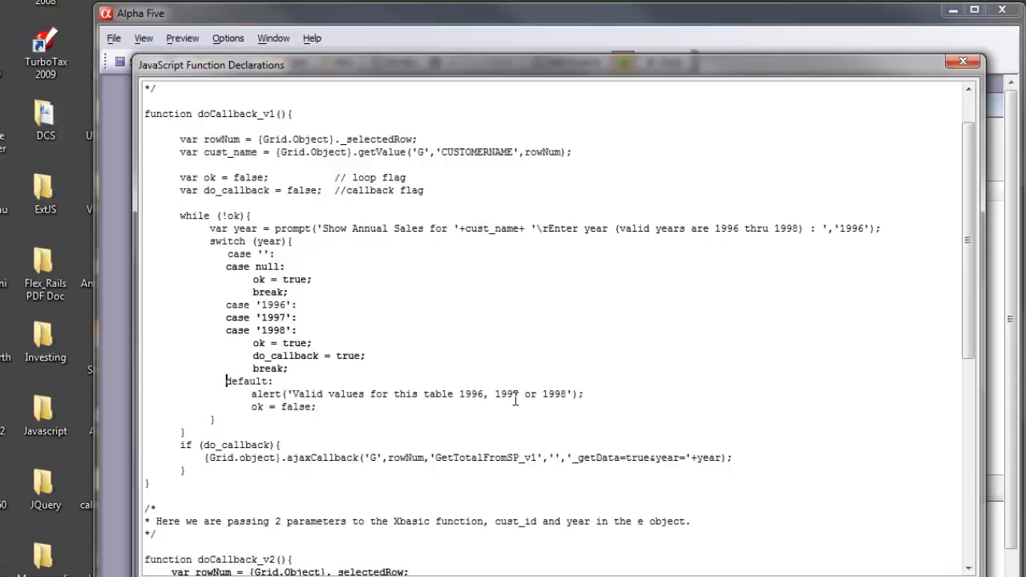
mouse_move(417, 385)
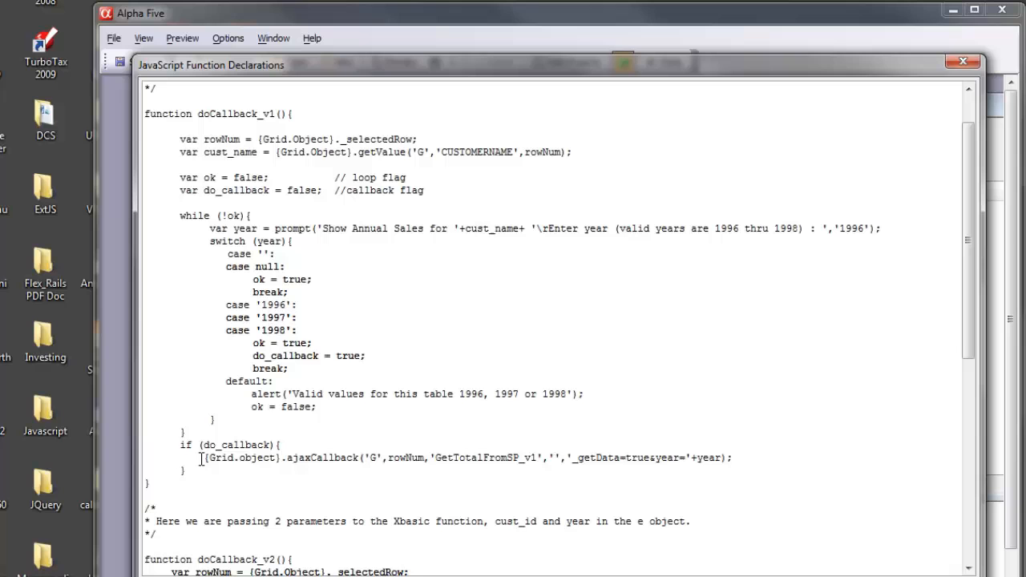
triple_click(465, 459)
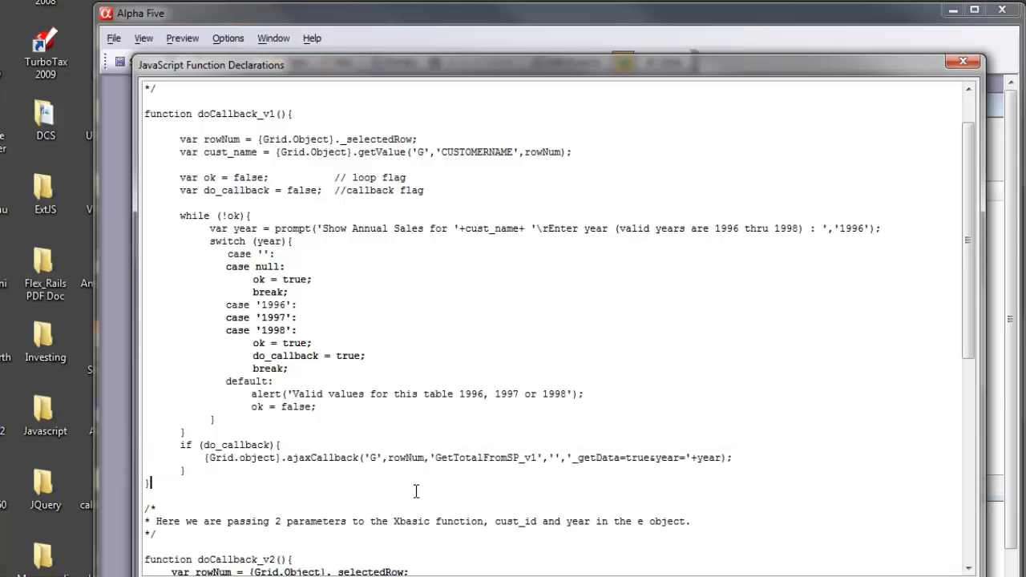
double_click(404, 459)
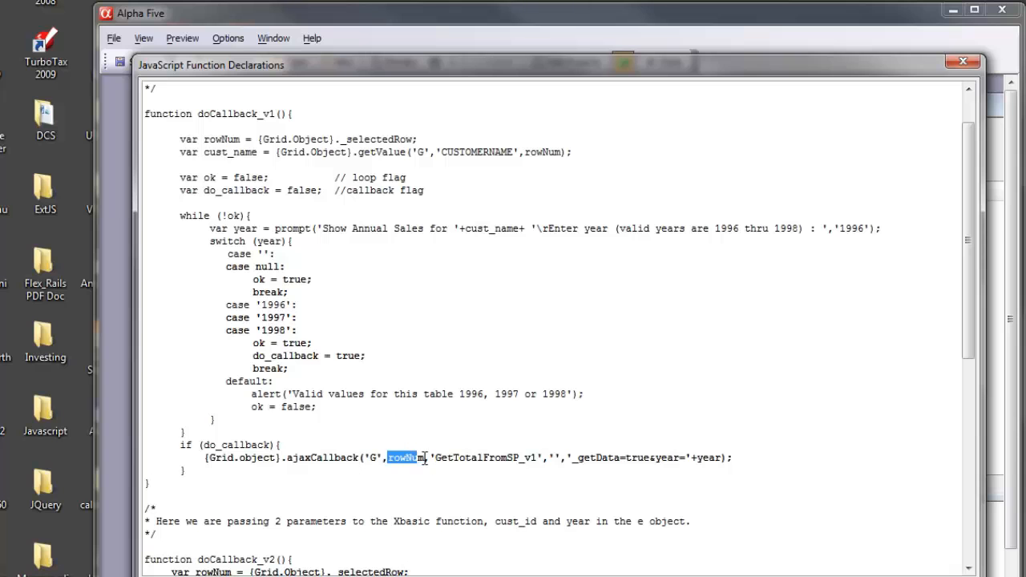
mouse_move(199, 154)
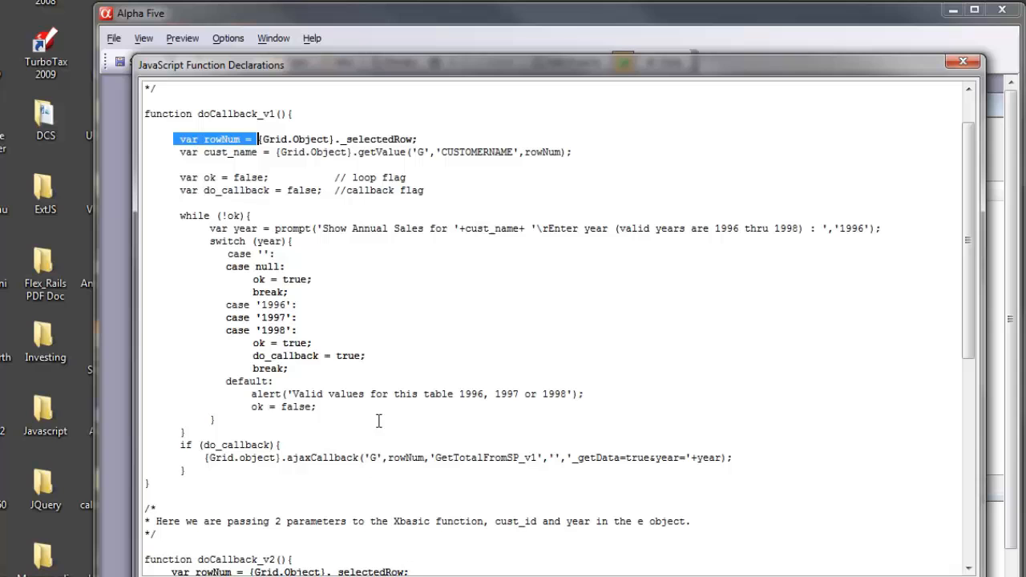
double_click(484, 459)
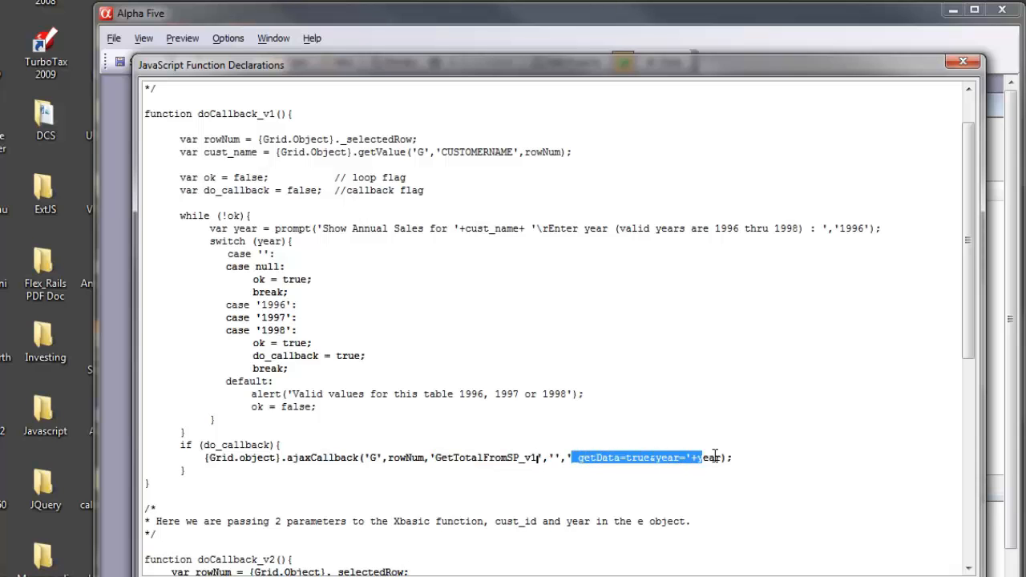
left_click(590, 472)
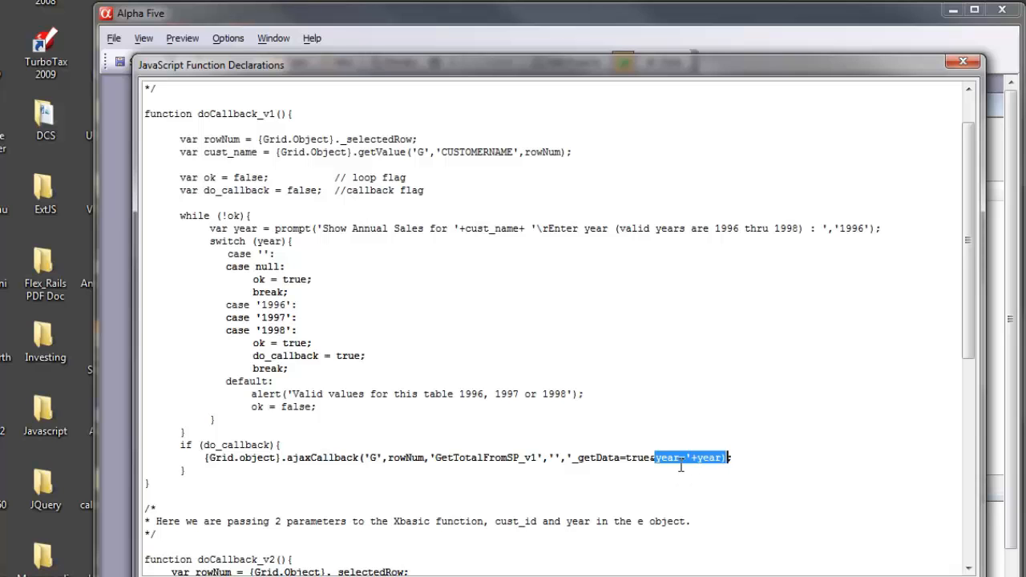
mouse_move(526, 396)
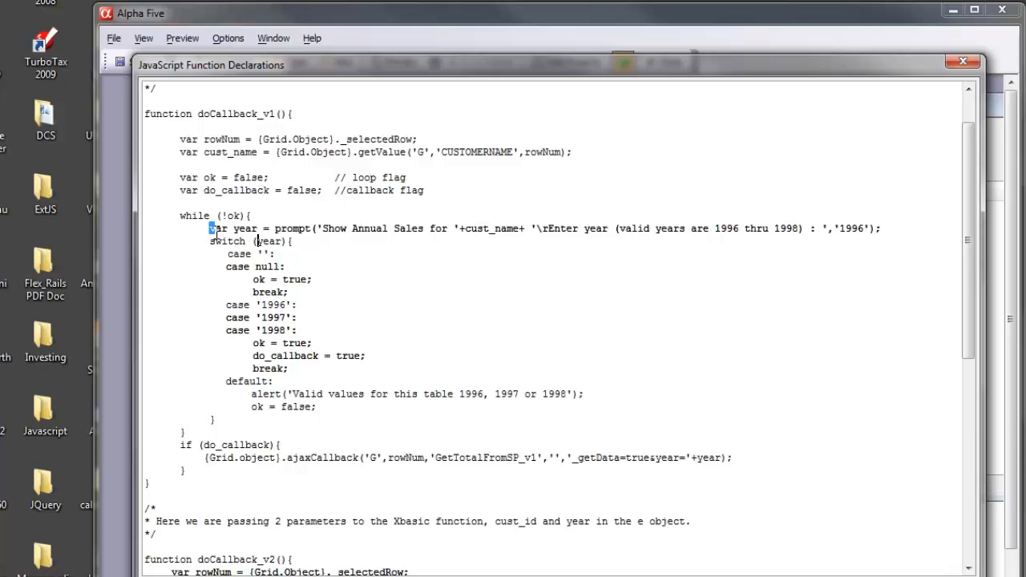
double_click(244, 227)
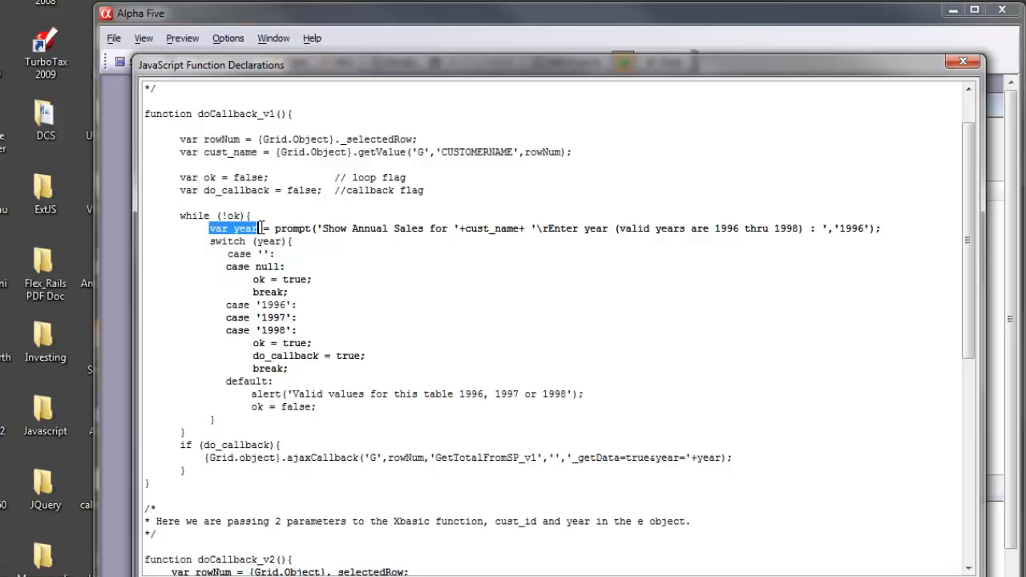
left_click(728, 459)
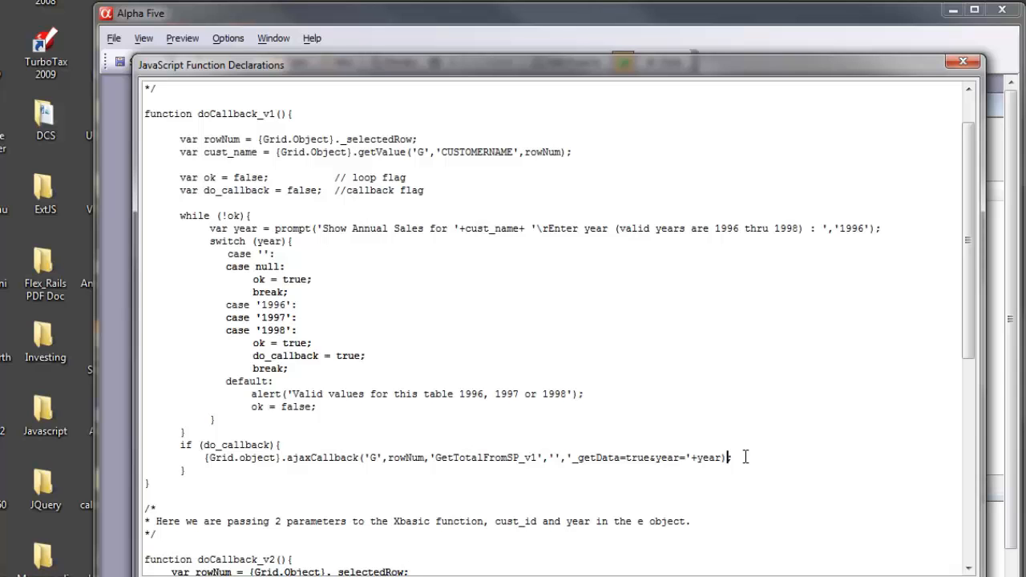
mouse_move(998, 340)
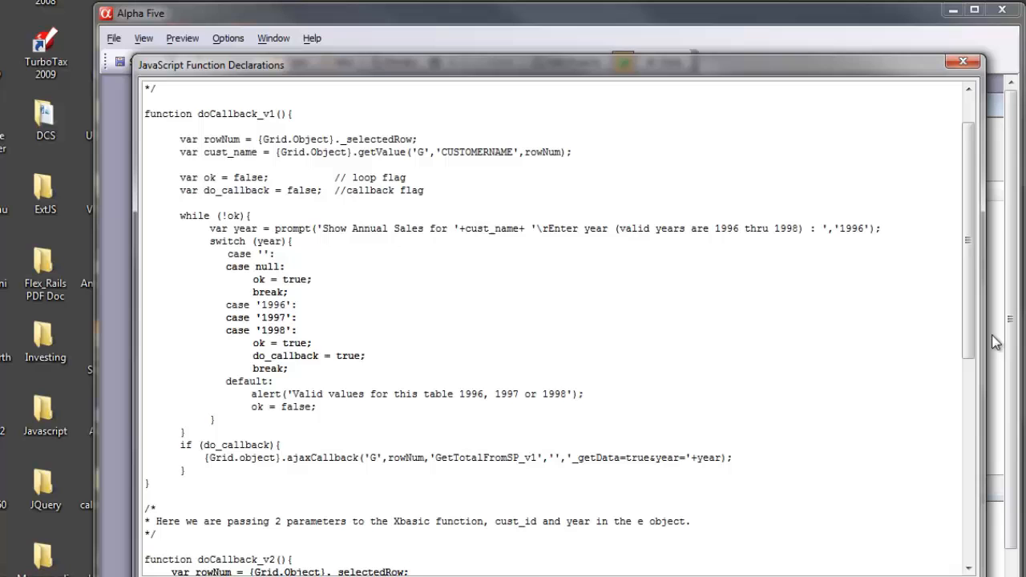
Step: Close the JavaScript declarations and open the Xbasic function declarations code editor
scroll("down", 3)
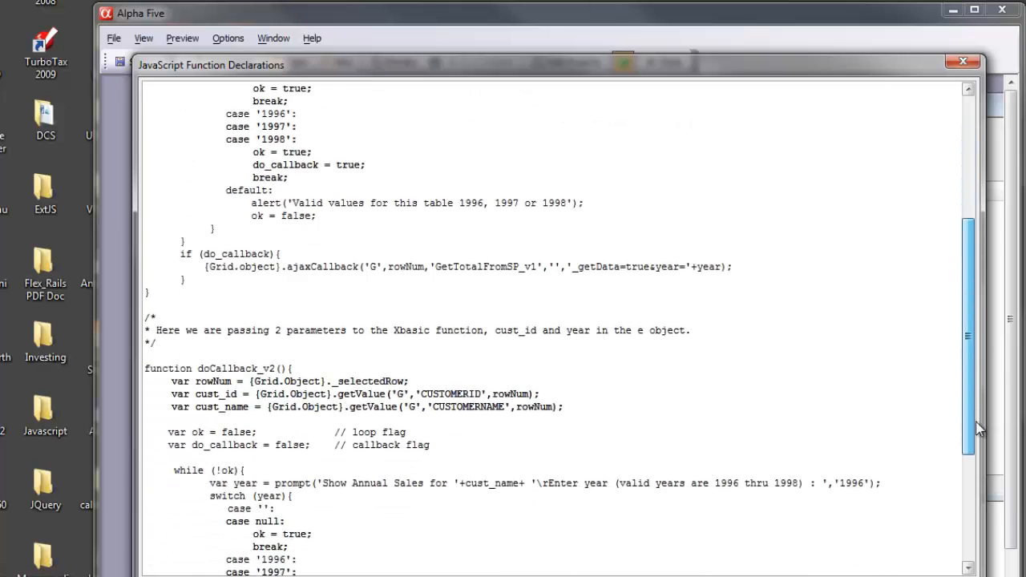
scroll("down", 3)
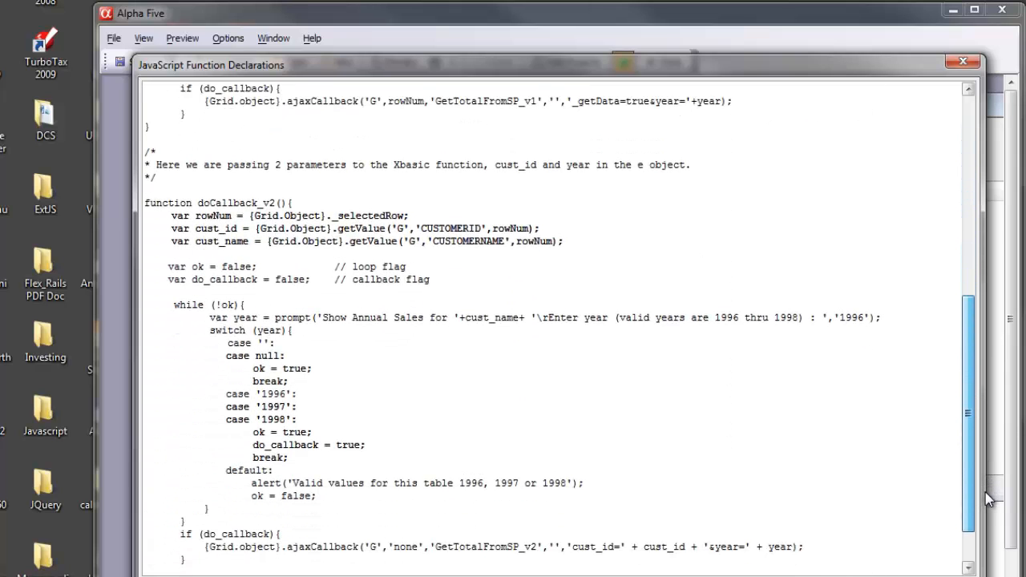
scroll("down", 3)
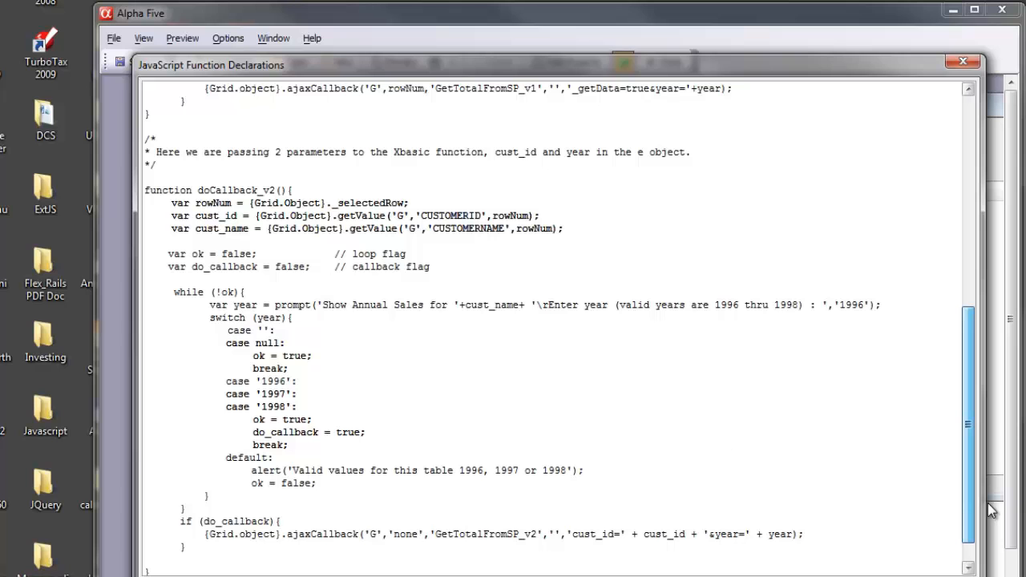
scroll("up", 3)
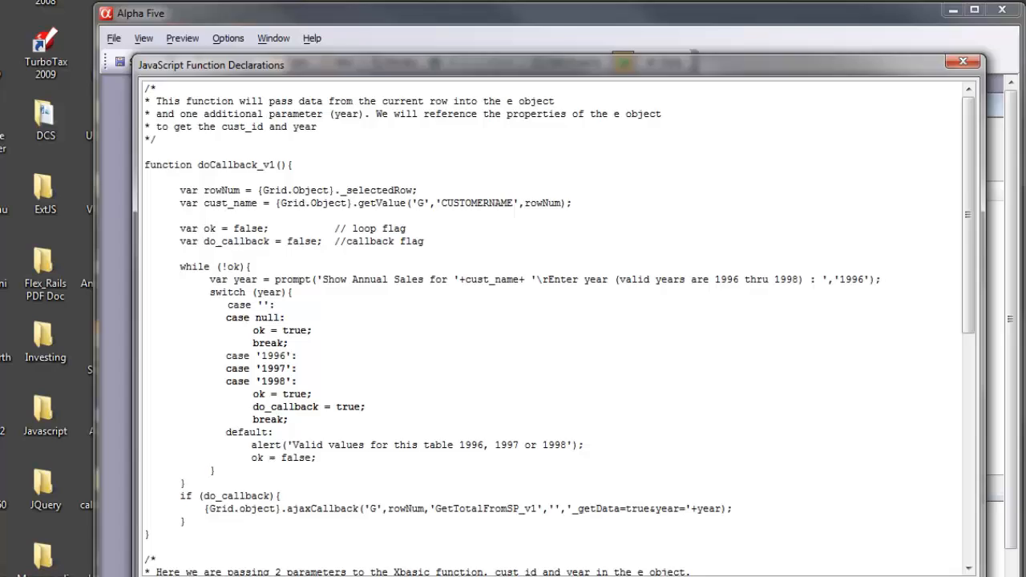
left_click(962, 61)
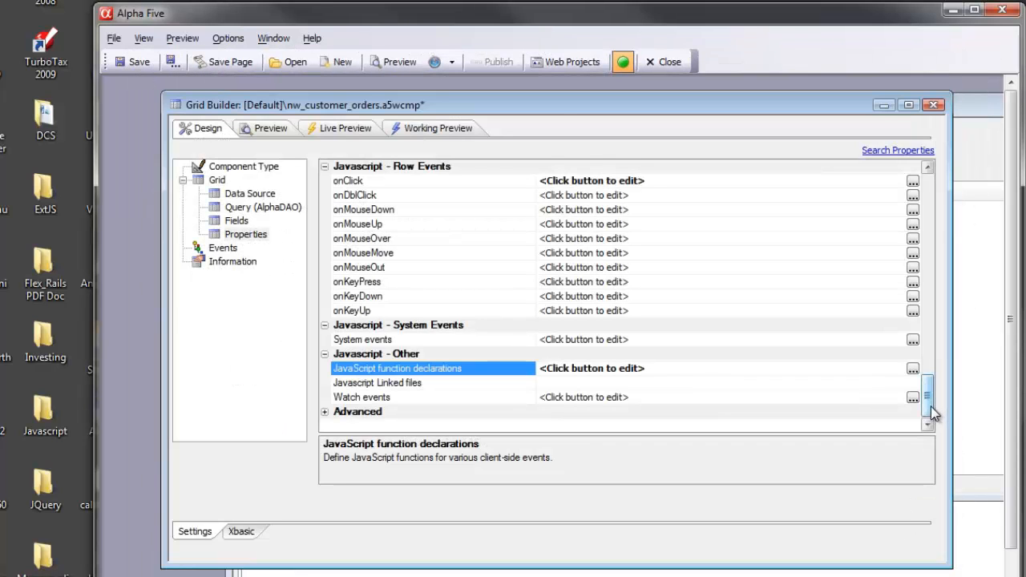
scroll("up", 3)
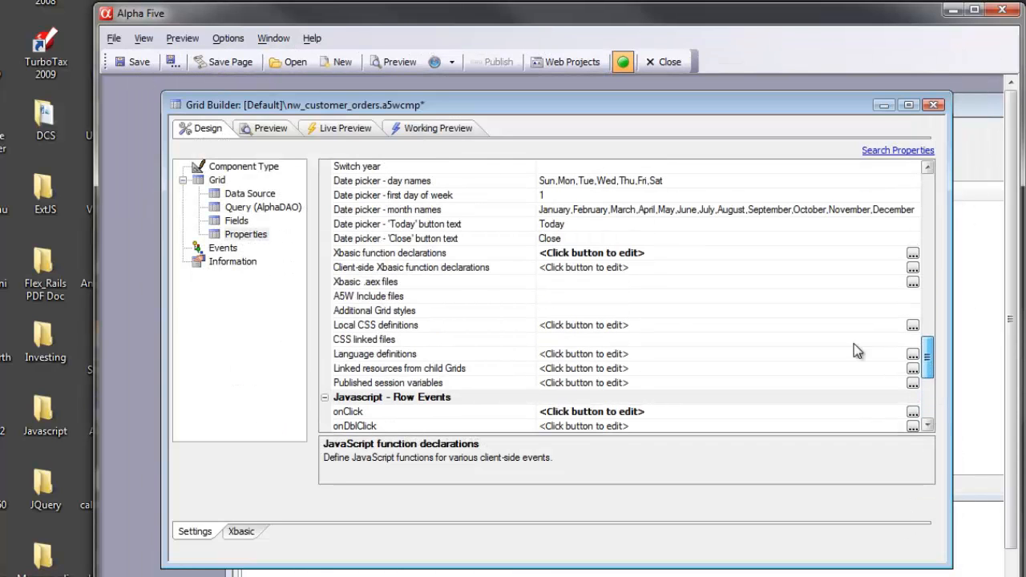
left_click(914, 253)
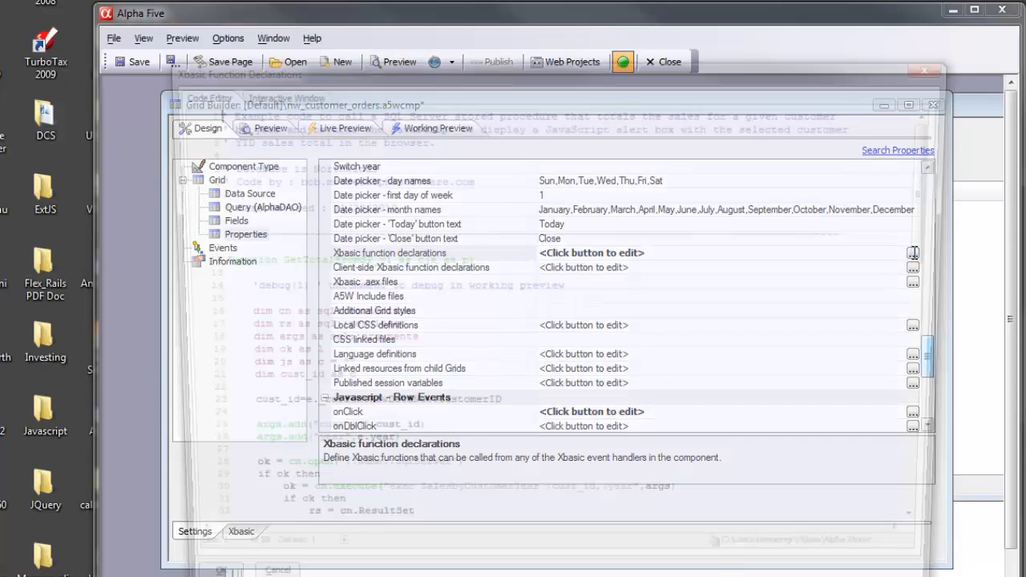
left_click(913, 253)
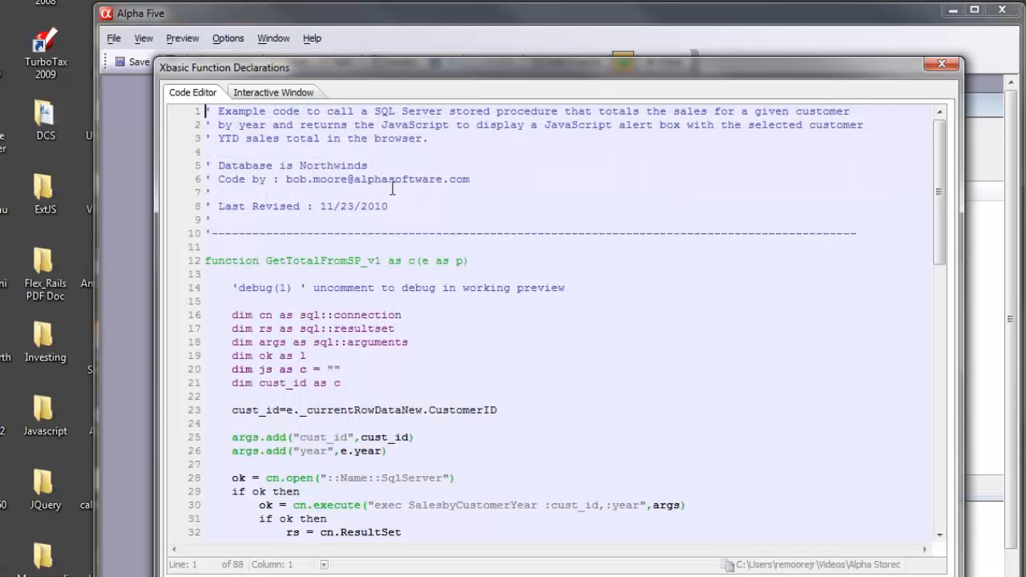
mouse_move(714, 253)
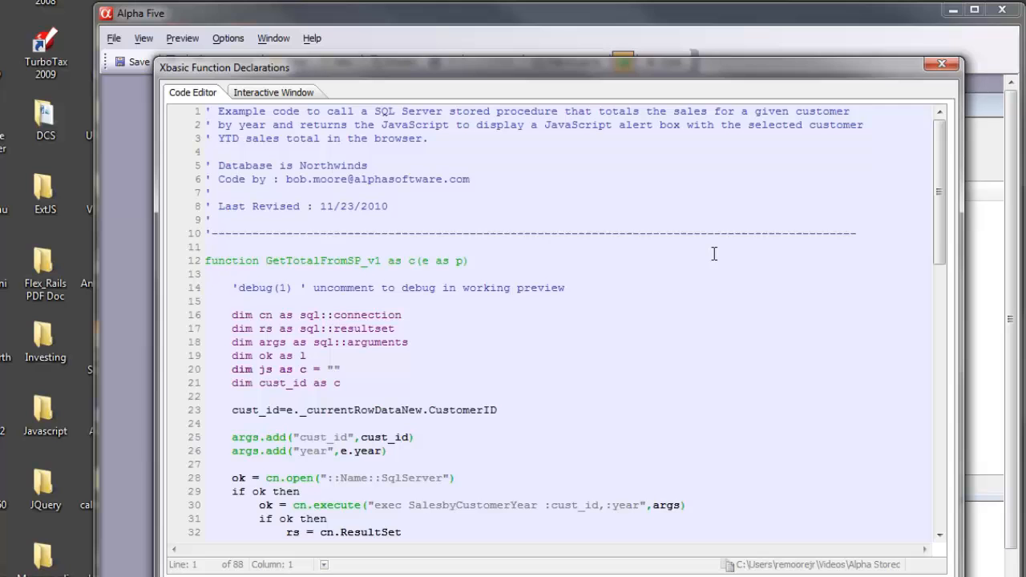
Step: Walk through GetTotalFromSP_v1: CustomerID read, stored-procedure call and result-set lines
scroll("down", 3)
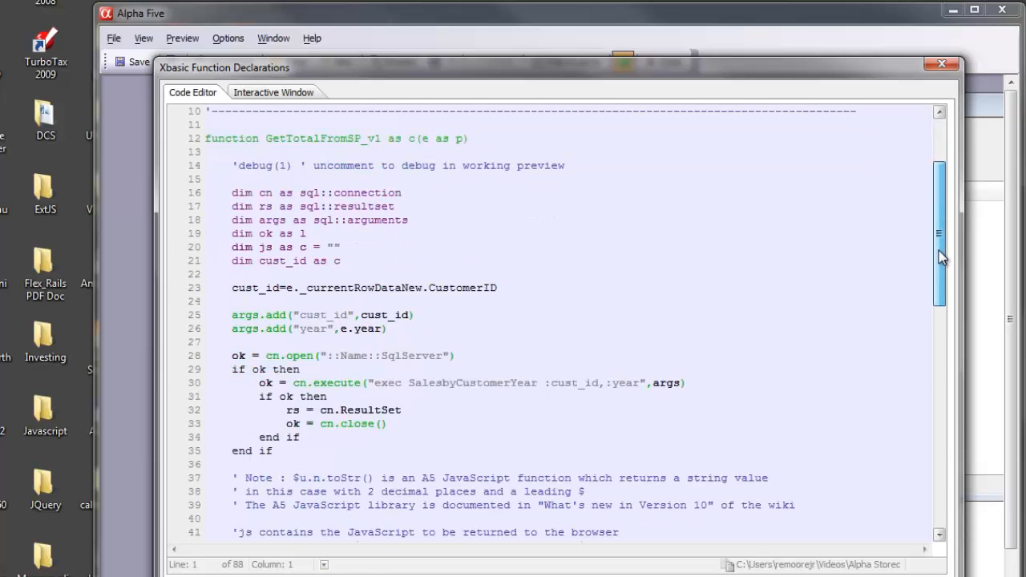
mouse_move(272, 91)
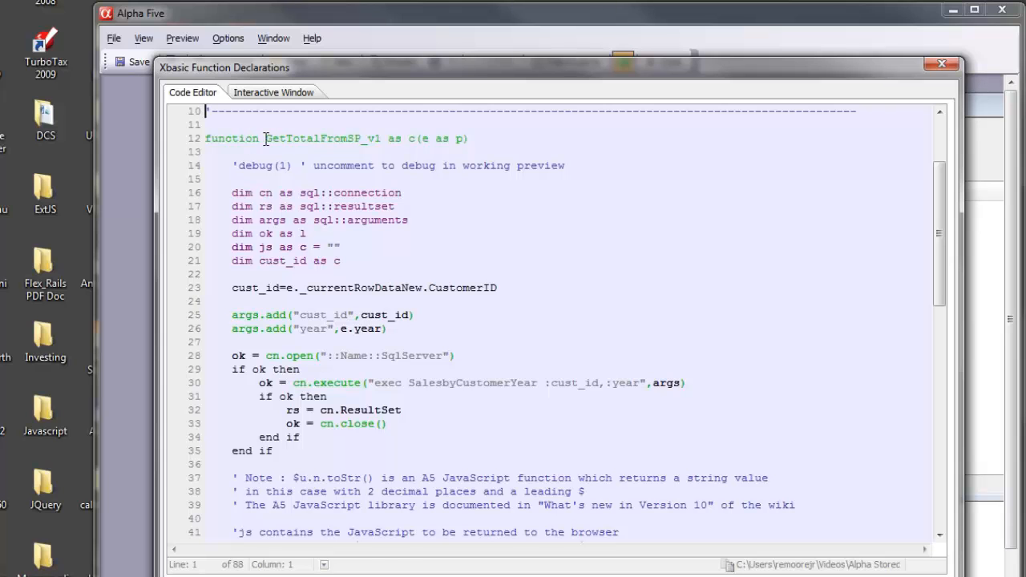
double_click(324, 138)
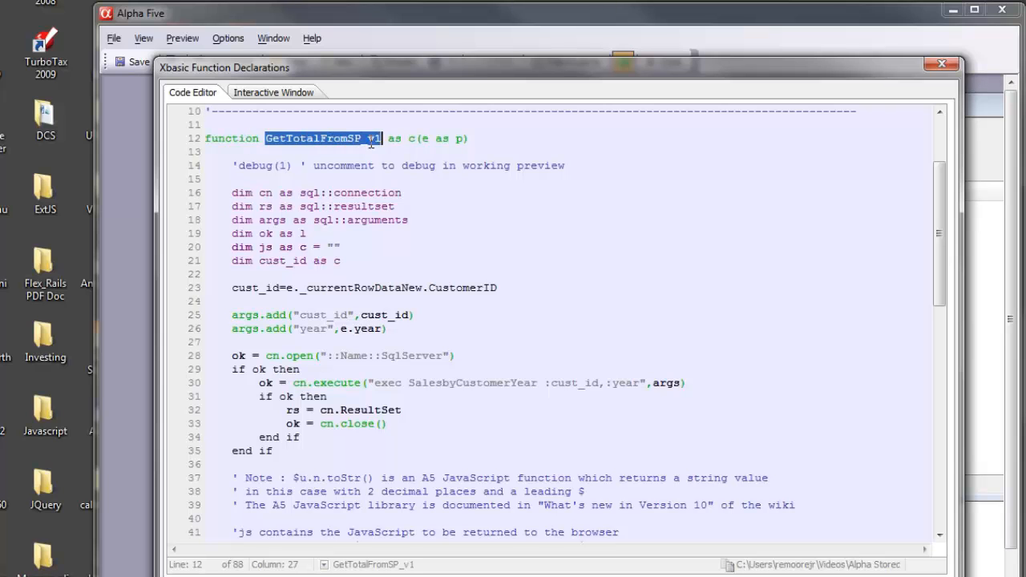
left_click(234, 150)
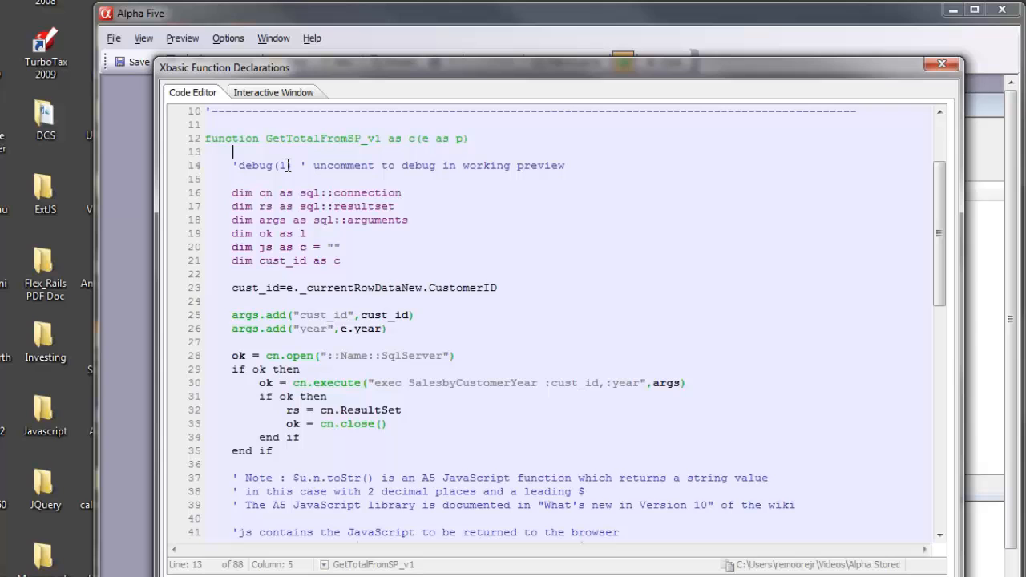
mouse_move(387, 174)
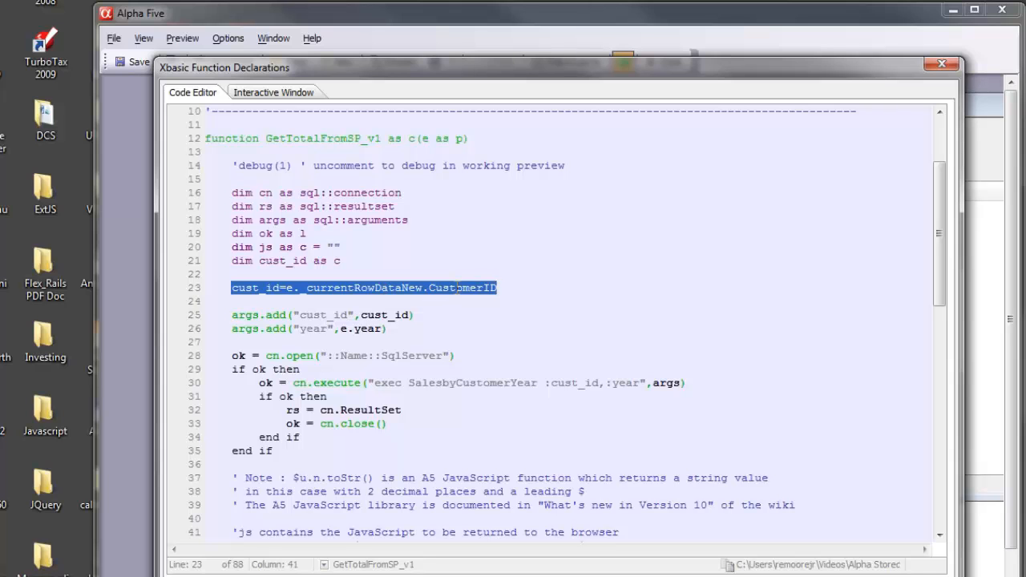
double_click(457, 289)
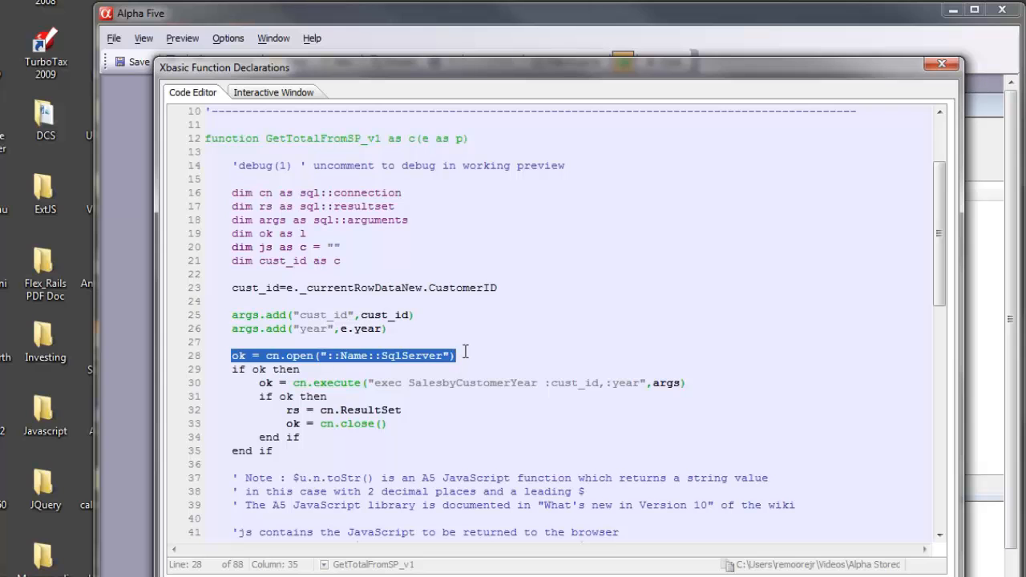
mouse_move(407, 368)
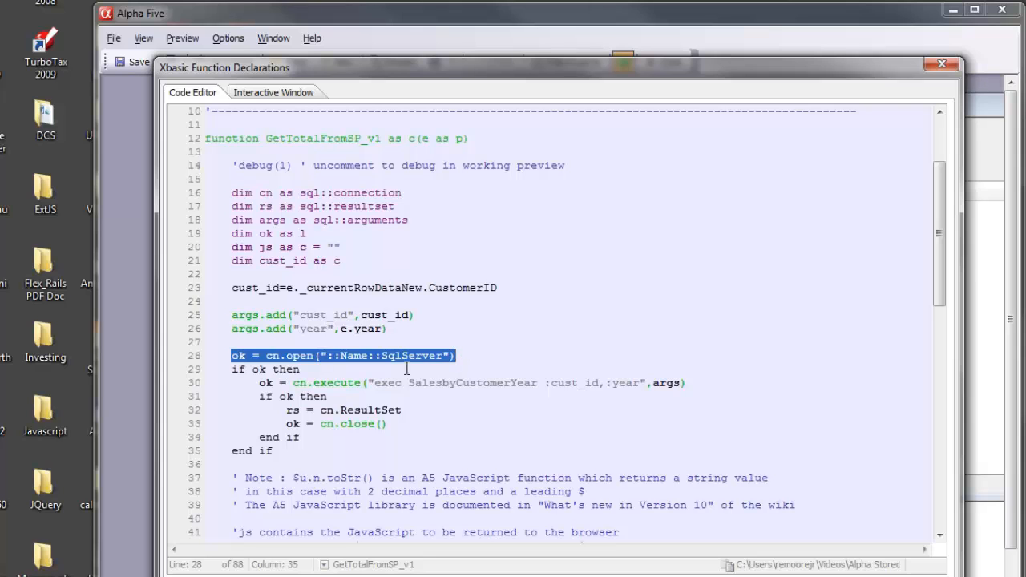
left_click(377, 382)
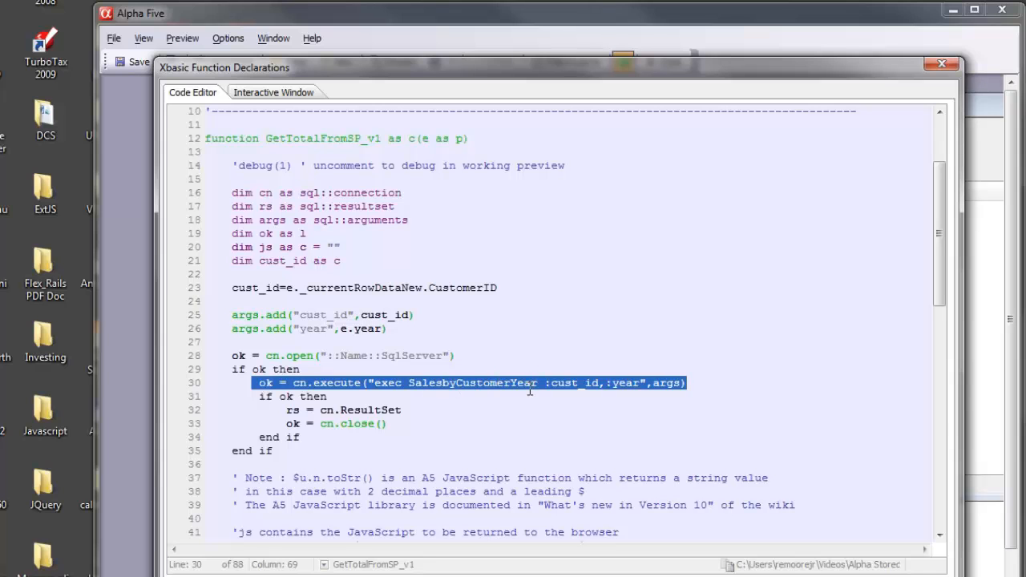
mouse_move(548, 398)
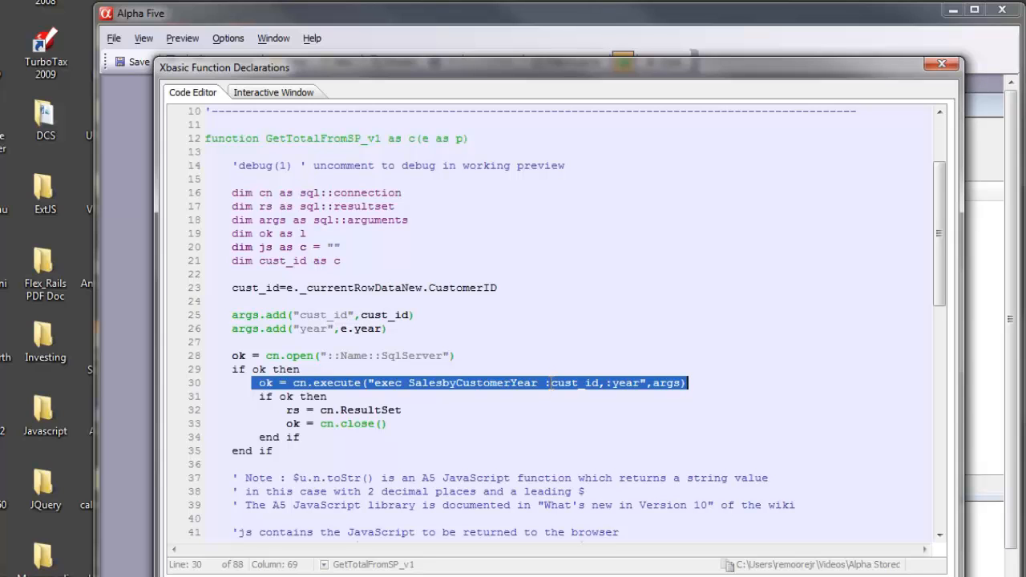
mouse_move(554, 393)
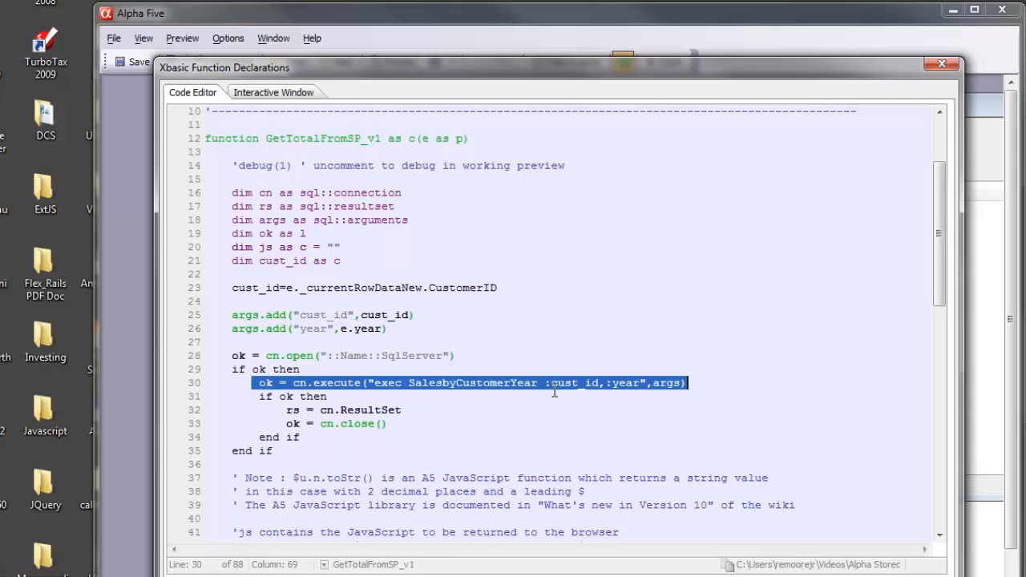
mouse_move(674, 397)
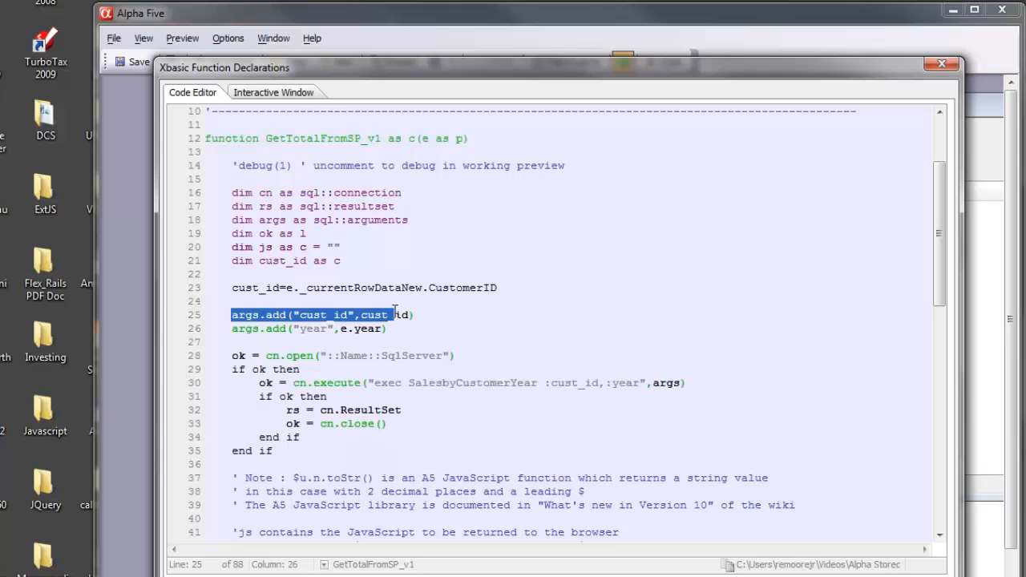
left_click(456, 324)
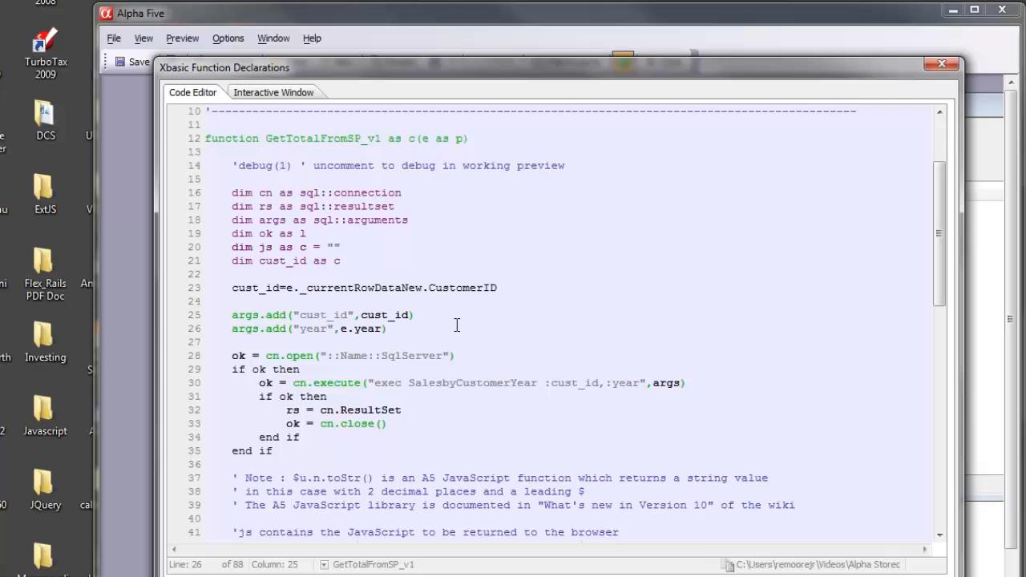
mouse_move(586, 381)
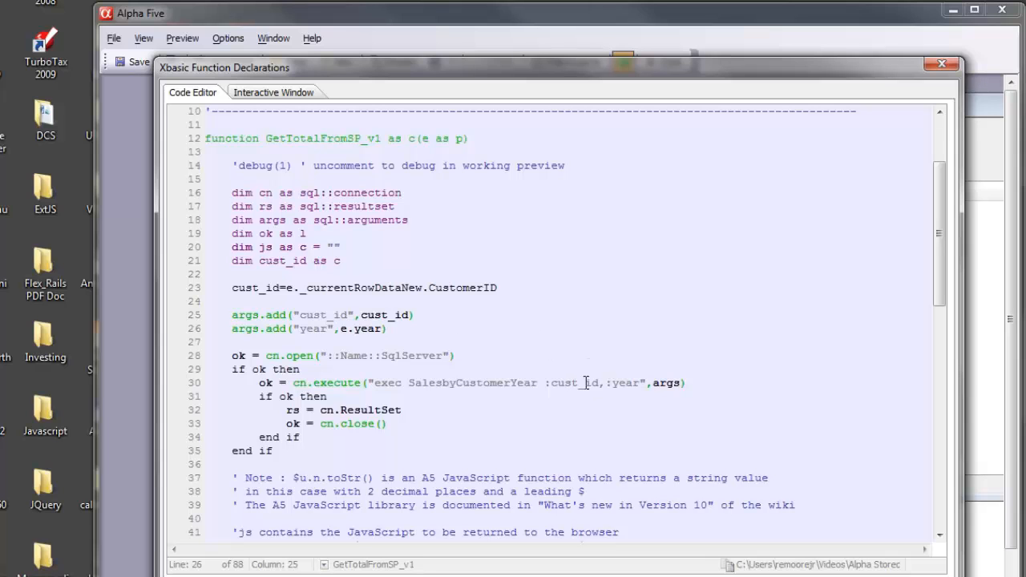
mouse_move(622, 397)
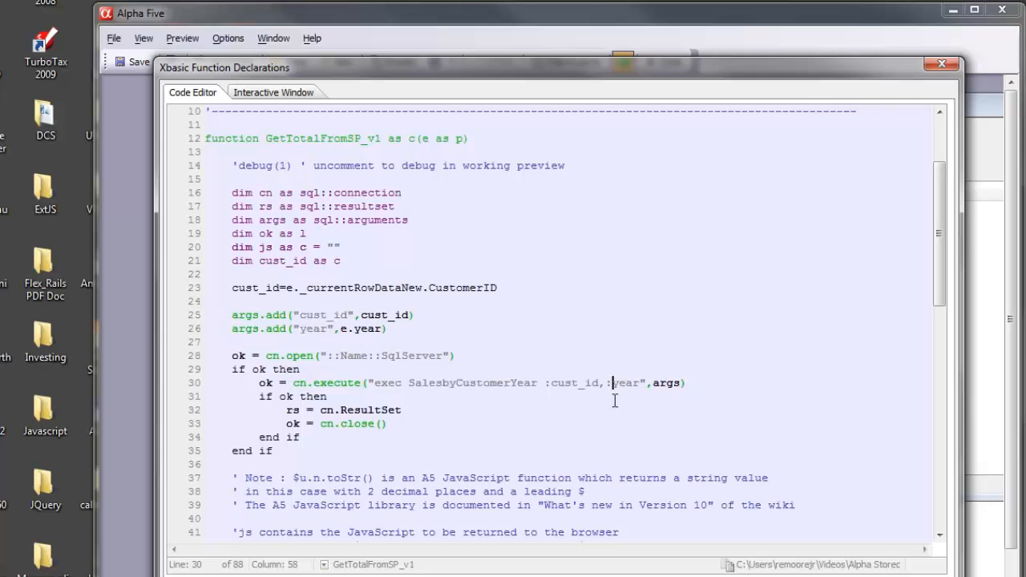
mouse_move(447, 440)
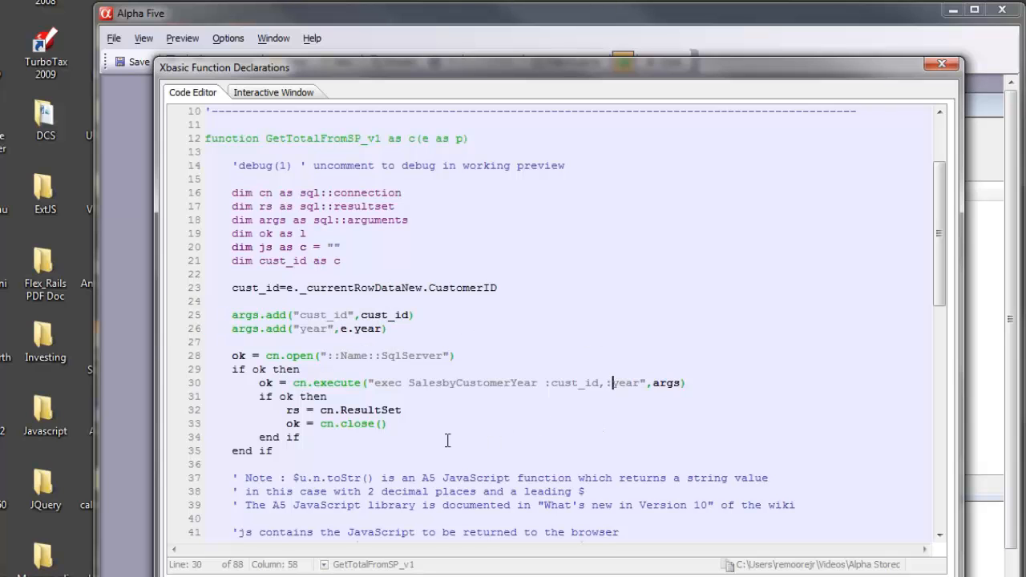
double_click(343, 411)
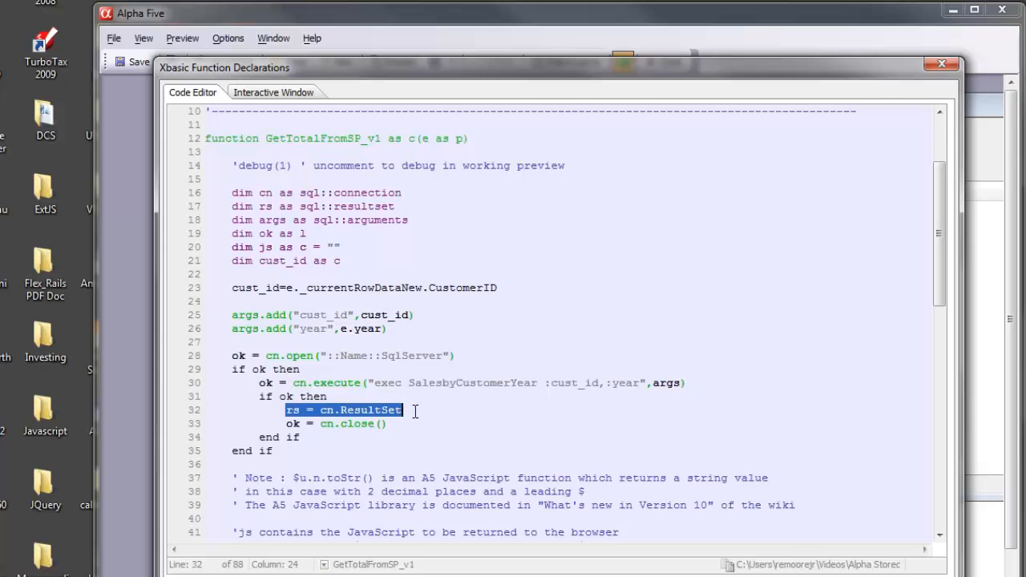
mouse_move(425, 414)
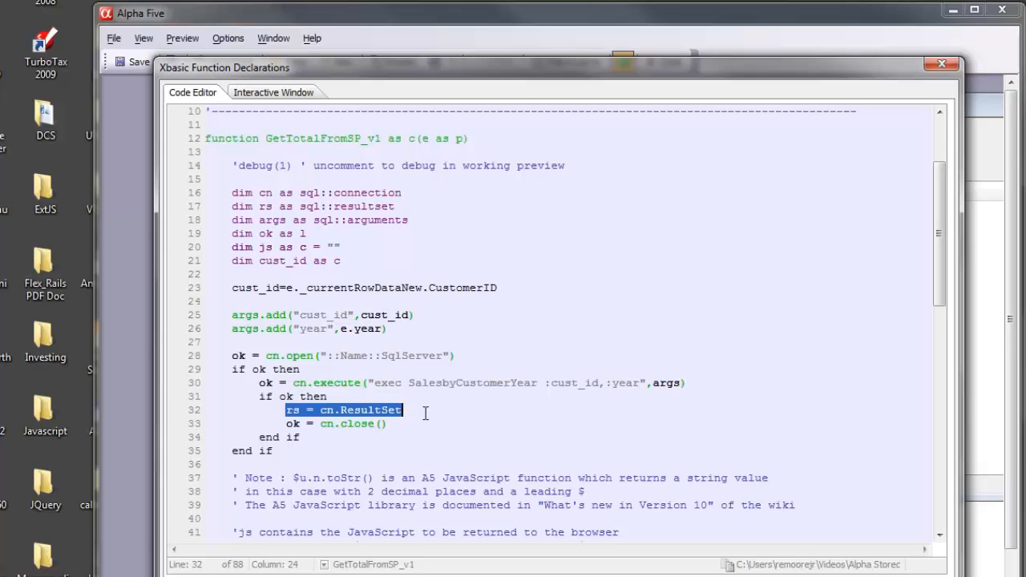
scroll("down", 3)
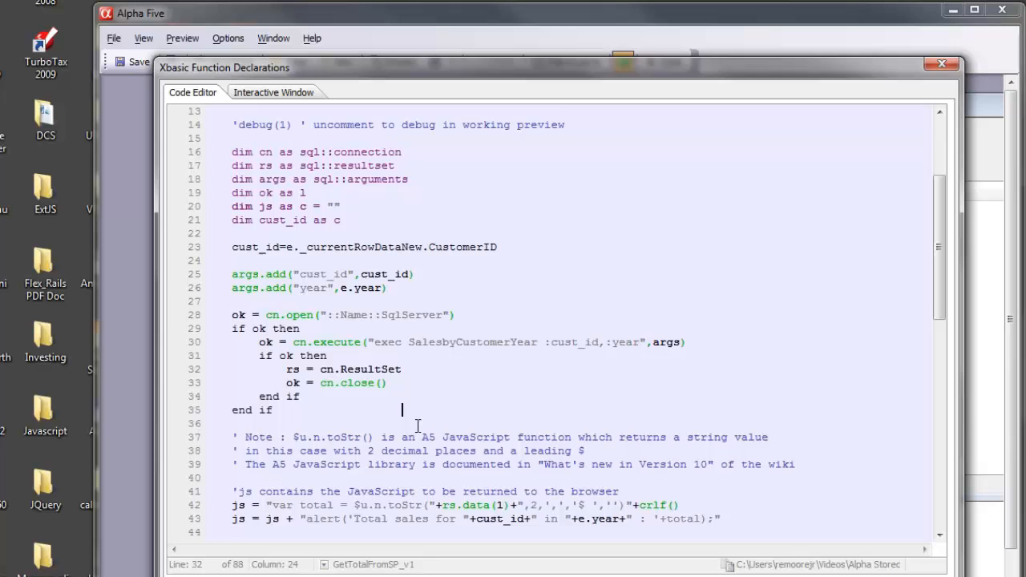
scroll("down", 3)
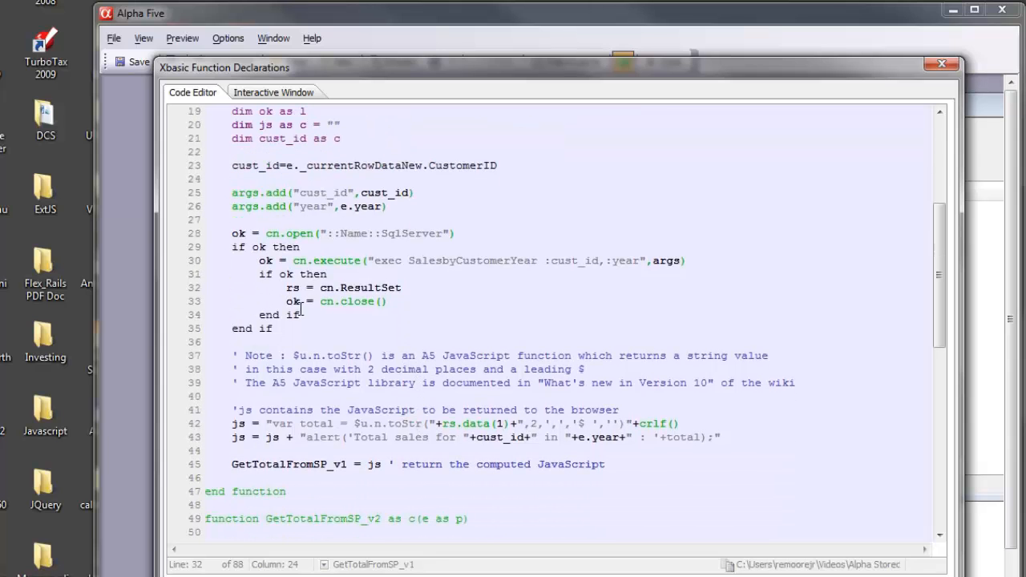
mouse_move(434, 444)
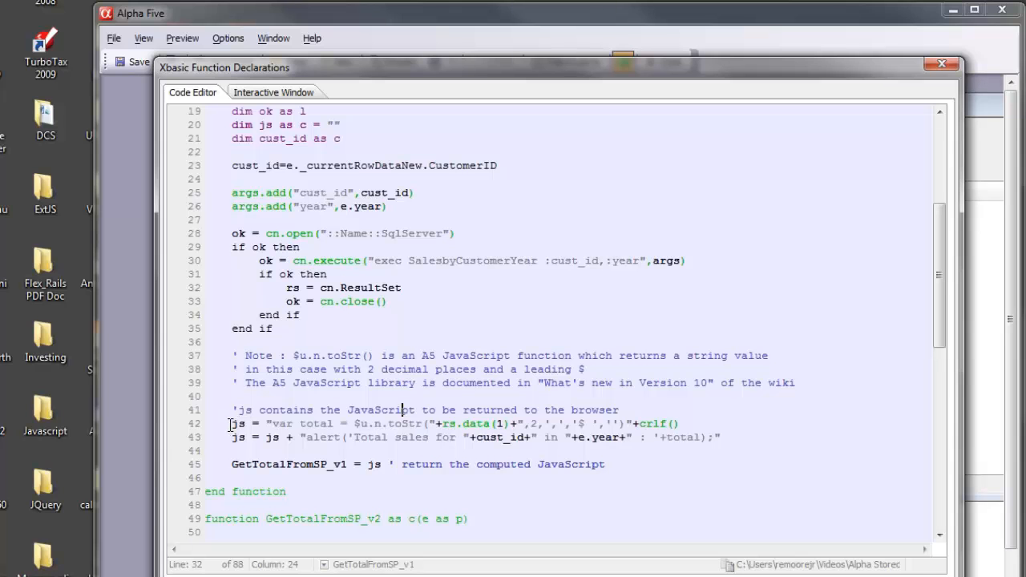
left_click_drag(233, 423, 232, 450)
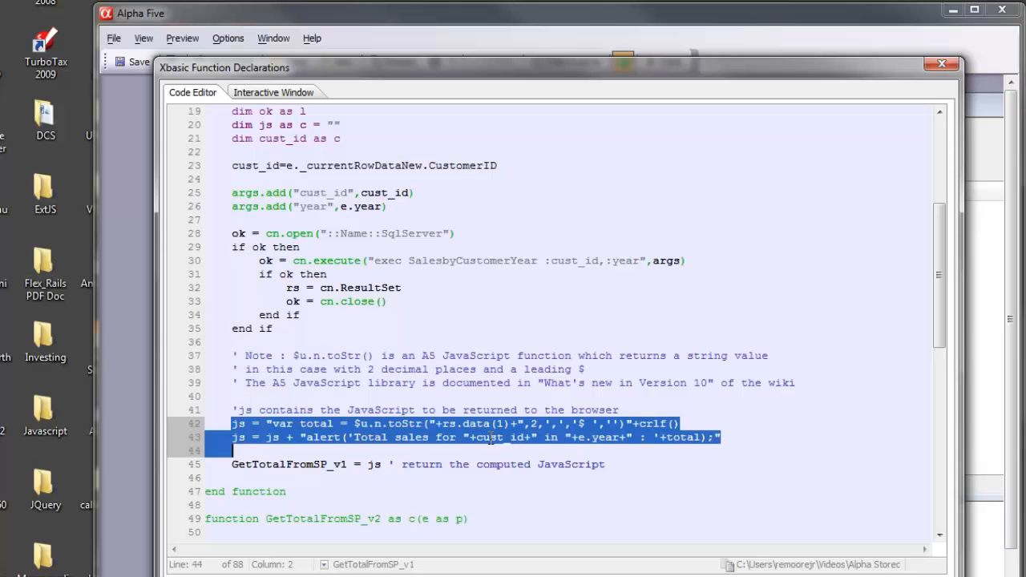
left_click(253, 424)
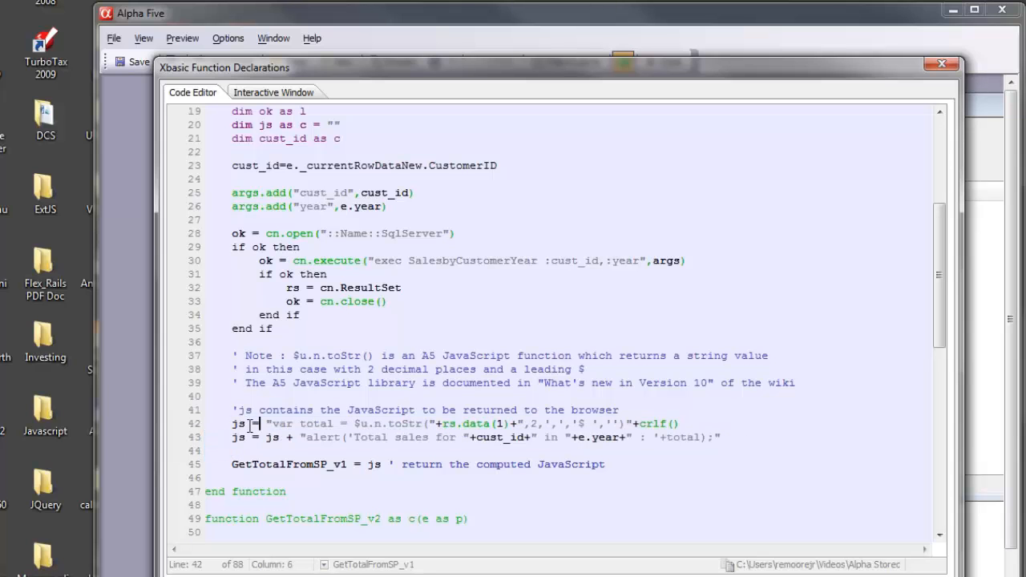
mouse_move(363, 436)
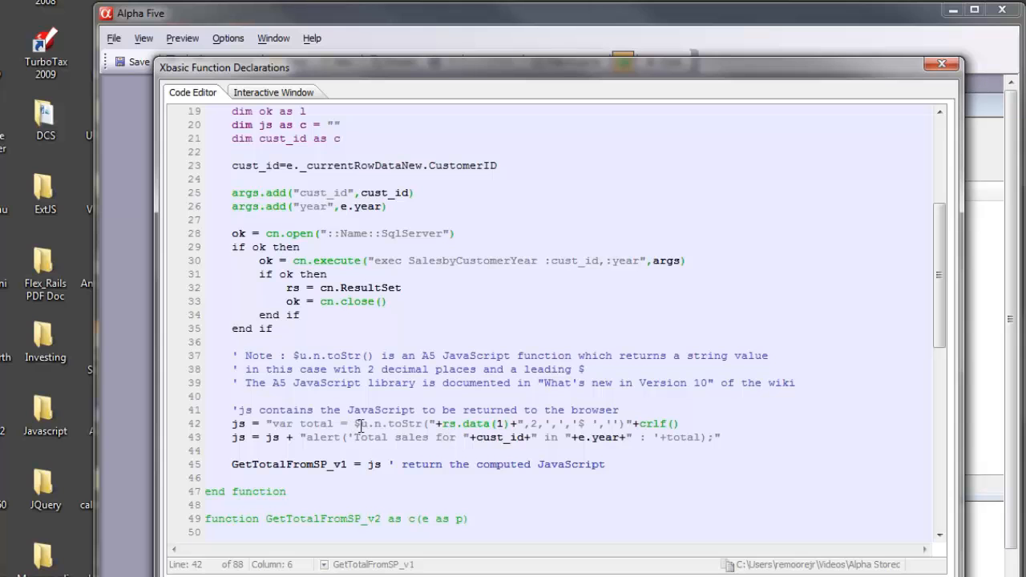
double_click(367, 423)
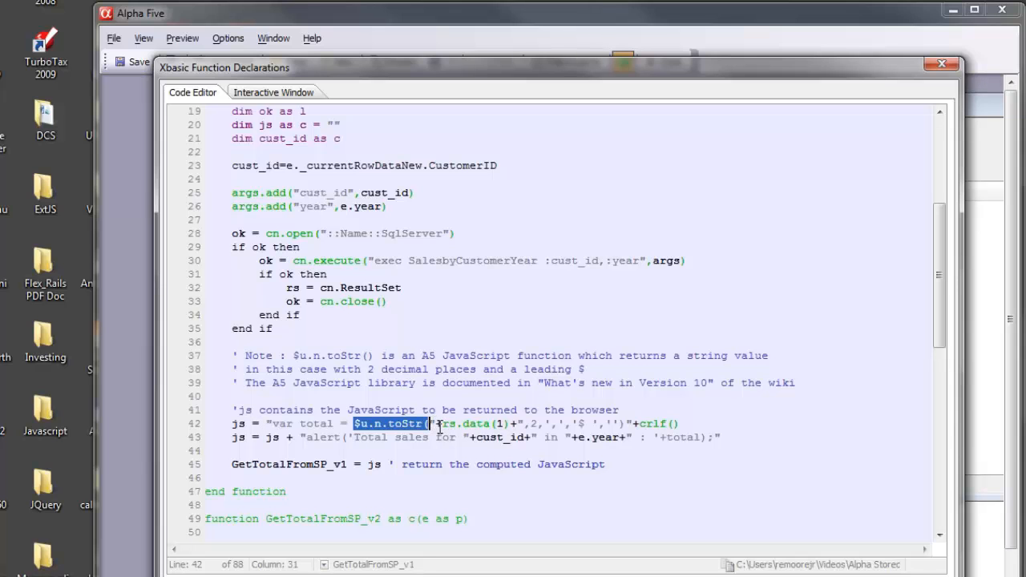
mouse_move(529, 424)
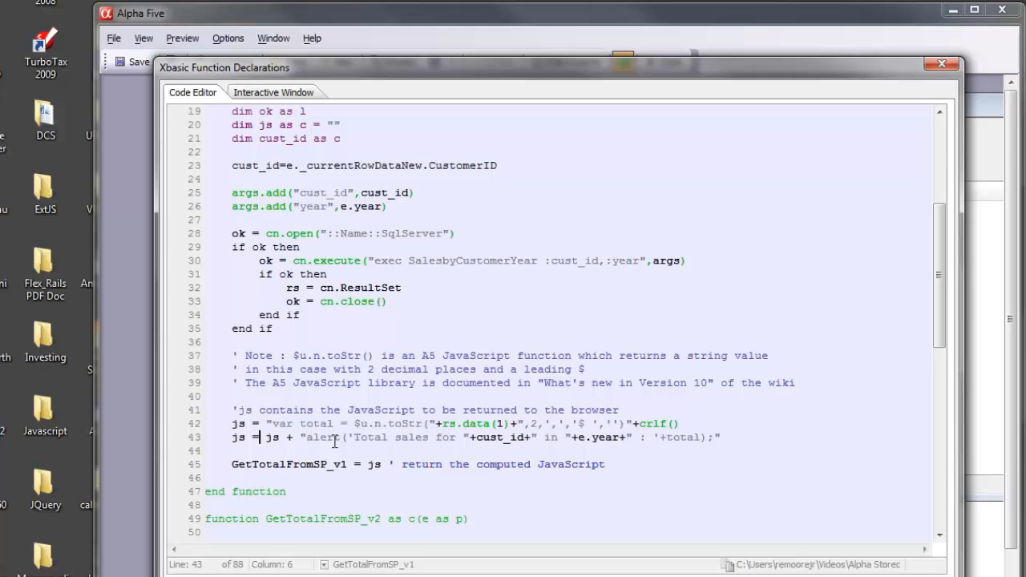
double_click(367, 437)
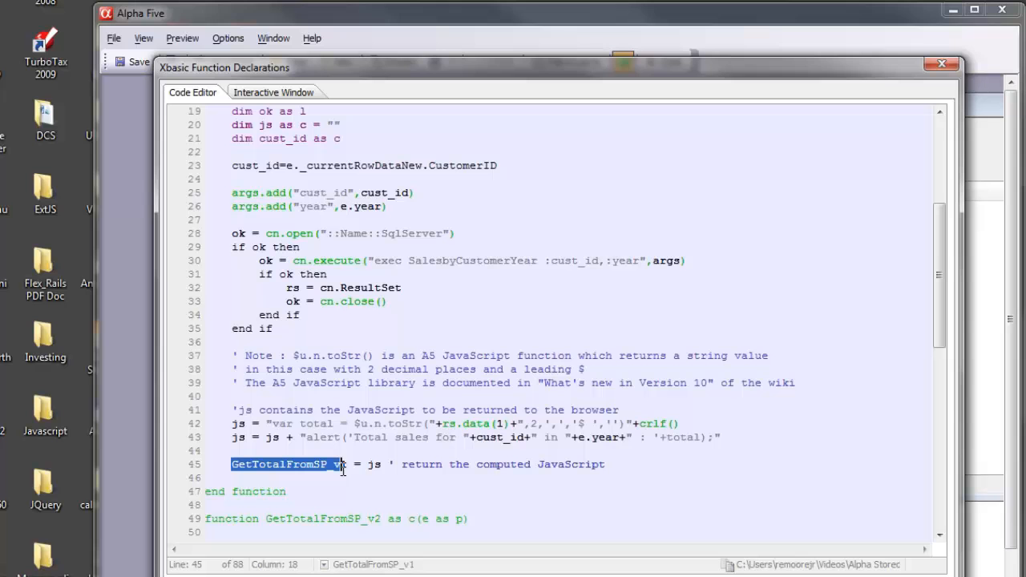
scroll("up", 3)
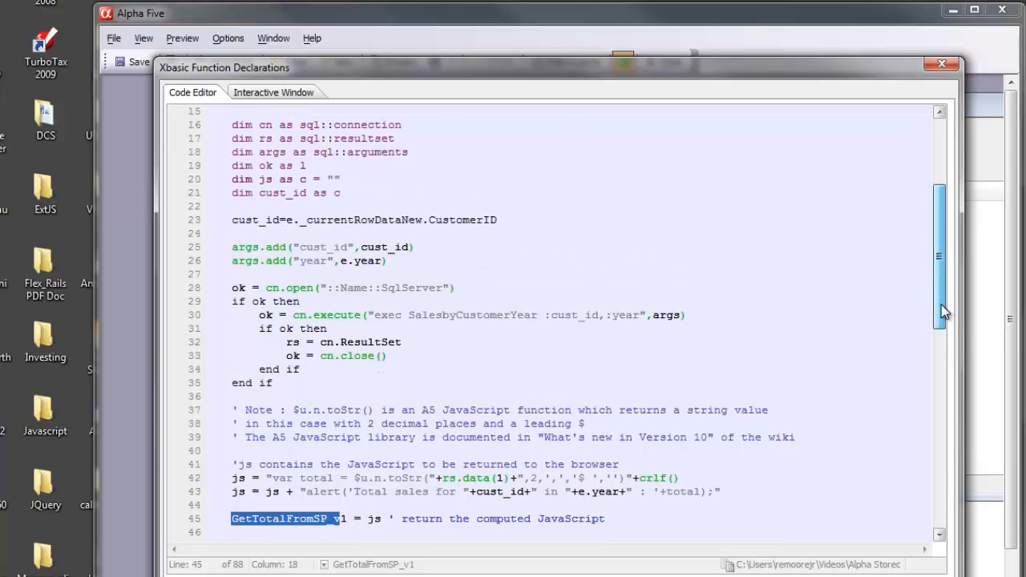
scroll("up", 3)
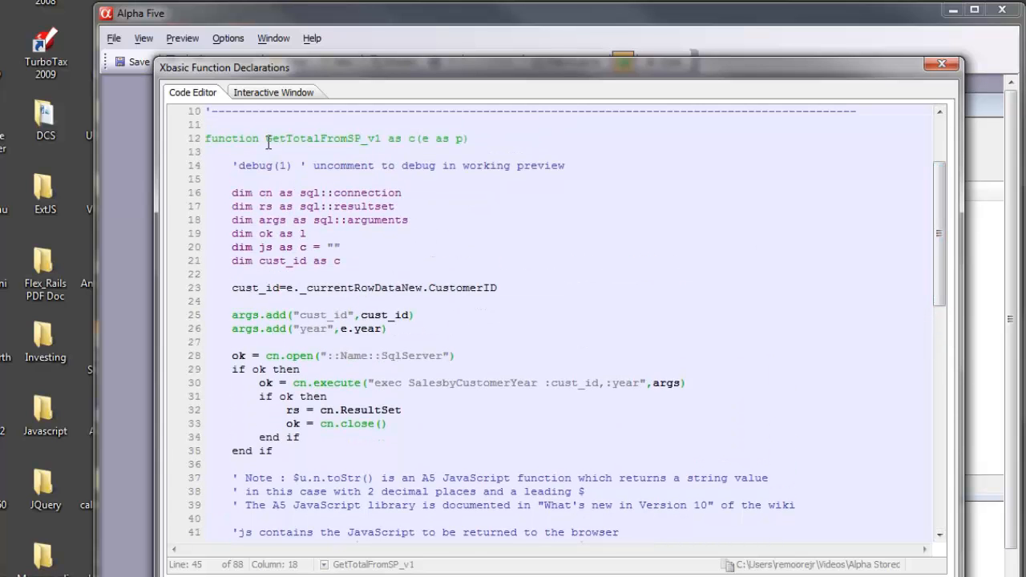
double_click(324, 138)
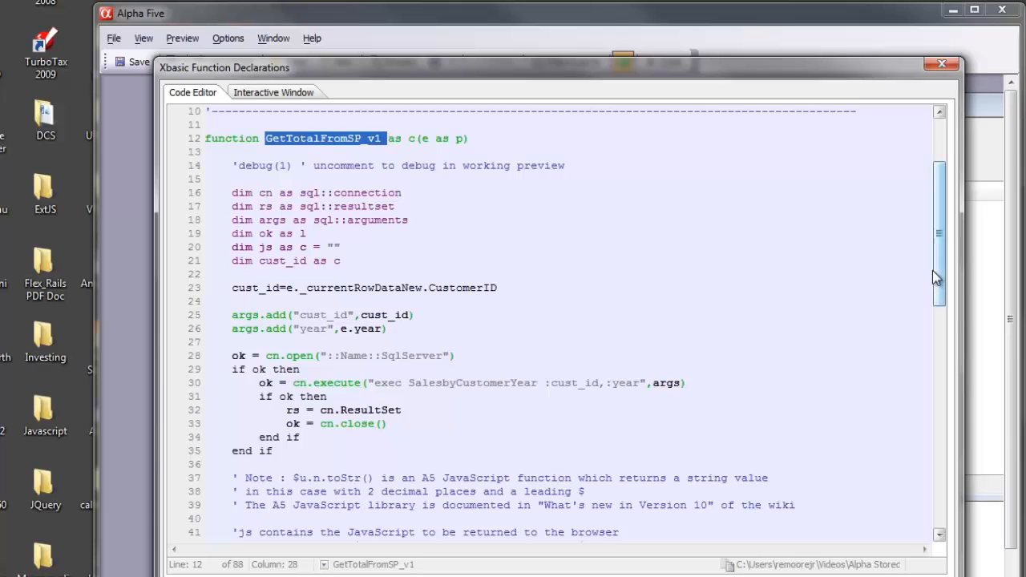
scroll("down", 3)
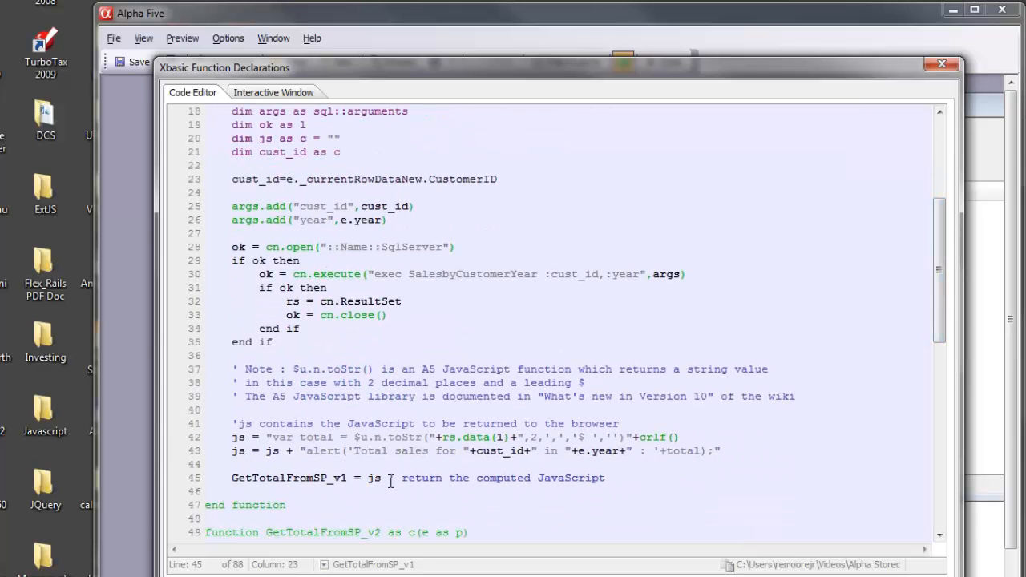
double_click(375, 478)
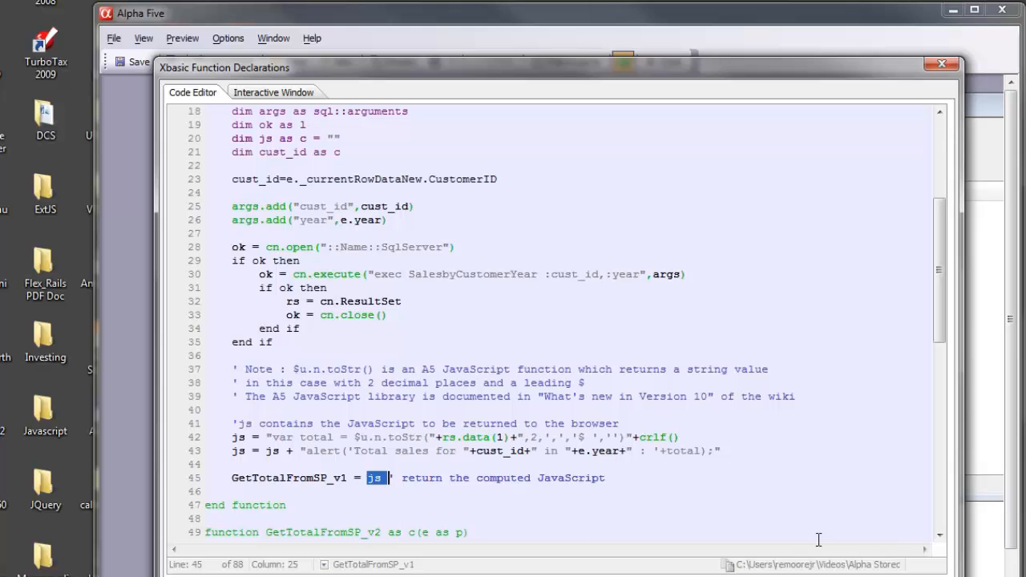
mouse_move(937, 97)
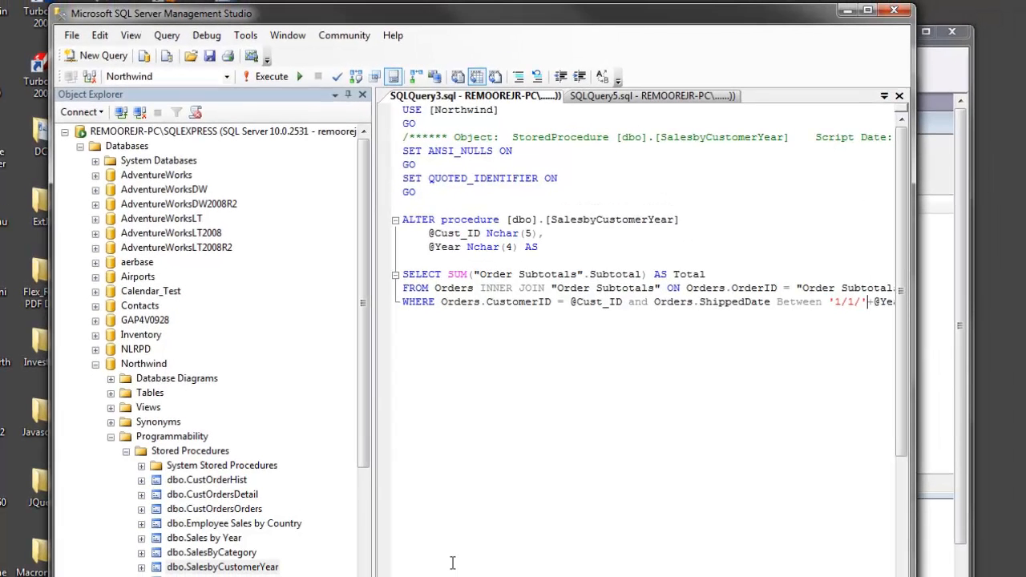
mouse_move(805, 465)
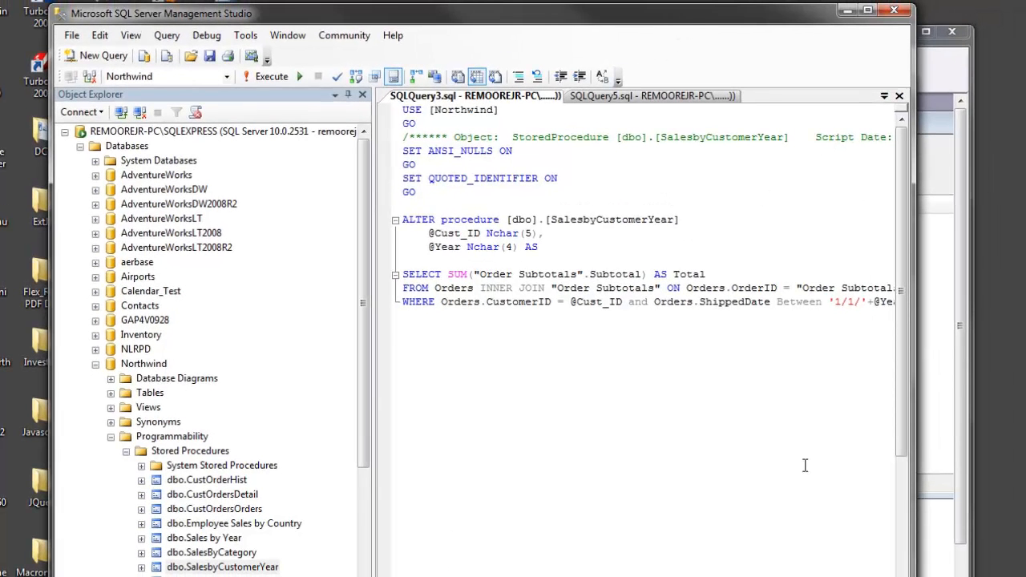
mouse_move(372, 314)
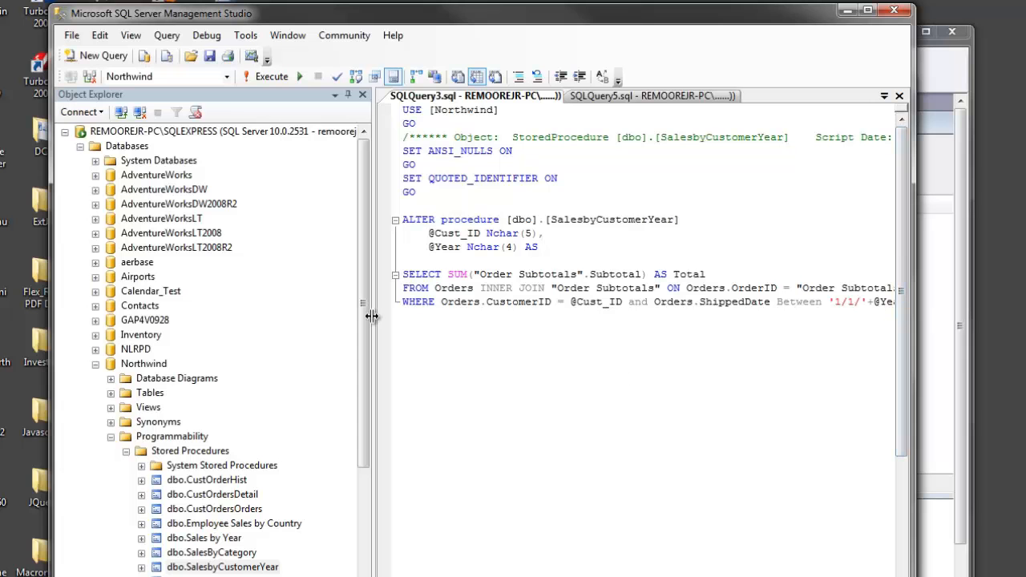
mouse_move(343, 35)
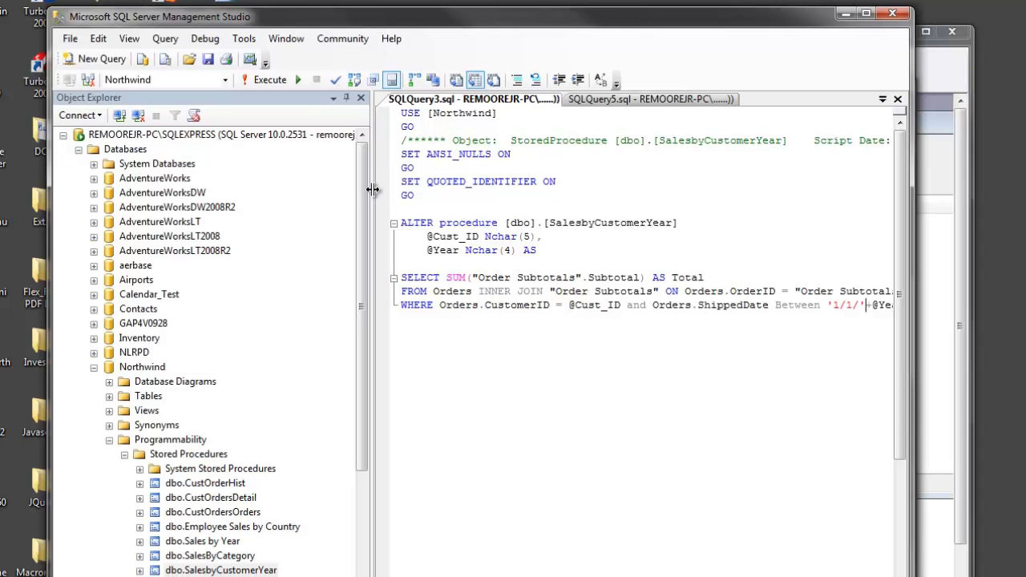
mouse_move(240, 207)
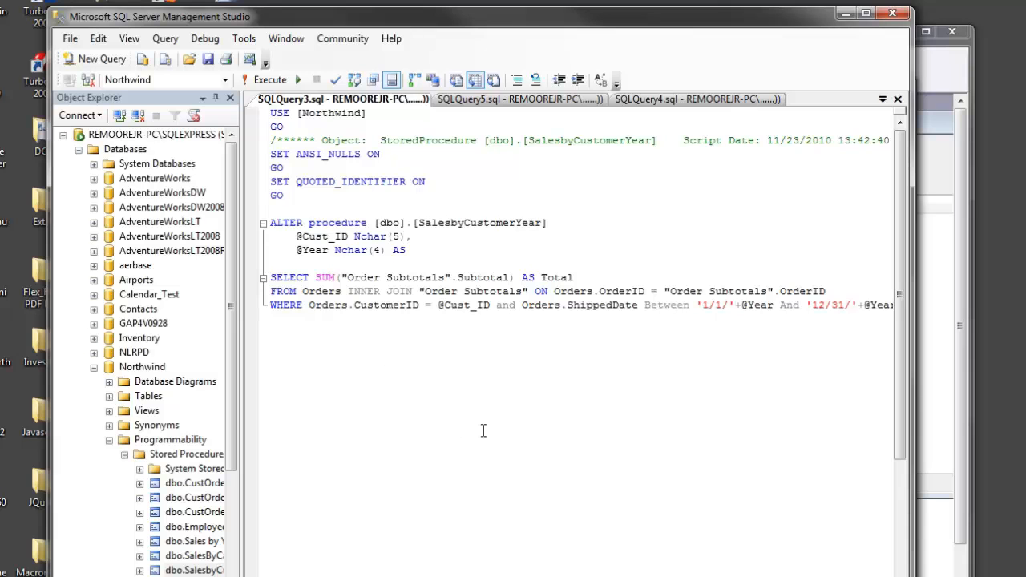
mouse_move(314, 257)
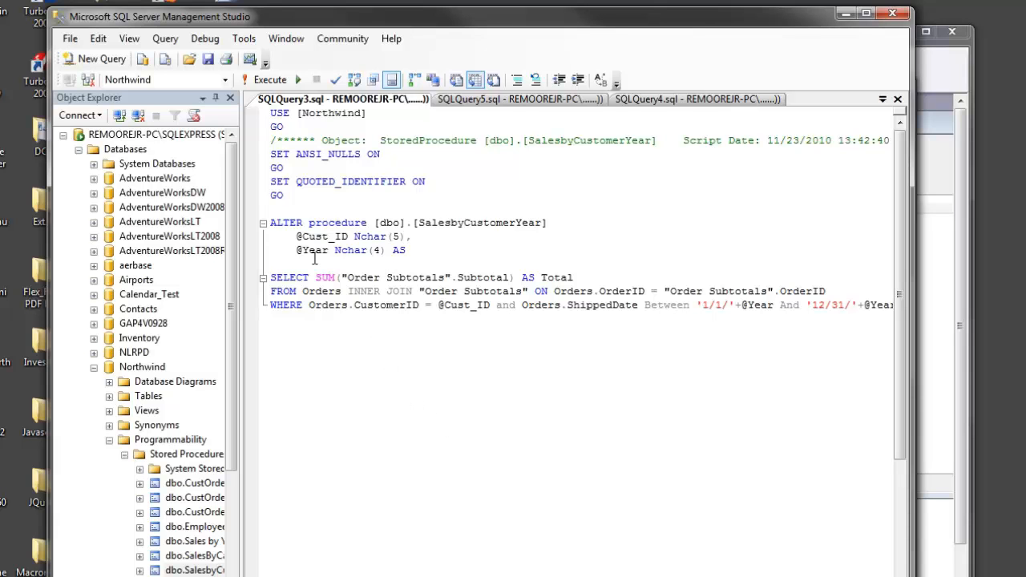
left_click_drag(295, 238, 407, 251)
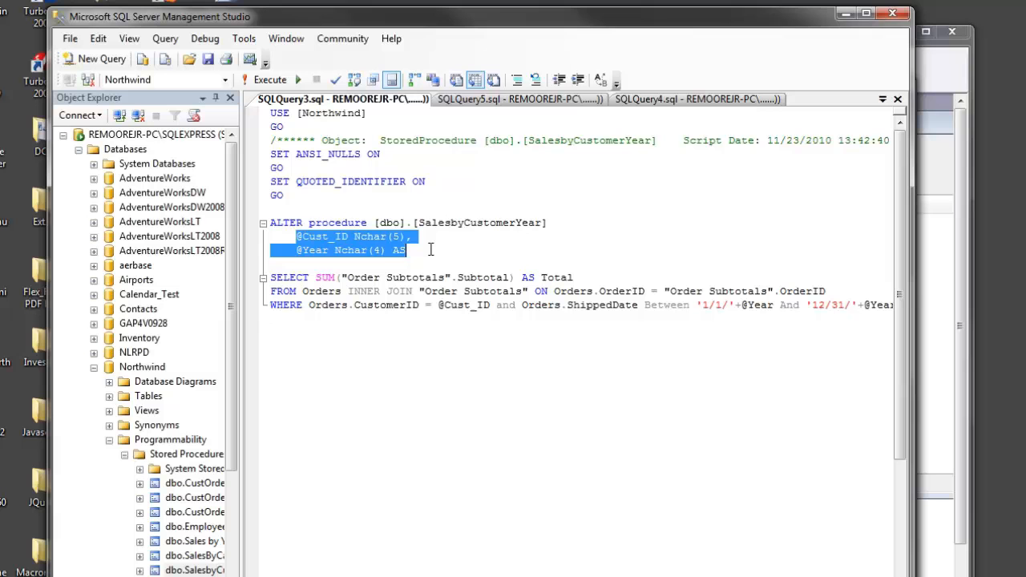
mouse_move(336, 279)
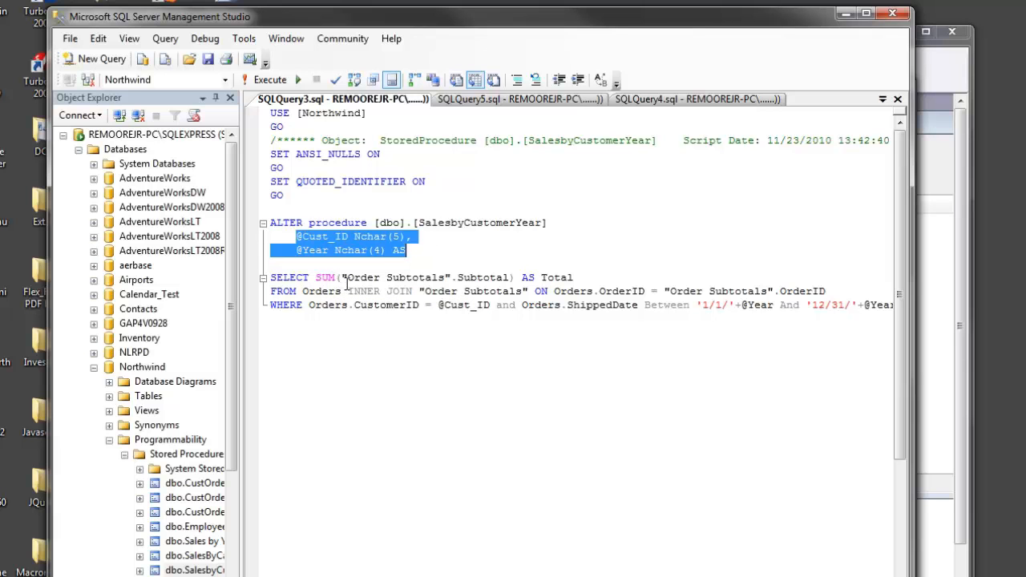
mouse_move(381, 281)
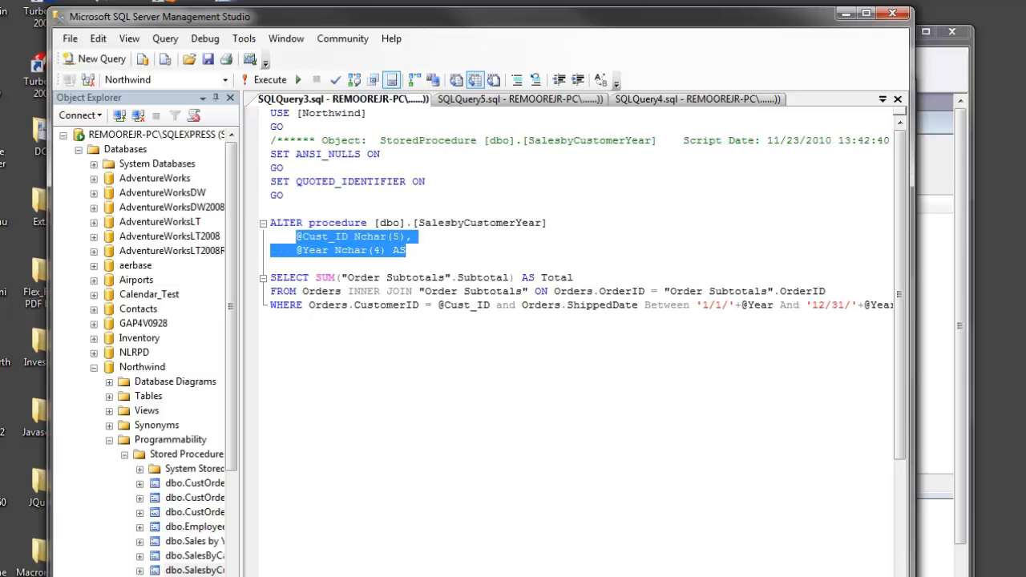
mouse_move(442, 369)
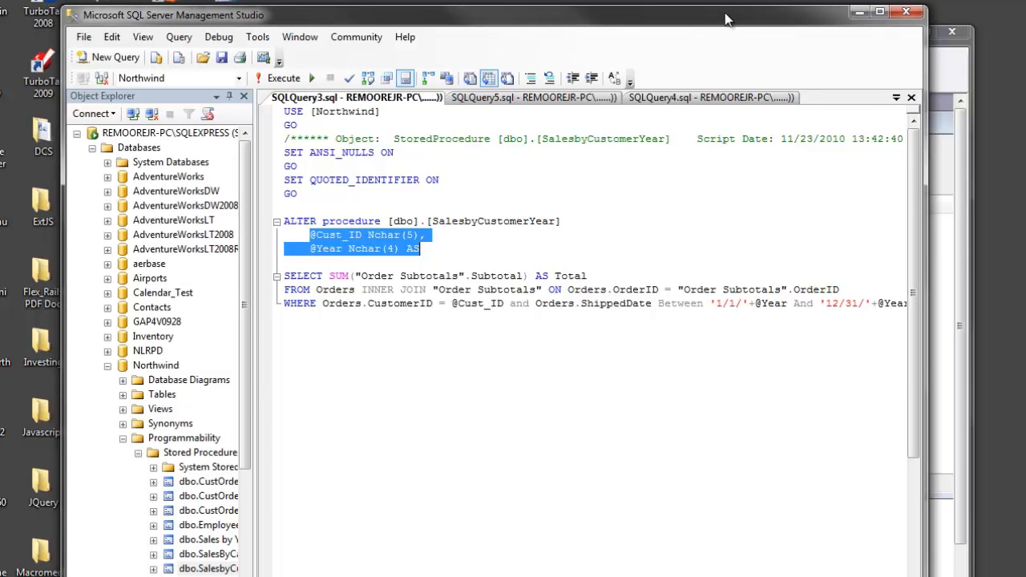
mouse_move(821, 74)
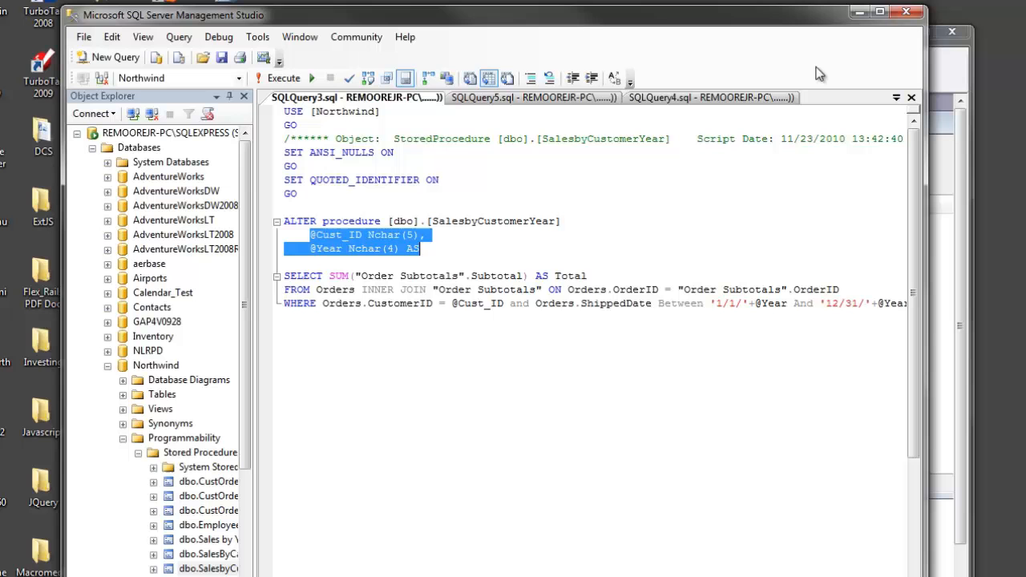
mouse_move(805, 84)
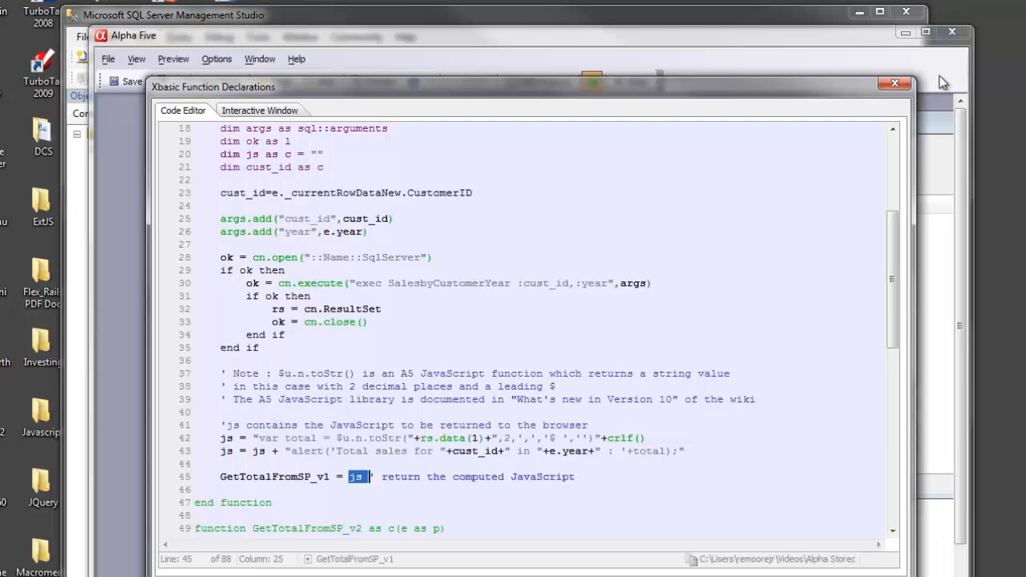
mouse_move(805, 89)
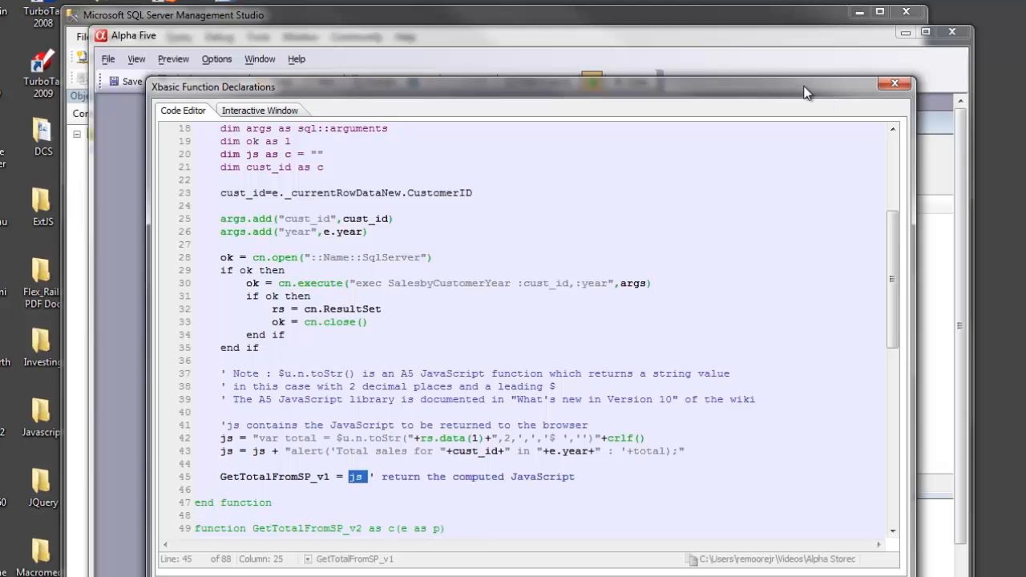
mouse_move(895, 84)
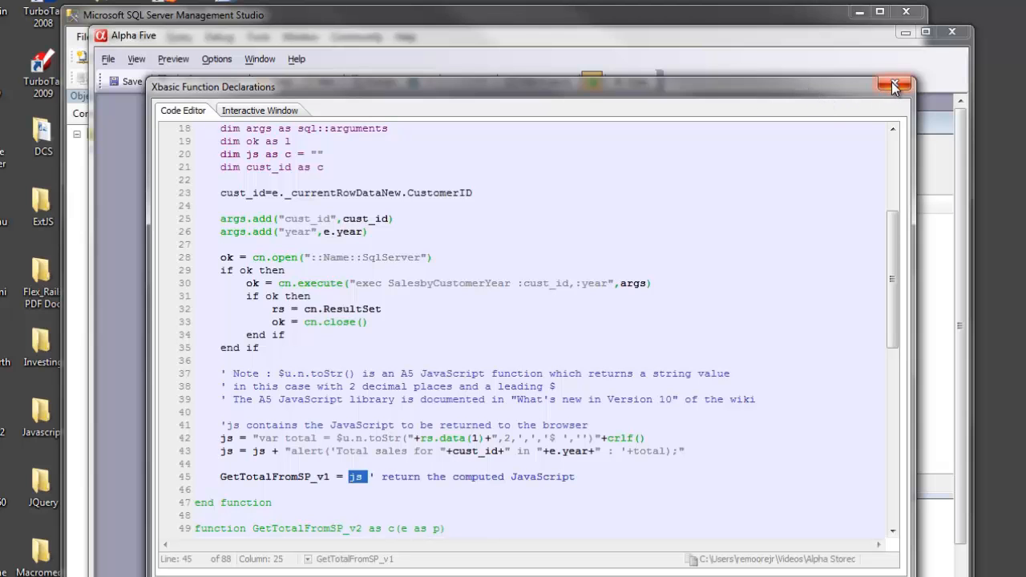
Step: Close the Xbasic Function Declarations window, returning to the grid properties
left_click(895, 87)
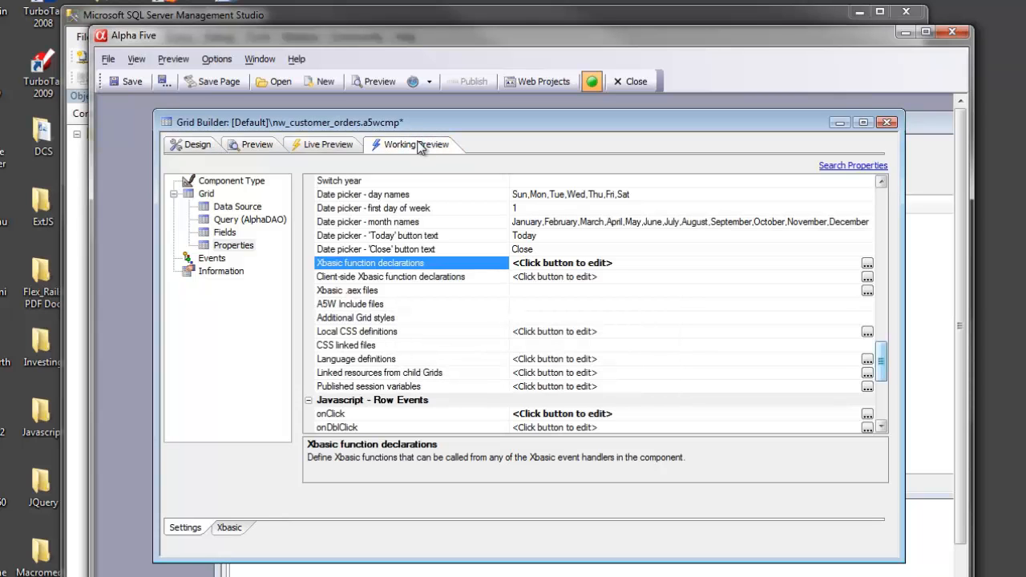
Step: In Working Preview, request 1998 sales for TOMSP and acknowledge the $910.40 total
left_click(415, 144)
type("199")
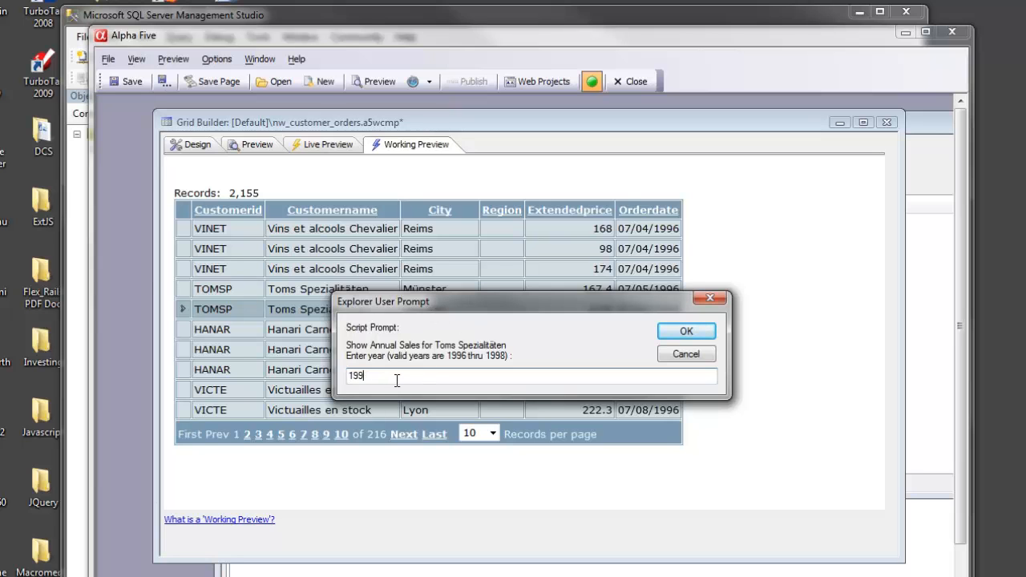
type("8")
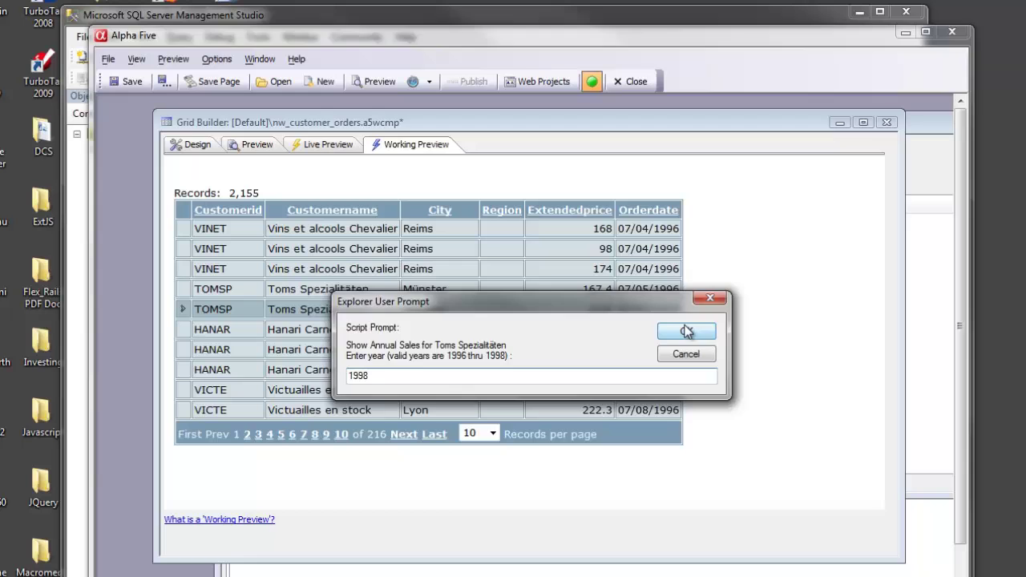
left_click(686, 331)
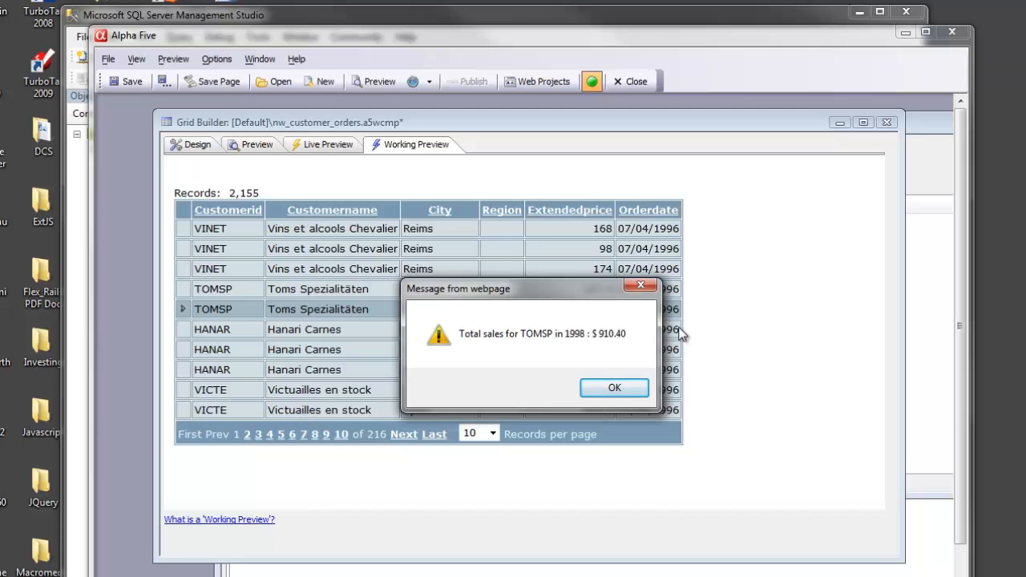
left_click(614, 386)
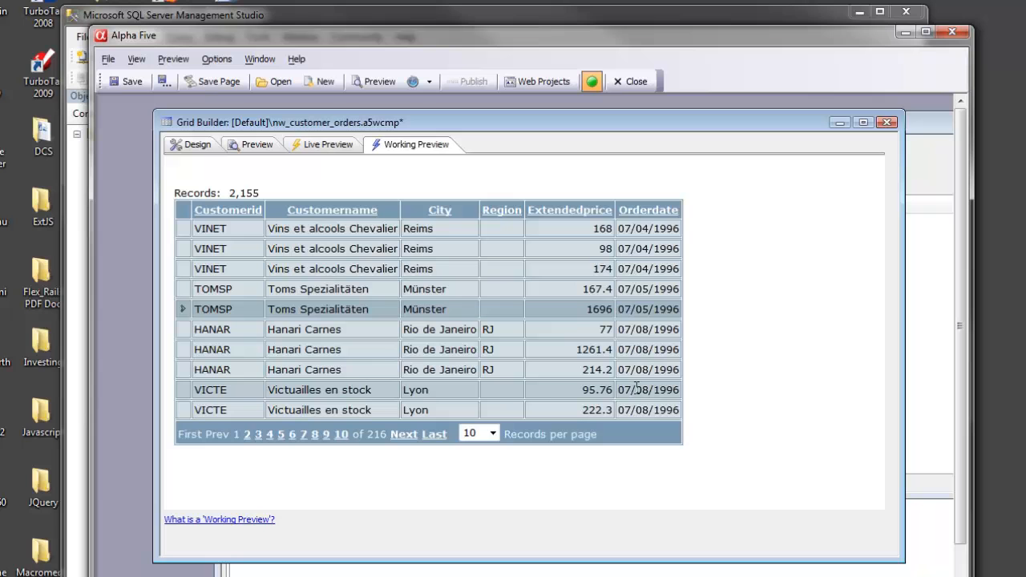
mouse_move(321, 189)
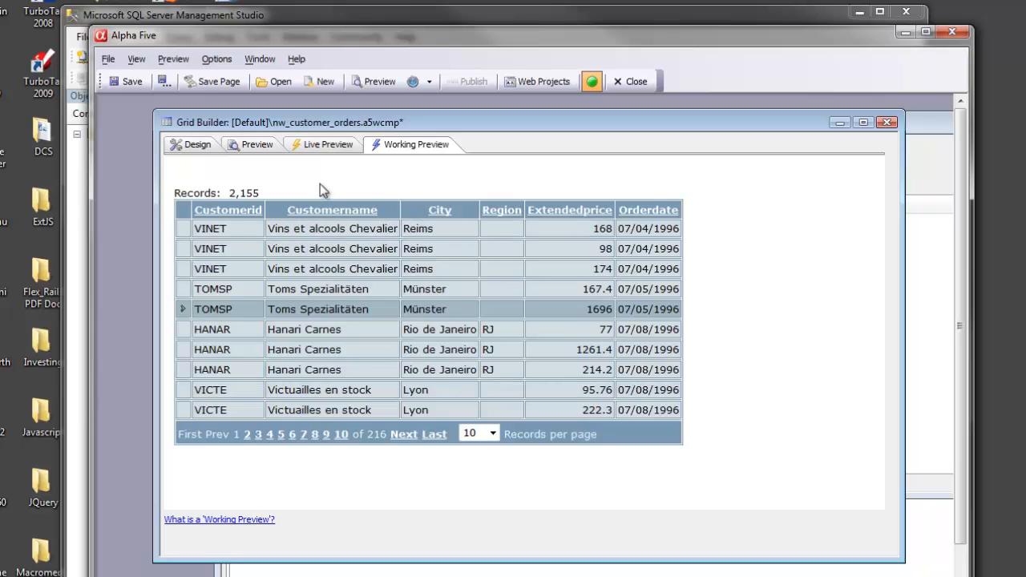
Step: Uncomment the debug(1) line in the Xbasic function declarations and save
left_click(193, 144)
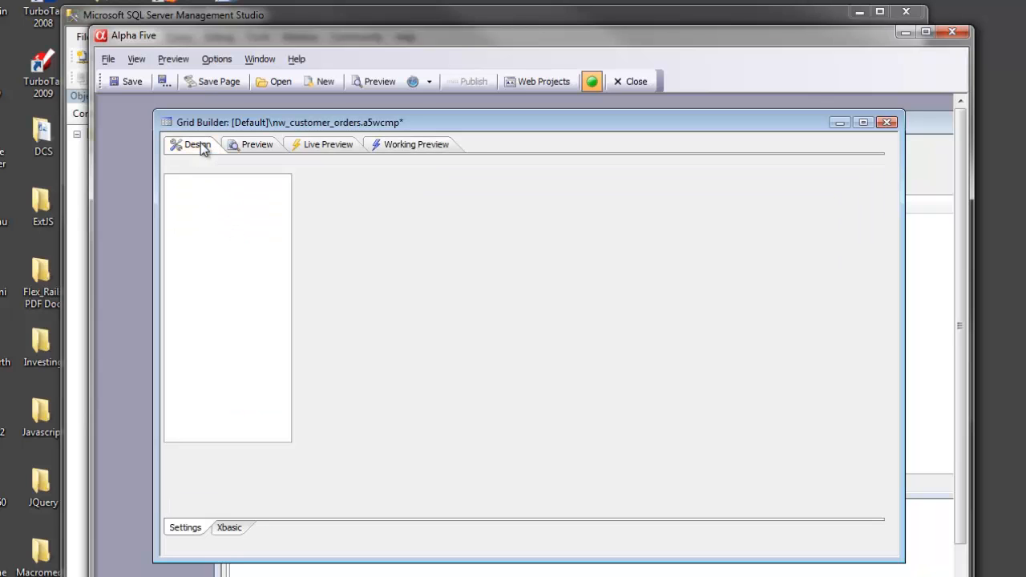
left_click(196, 145)
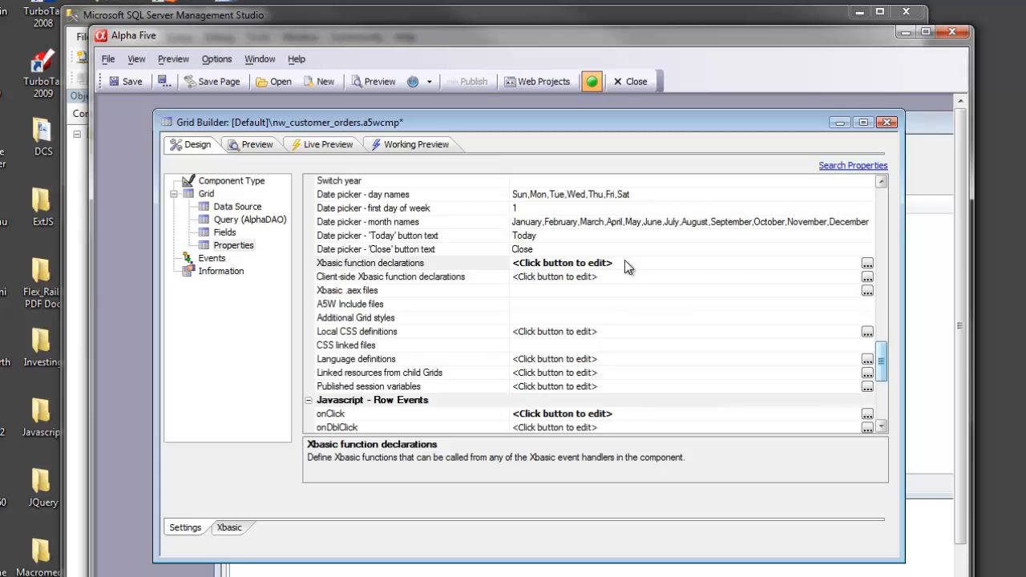
left_click(866, 263)
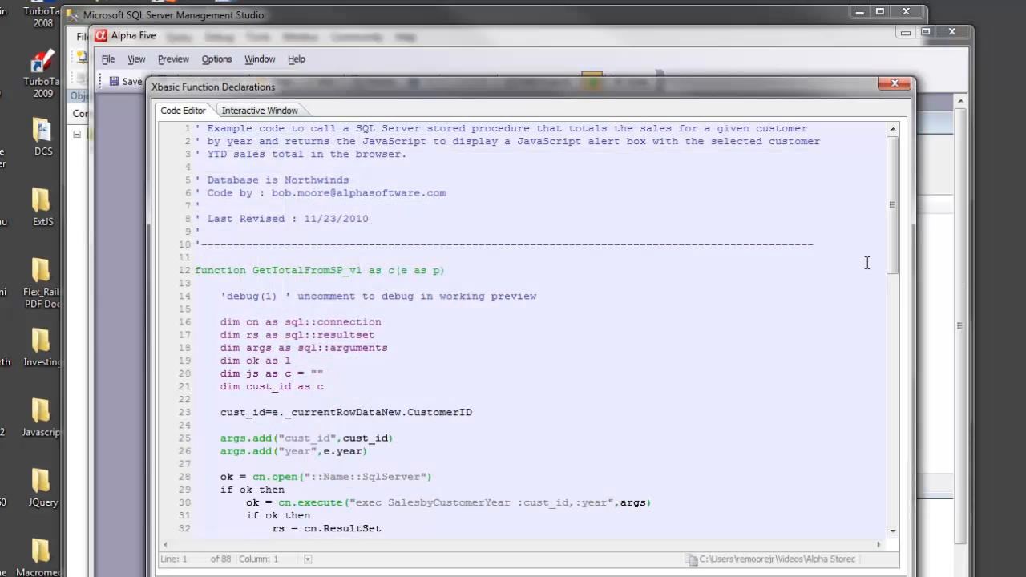
left_click(231, 295)
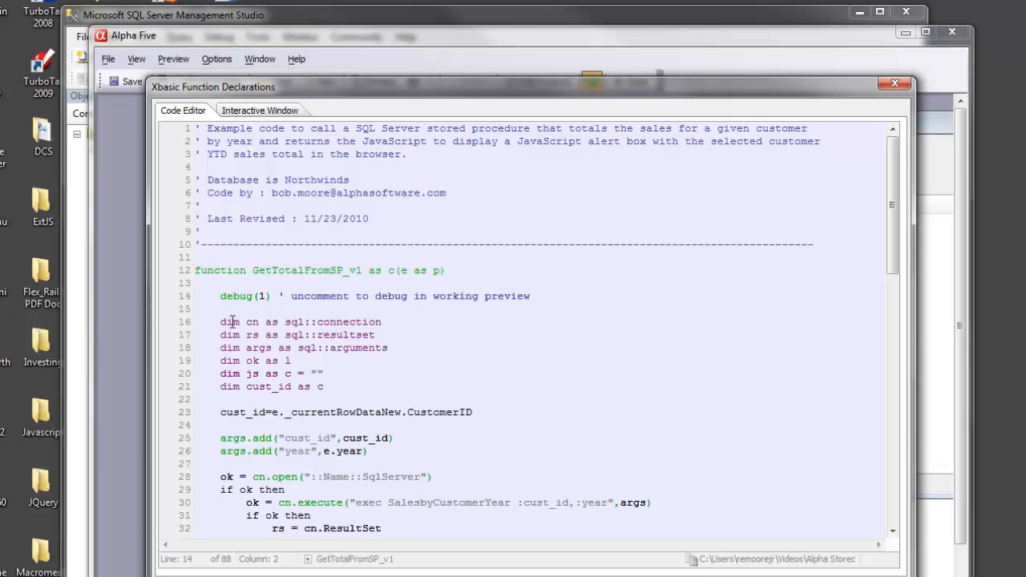
left_click(221, 295)
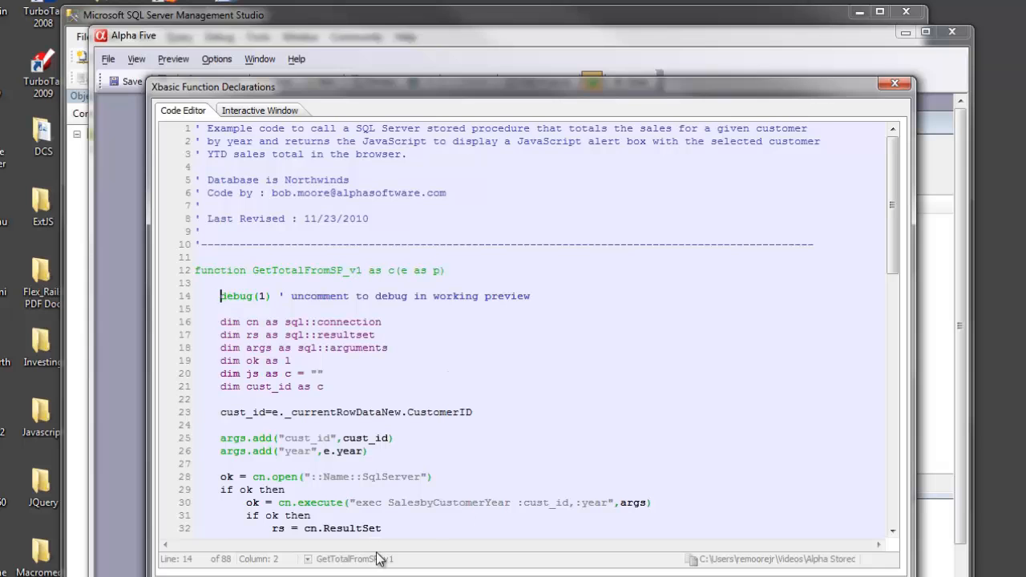
mouse_move(451, 474)
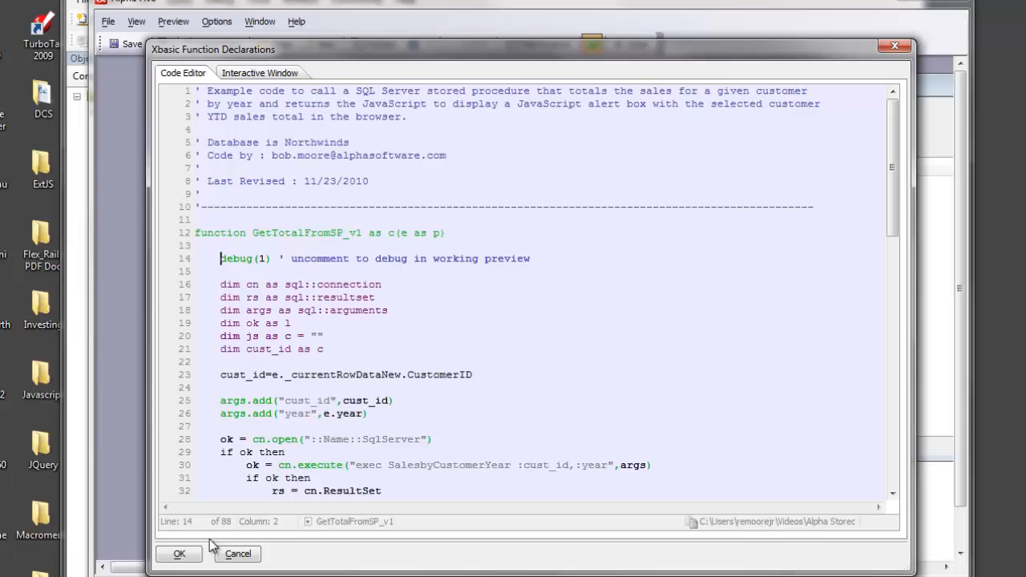
left_click(179, 555)
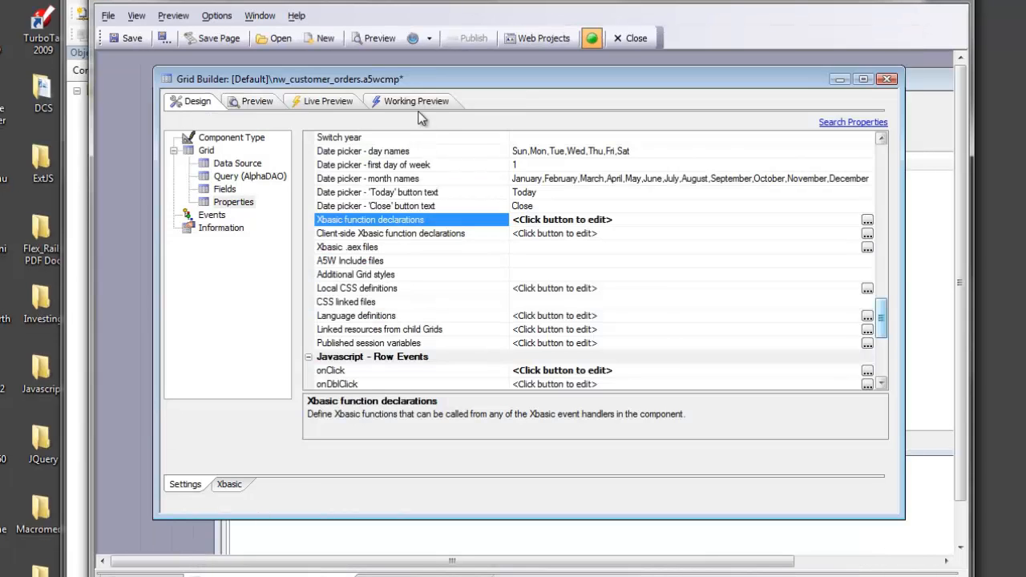
mouse_move(410, 97)
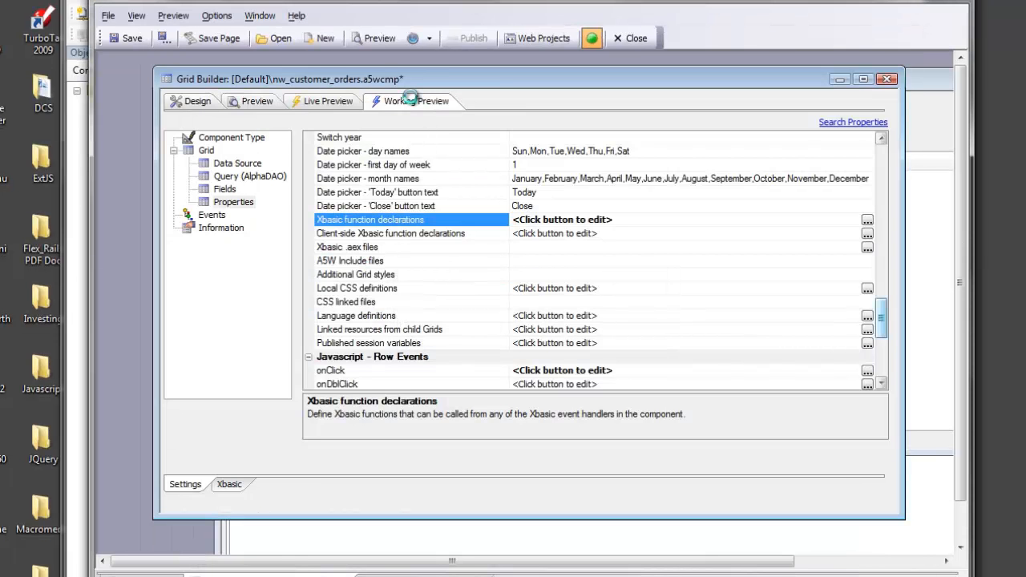
Step: In Working Preview, request Hanar Carnes sales with year 1996, hitting the debugger
left_click(415, 101)
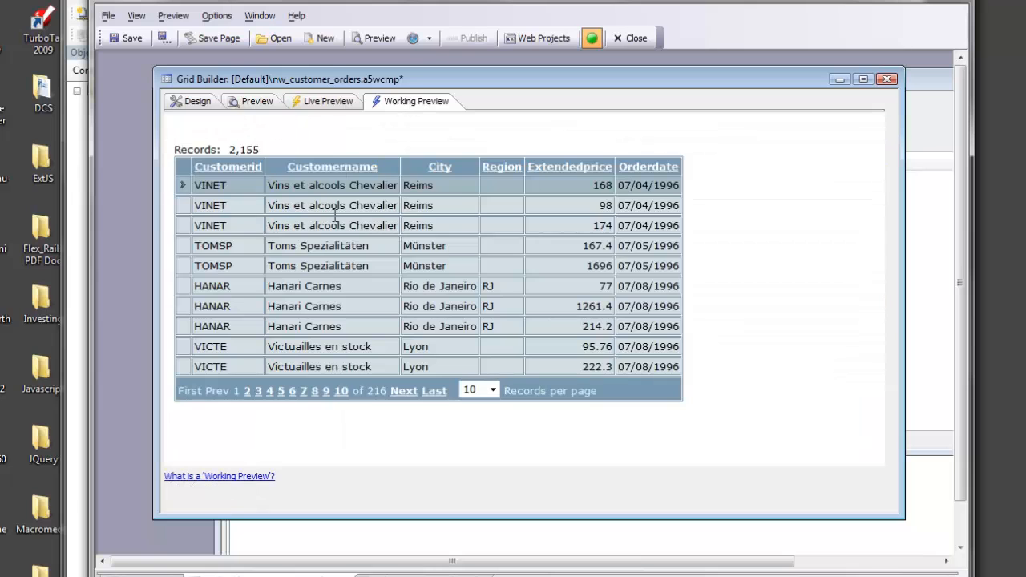
left_click(183, 285)
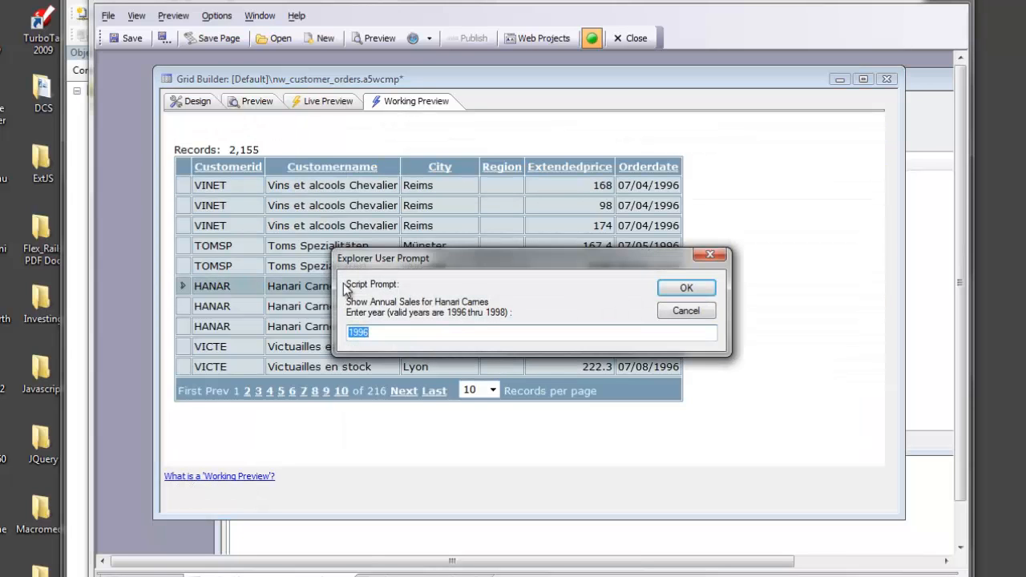
left_click(686, 288)
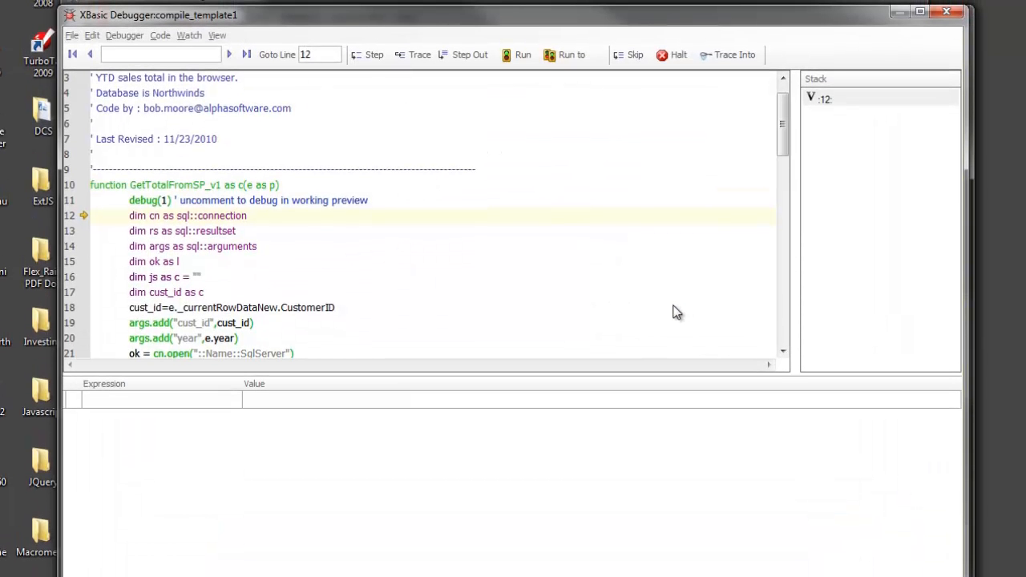
mouse_move(362, 237)
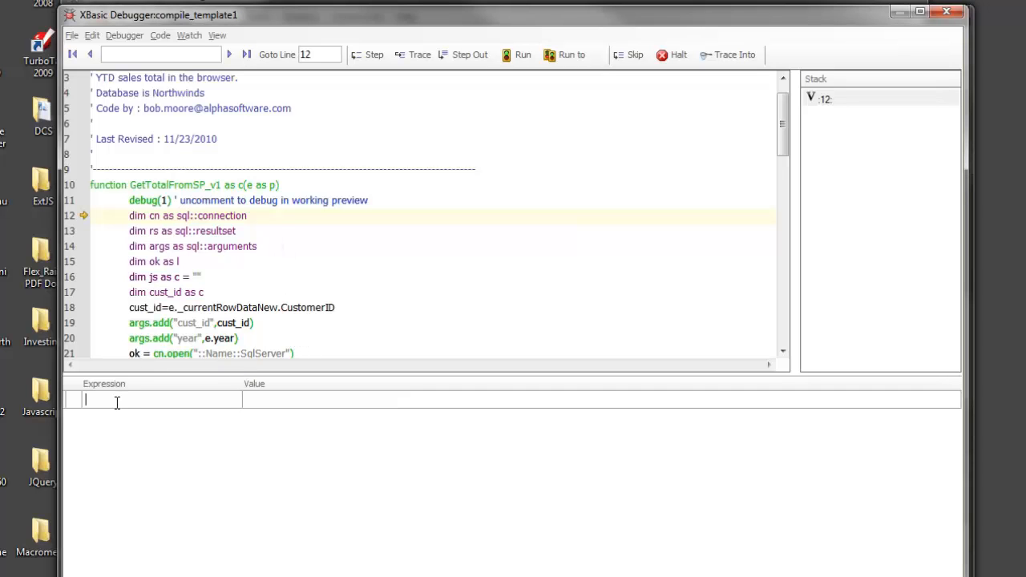
Step: Watch e in the debugger, then e._currentRowDataNew showing HANAR, Rio de Janeiro row values
type("e")
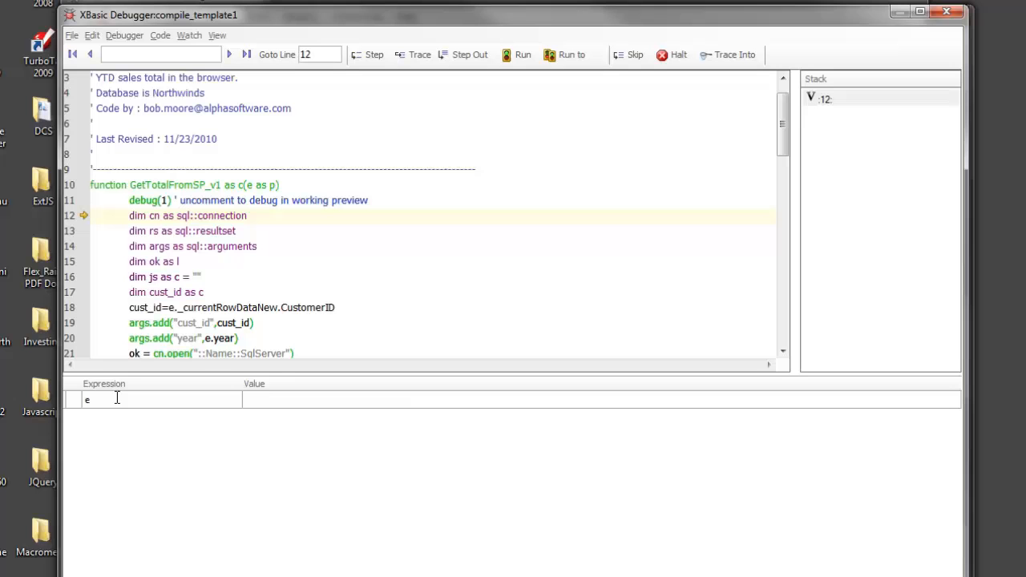
key("Return")
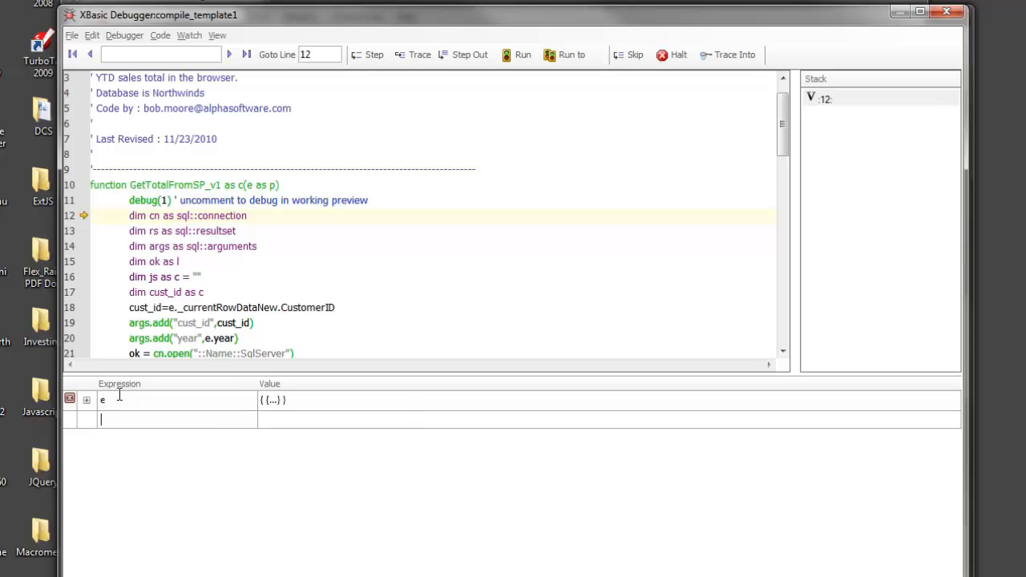
left_click(86, 401)
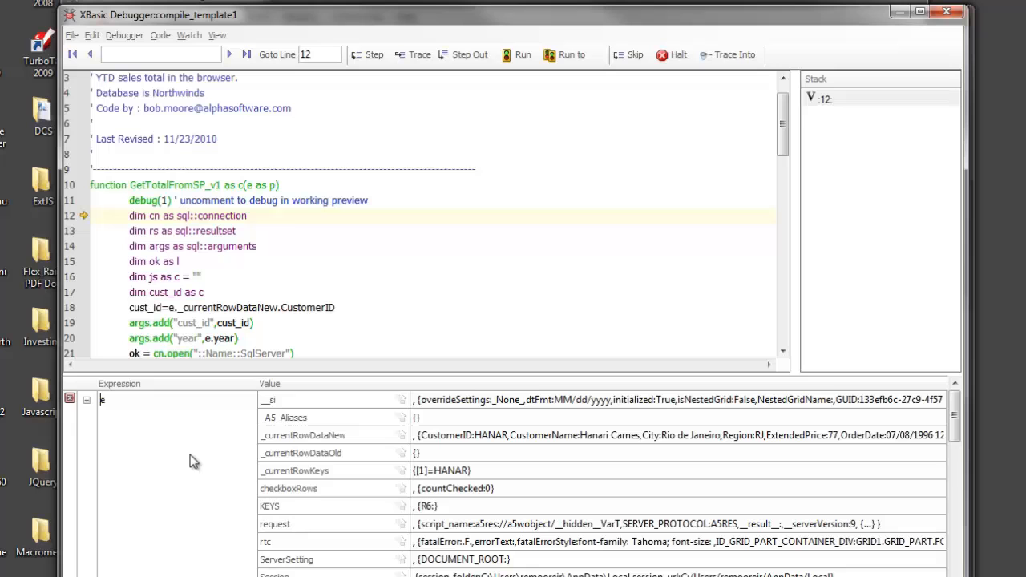
left_click(303, 435)
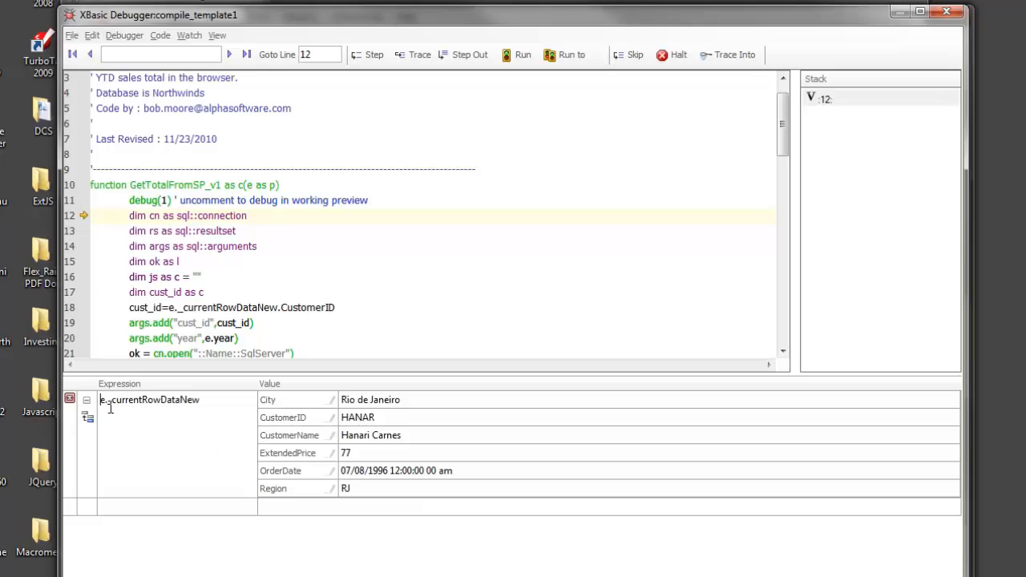
mouse_move(141, 404)
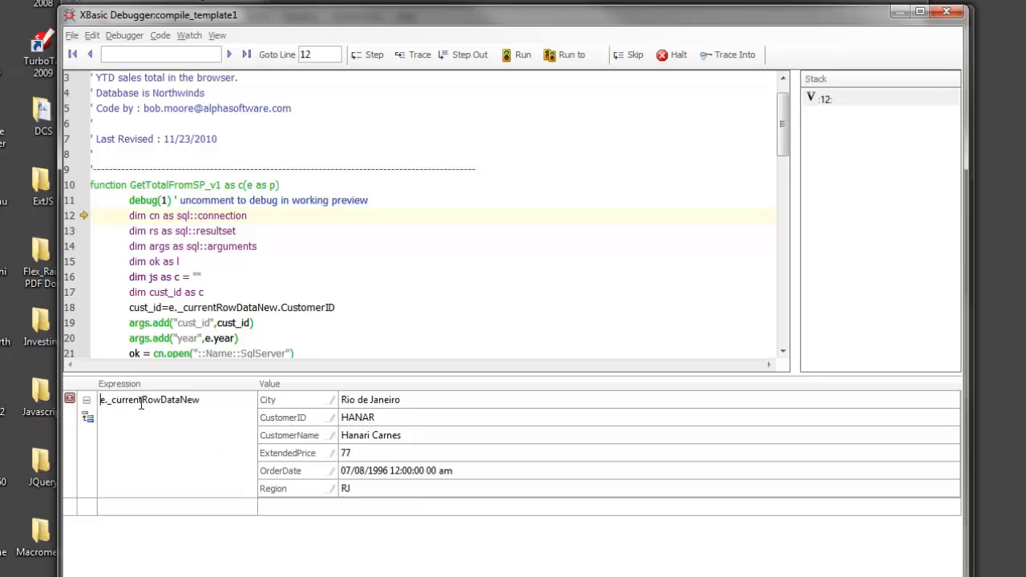
mouse_move(260, 437)
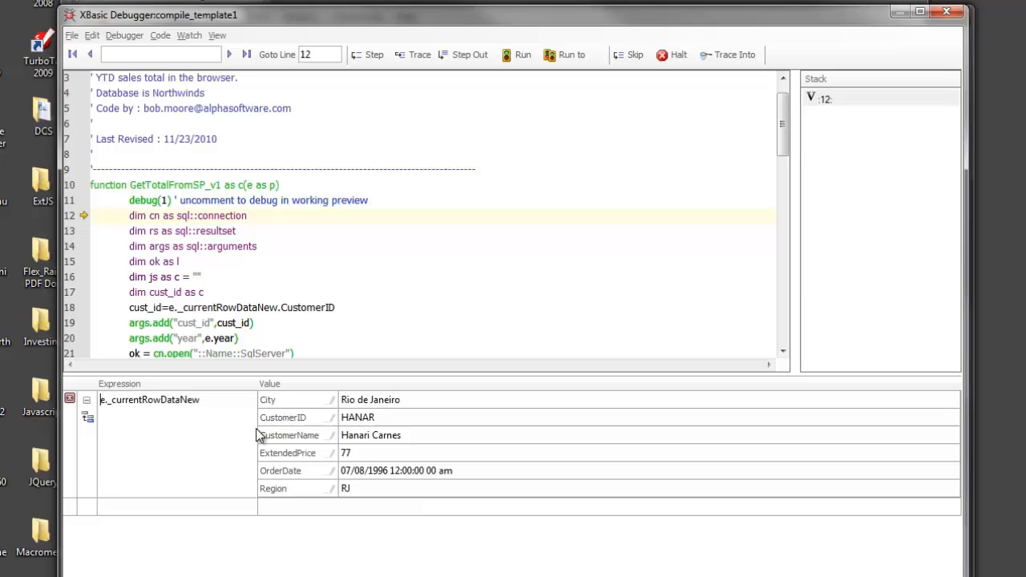
left_click(280, 471)
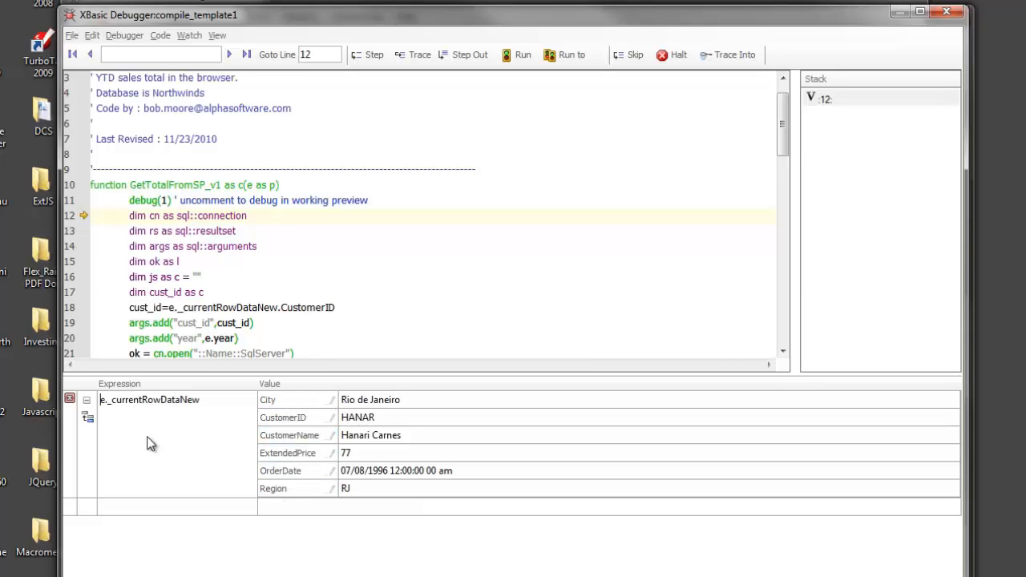
mouse_move(109, 444)
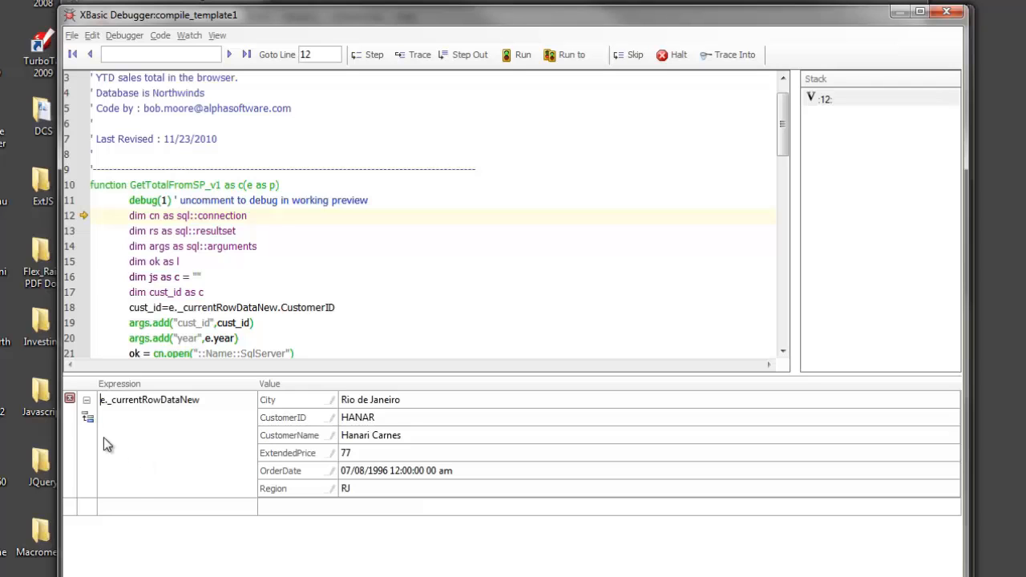
mouse_move(141, 453)
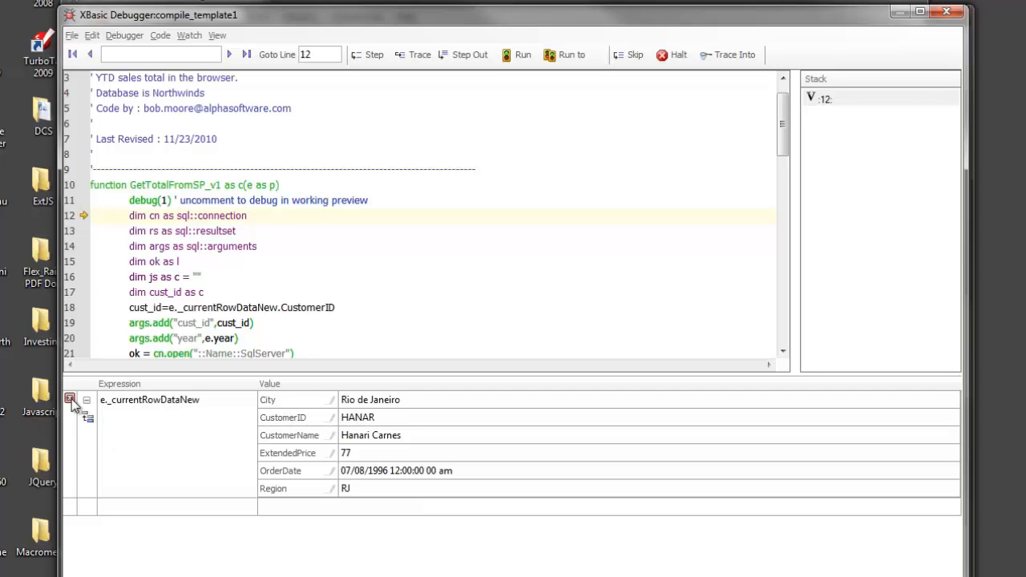
mouse_move(71, 401)
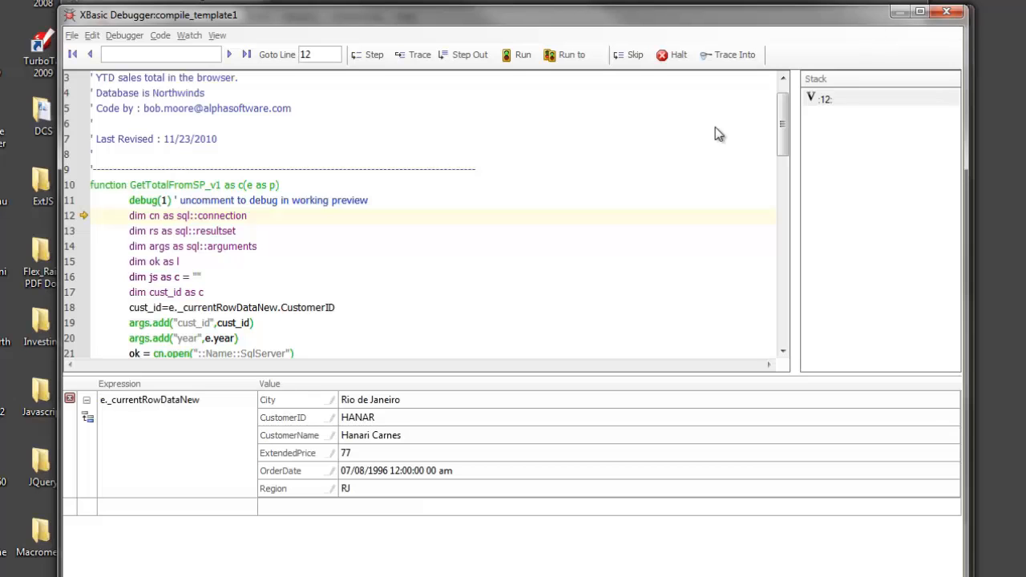
Step: Run the function to completion and dismiss the HANAR 1996 total sales $2,997.40 alert
left_click(518, 55)
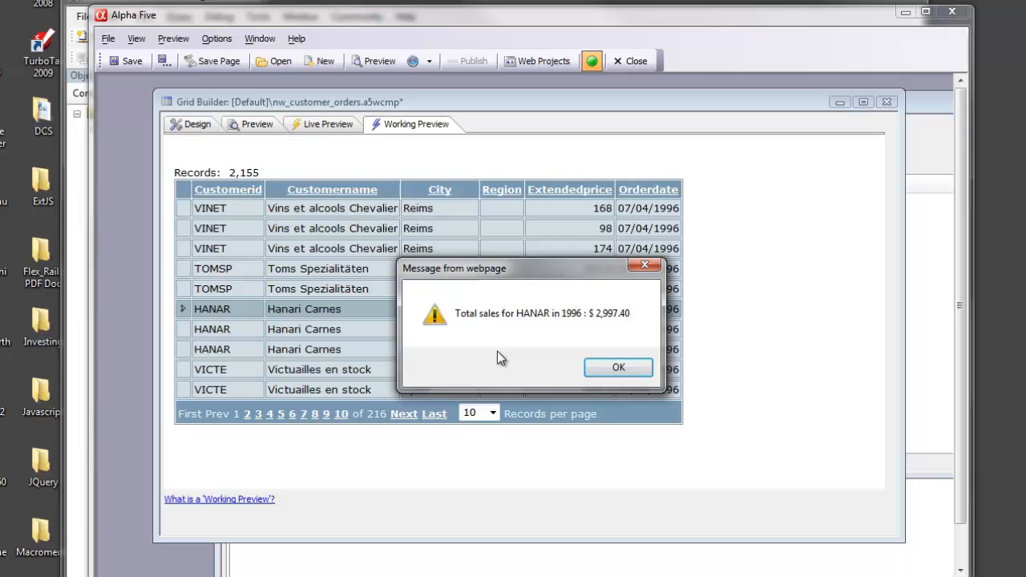
left_click_drag(532, 268, 537, 231)
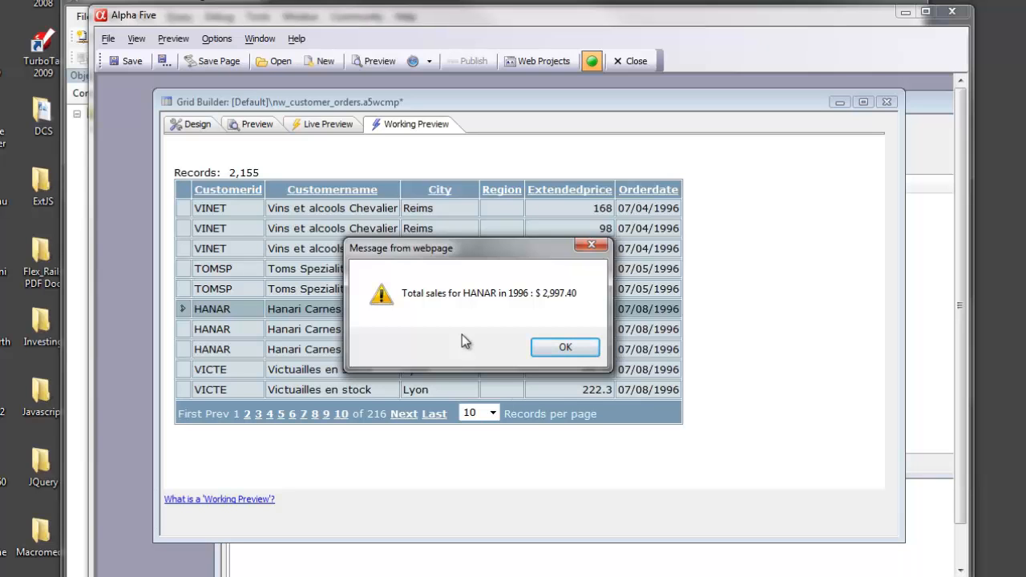
mouse_move(691, 378)
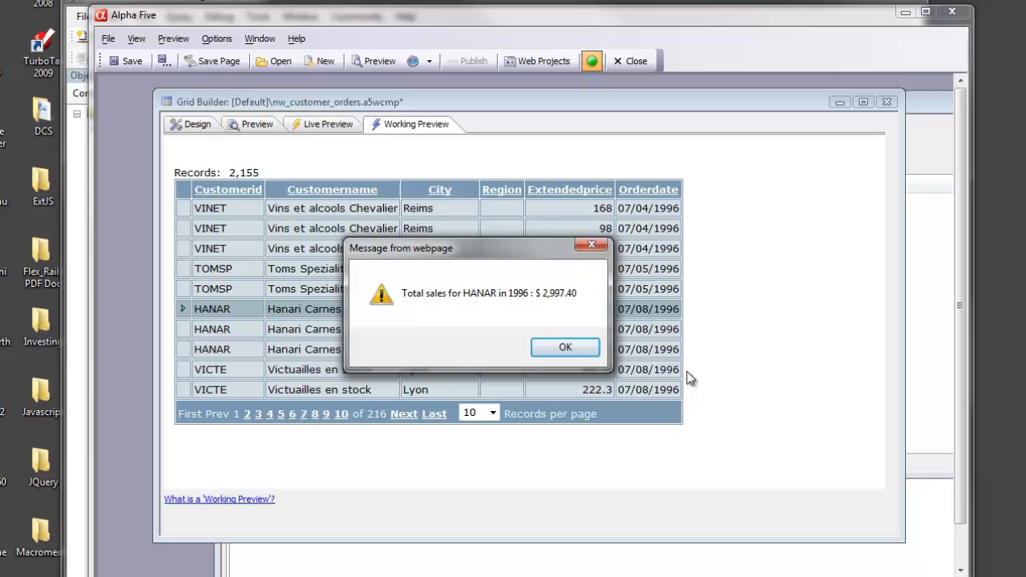
left_click(565, 347)
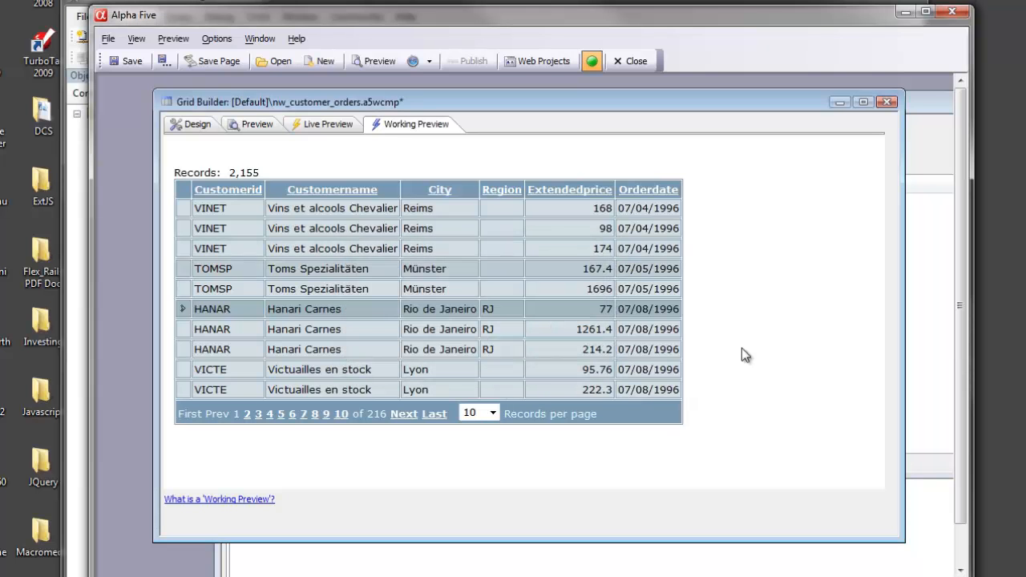